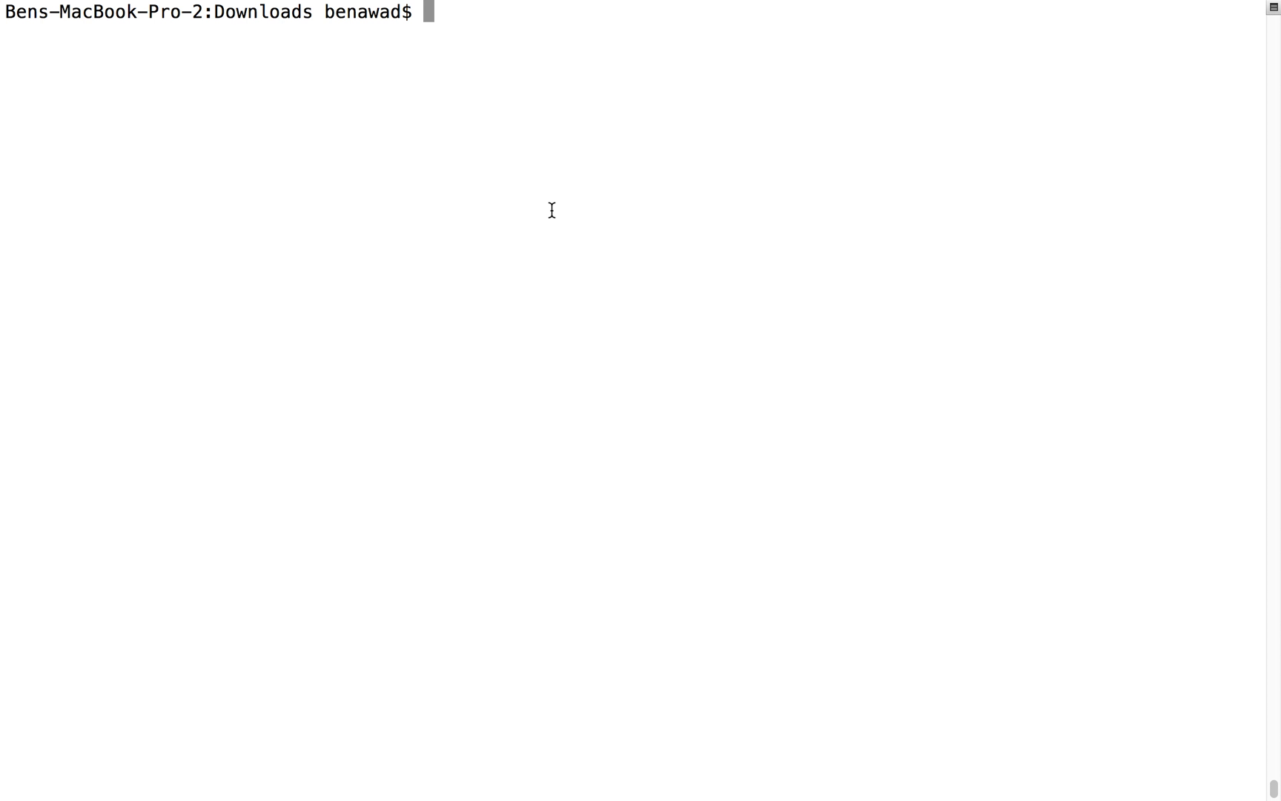
Run echo "aslkdjalfkjlkaf" so the string is printed back at the prompt
{"action": "type", "text": "echo"}
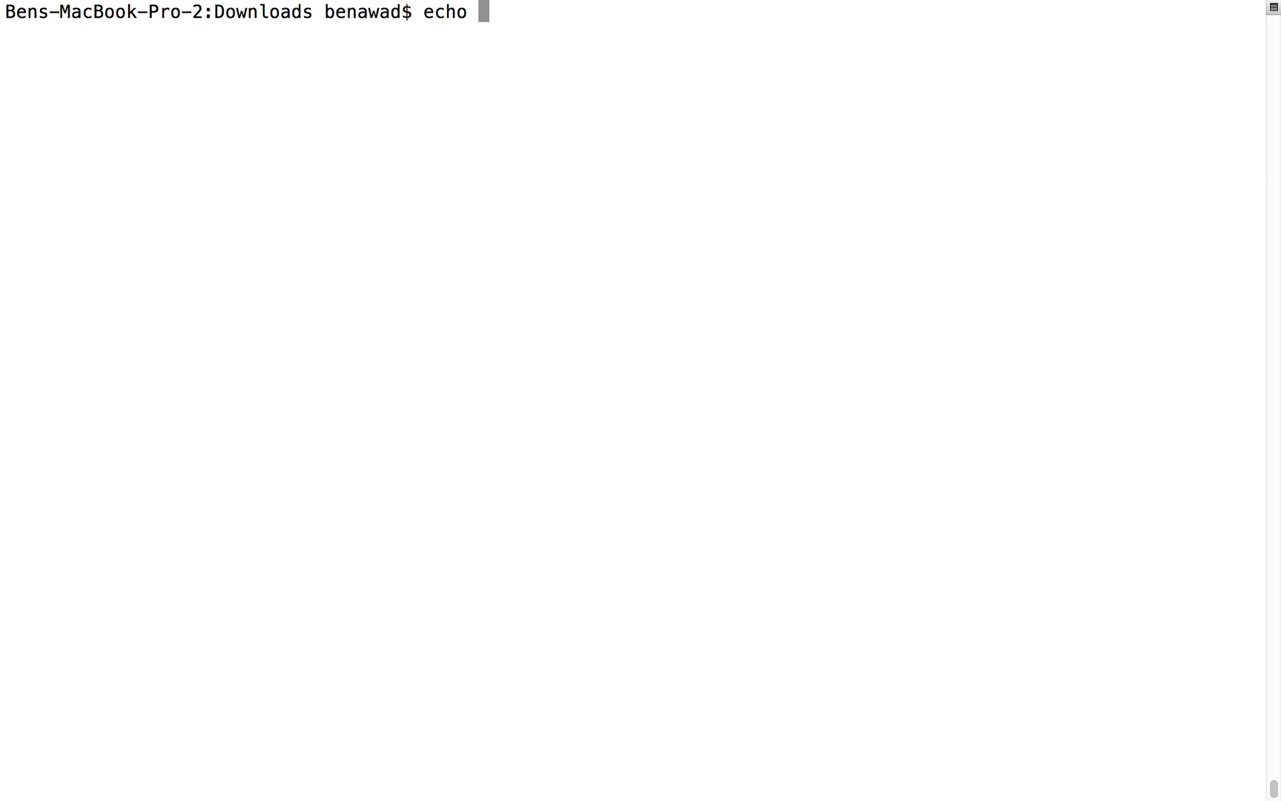
{"action": "type", "text": "\"aslkd"}
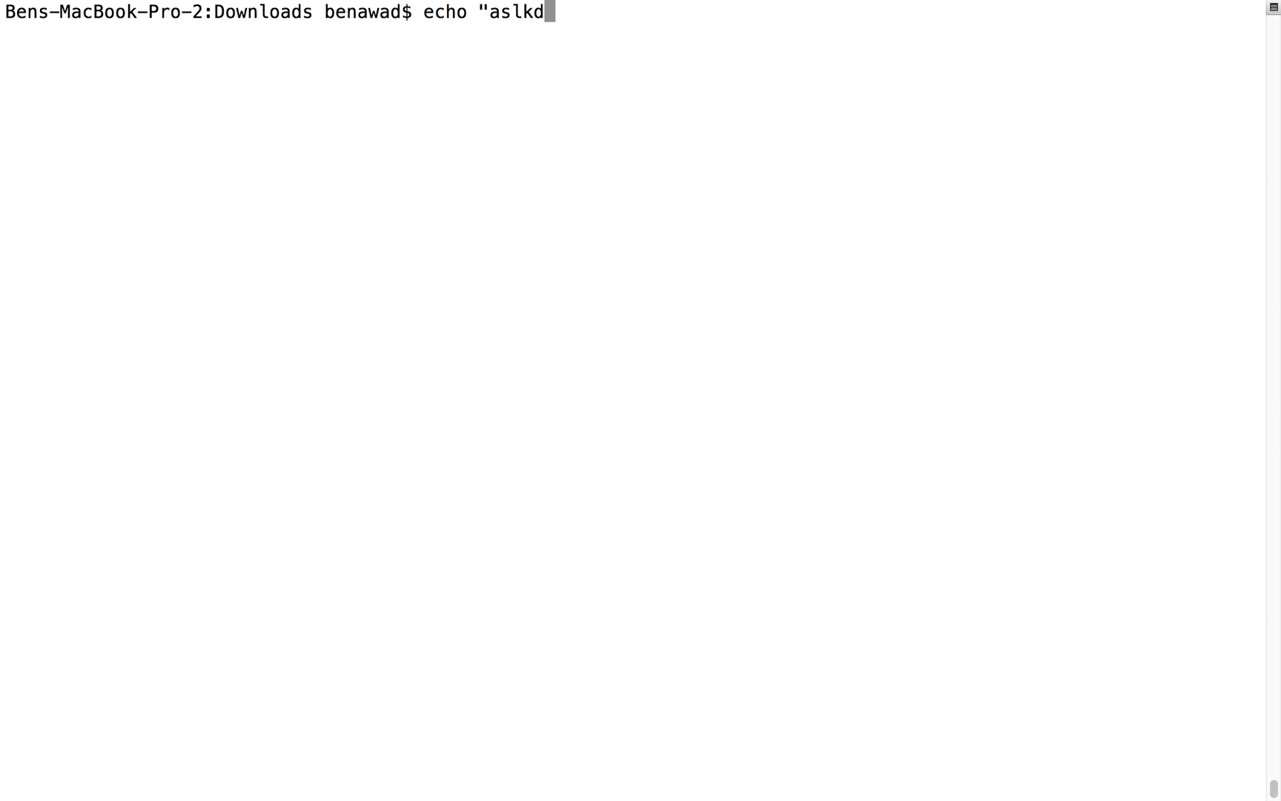
{"action": "key", "text": "Return"}
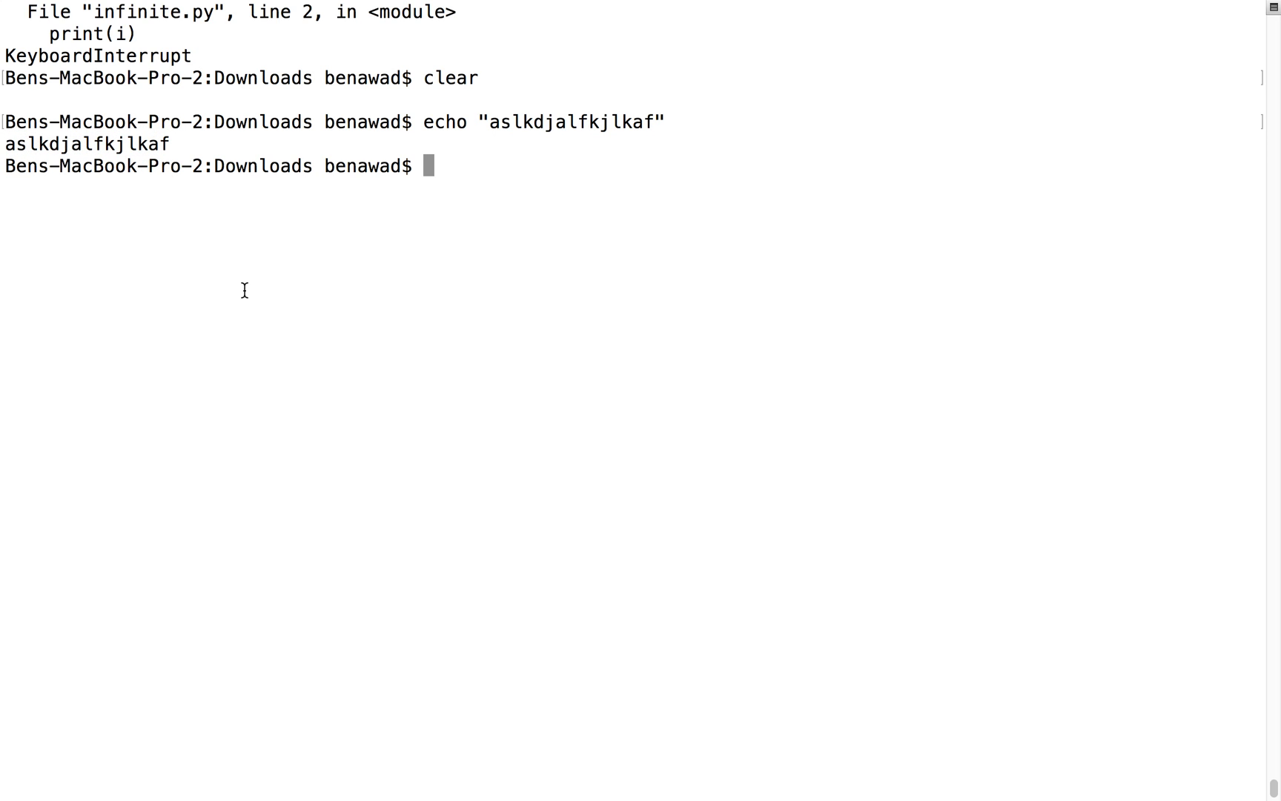
{"action": "mouse_move", "coordinate": [150, 218]}
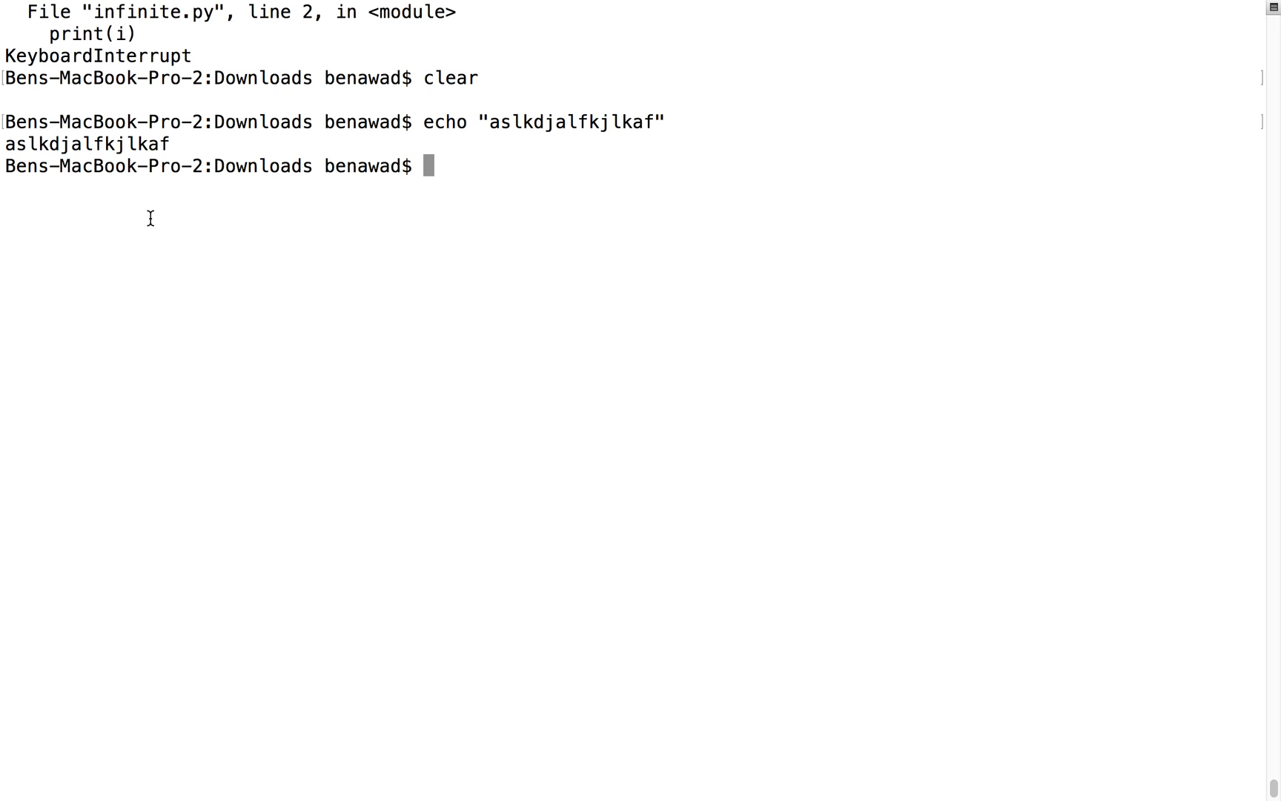
{"action": "mouse_move", "coordinate": [494, 195]}
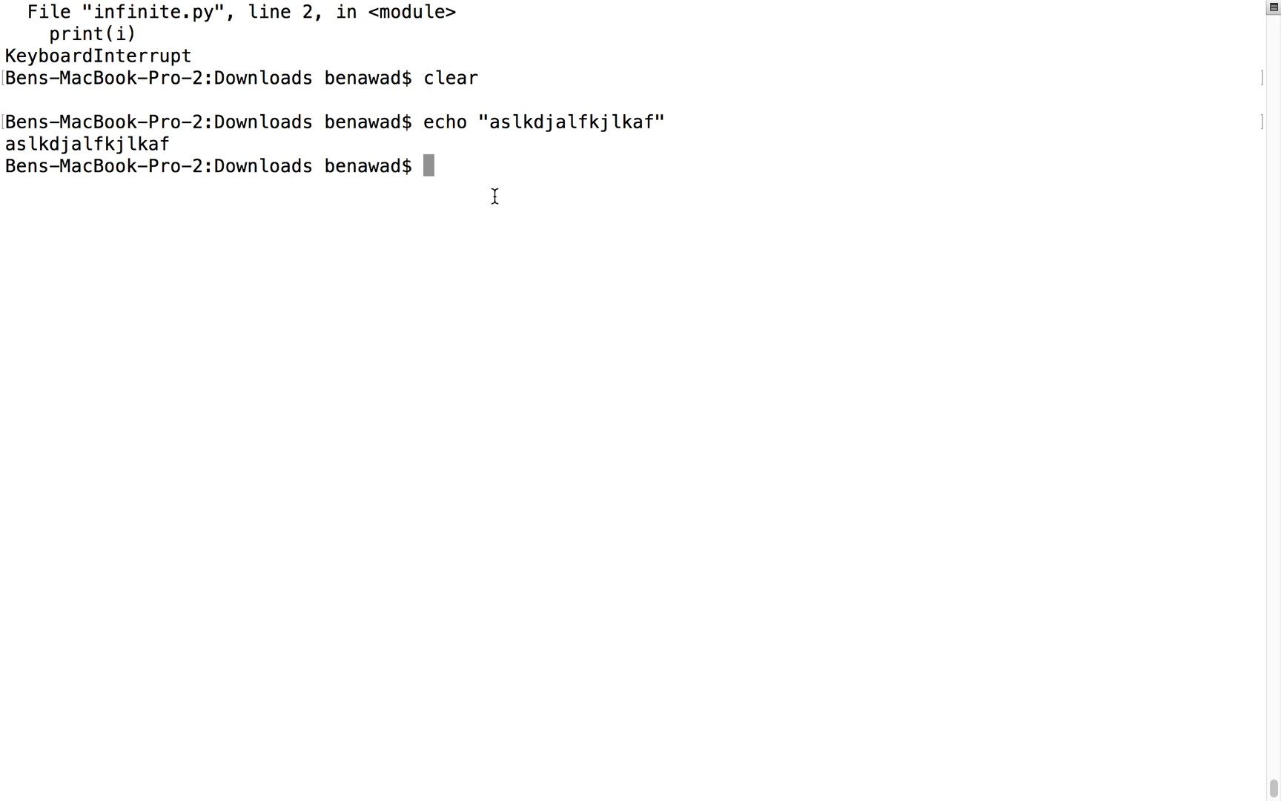
Echo ajsklfa and asljfalasf back to the screen and point out the word echo
{"action": "type", "text": "echo"}
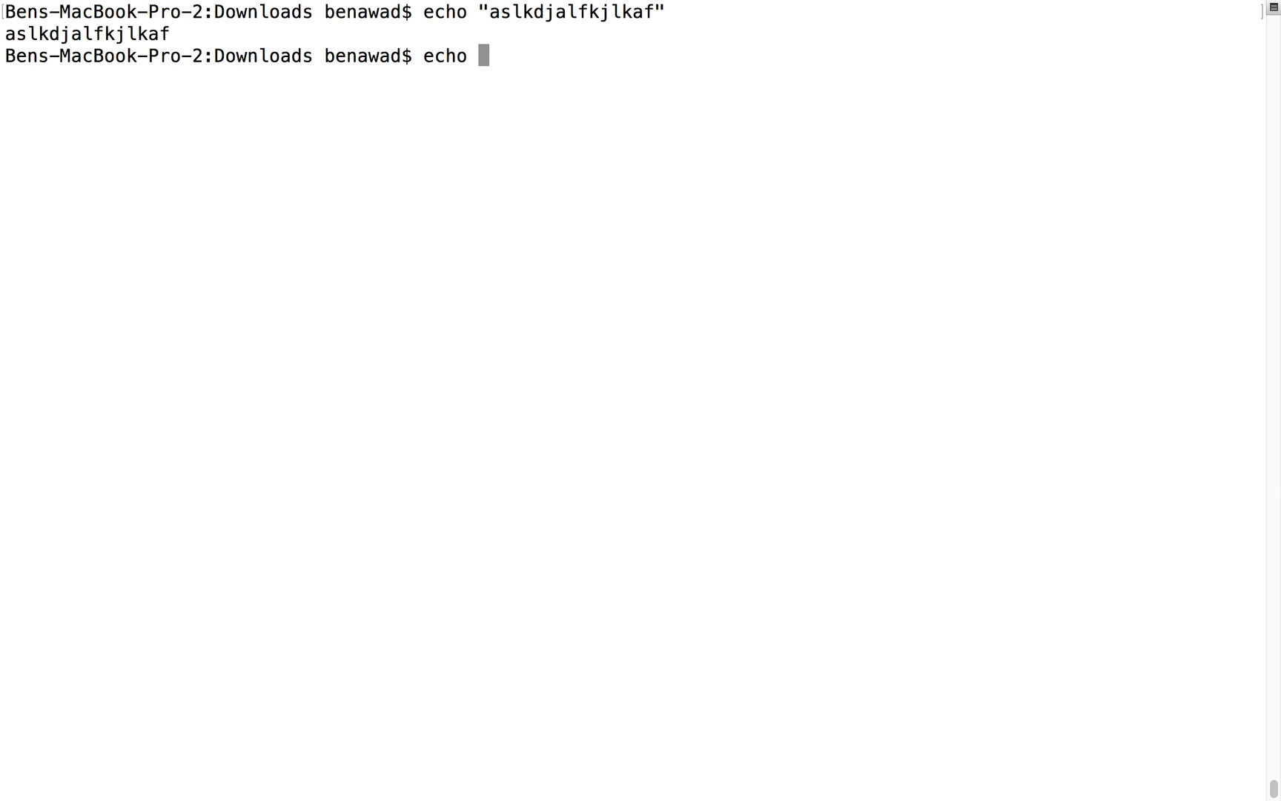
{"action": "type", "text": "ajsklfa"}
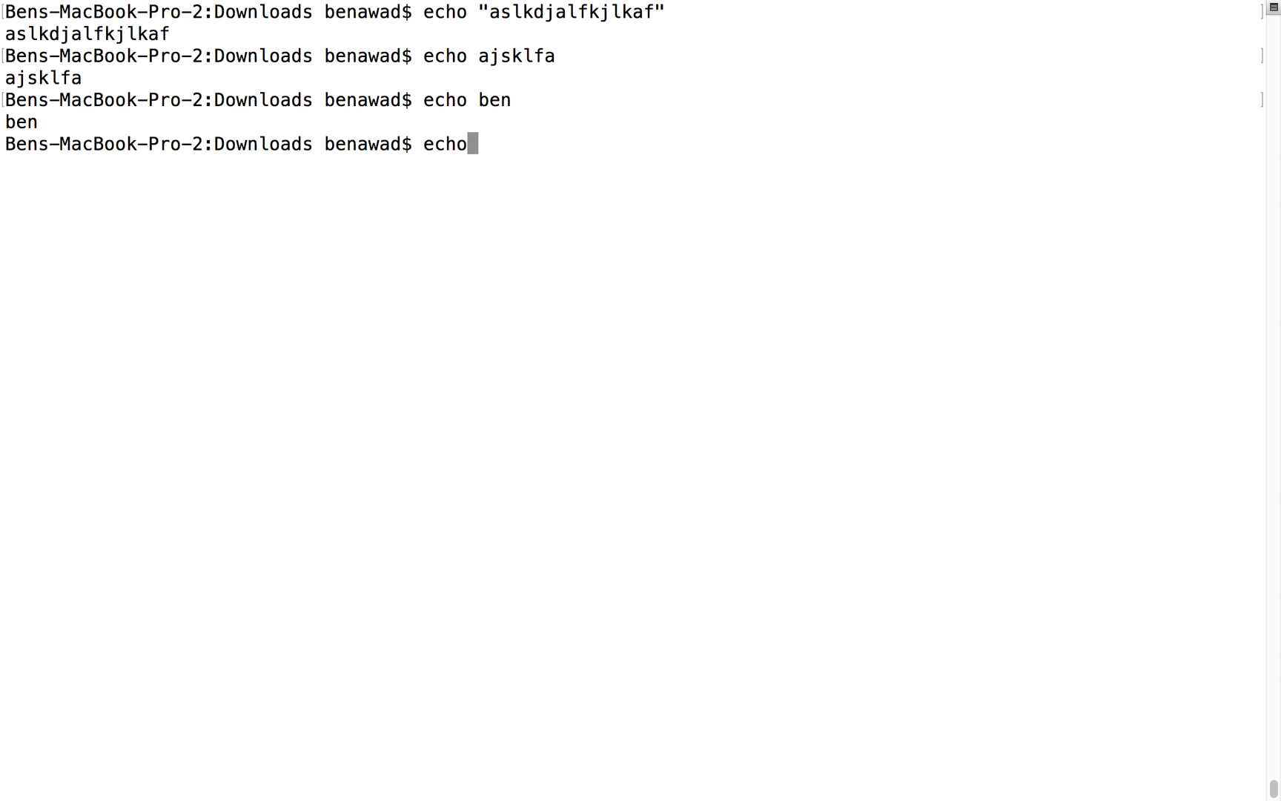
{"action": "type", "text": "asljfal;fa"}
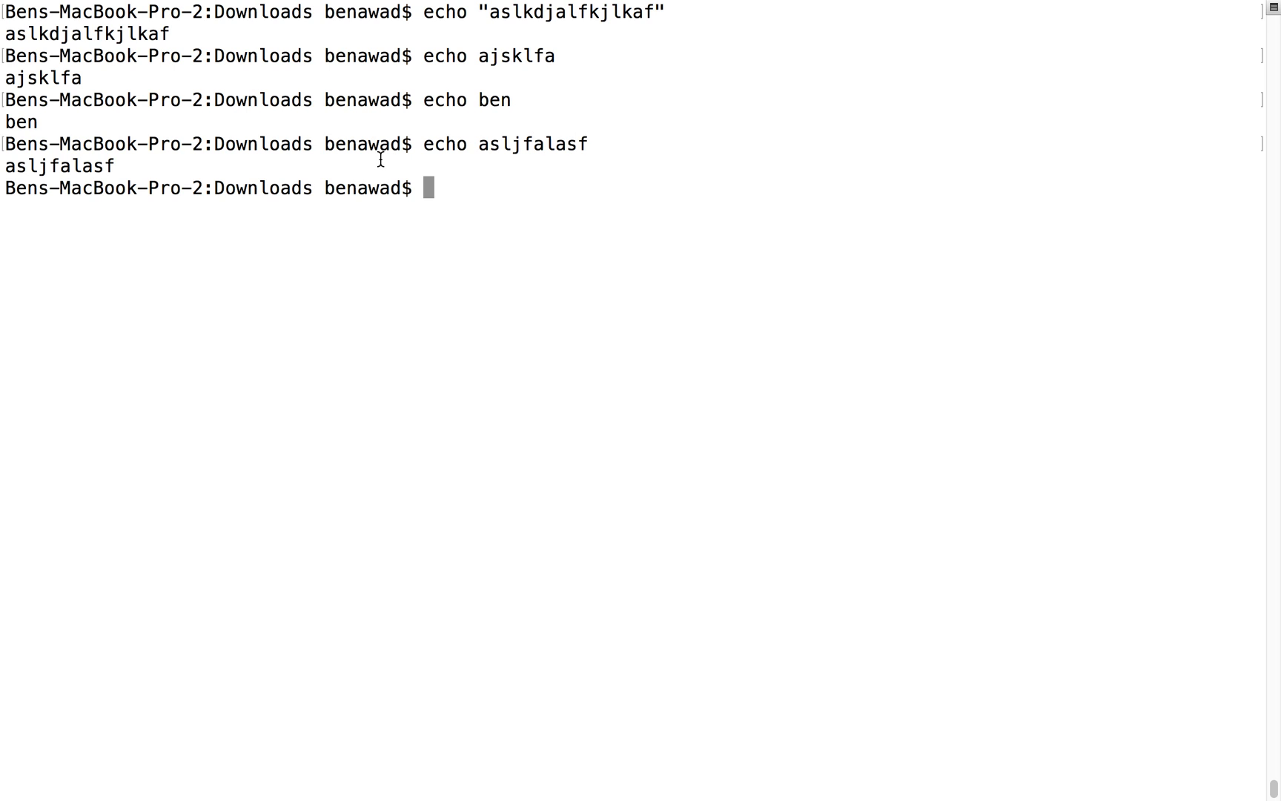
{"action": "double_click", "coordinate": [444, 143]}
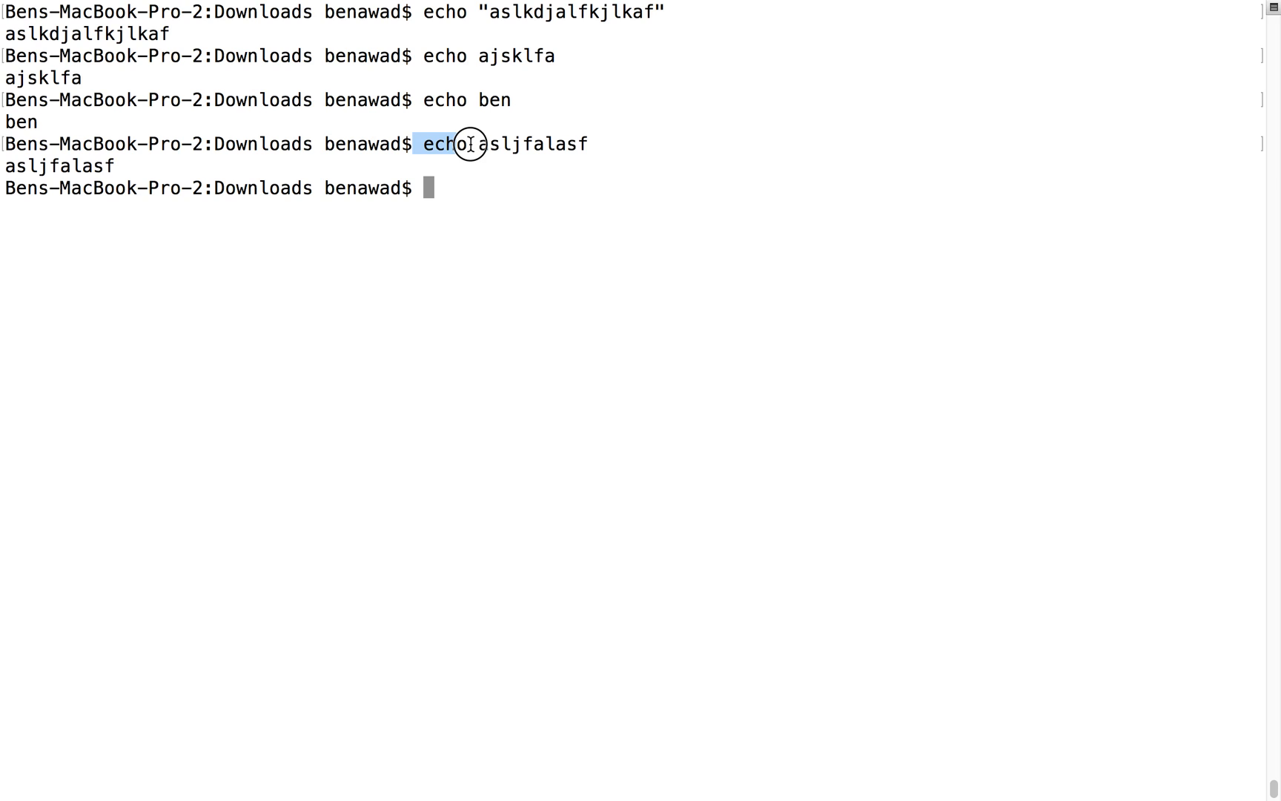
{"action": "mouse_move", "coordinate": [490, 166]}
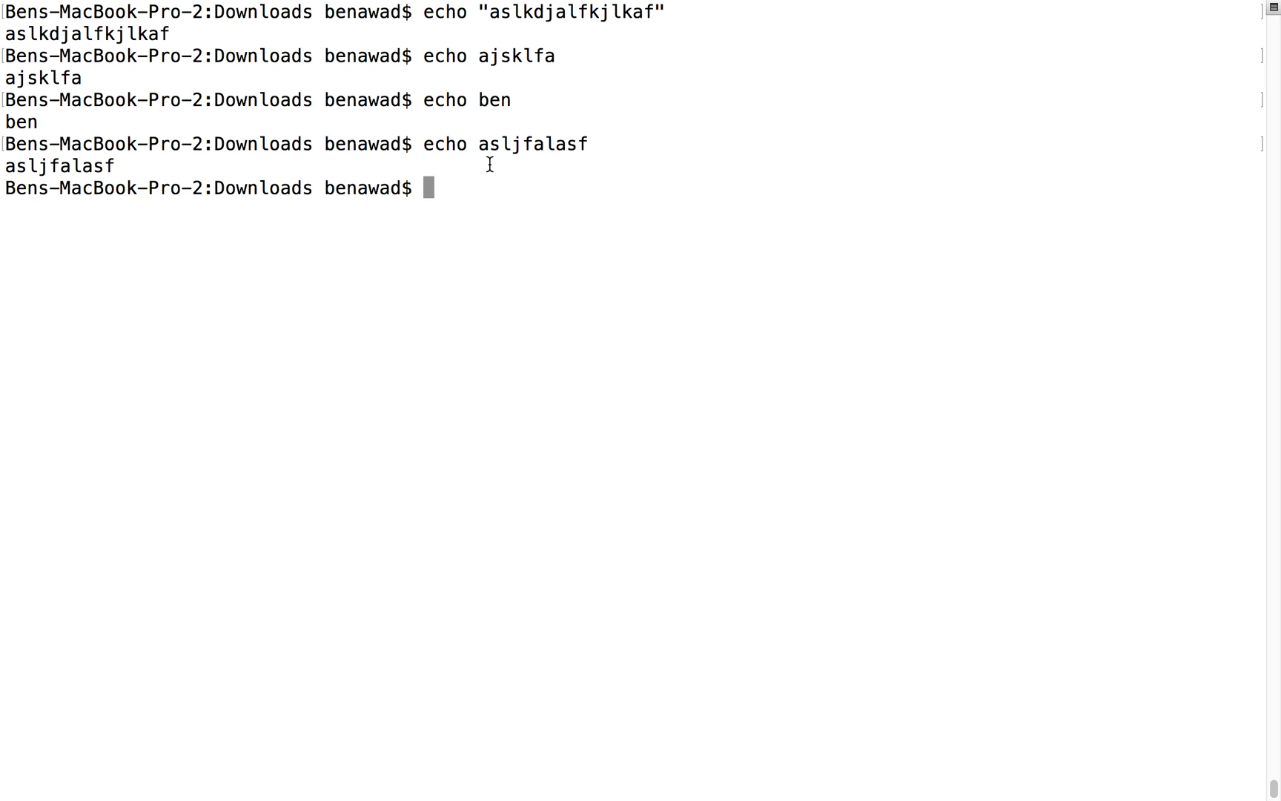
{"action": "mouse_move", "coordinate": [251, 134]}
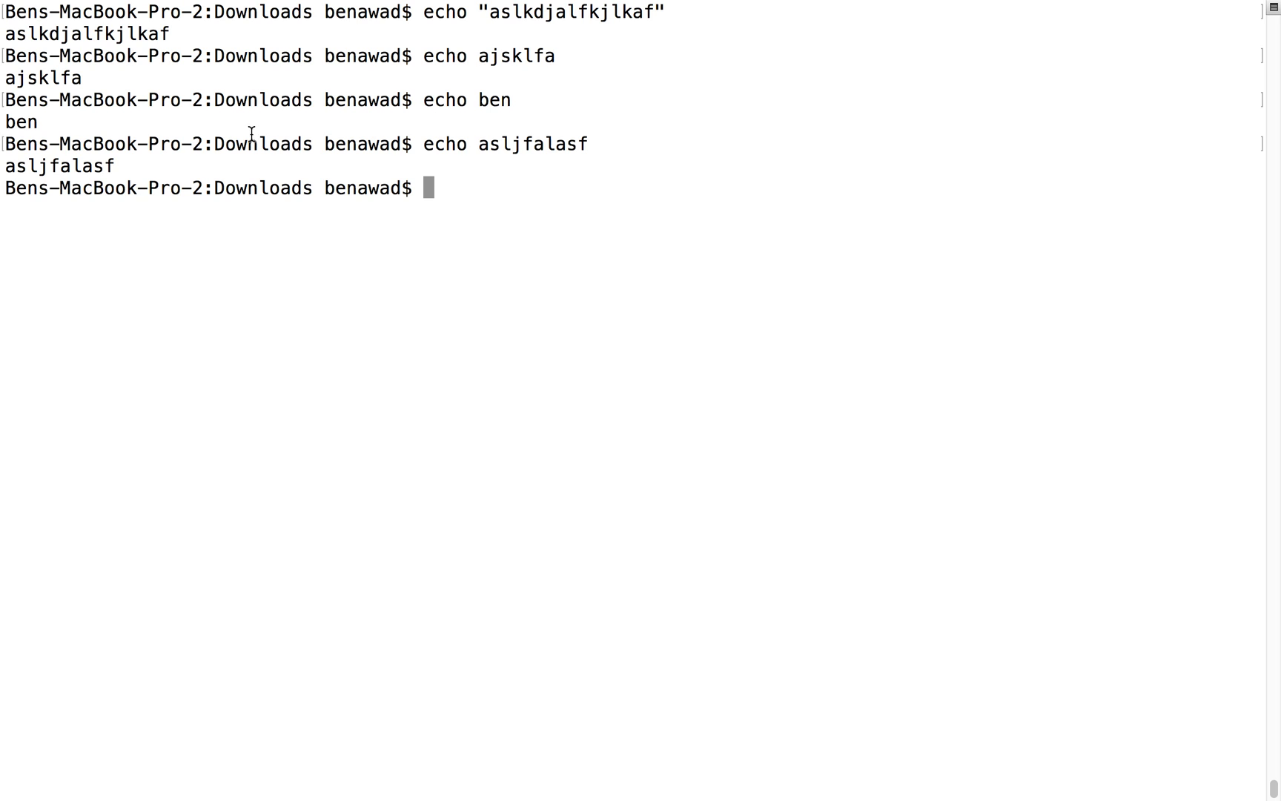
Echo the word ben so it prints on its own line
{"action": "type", "text": "echo"}
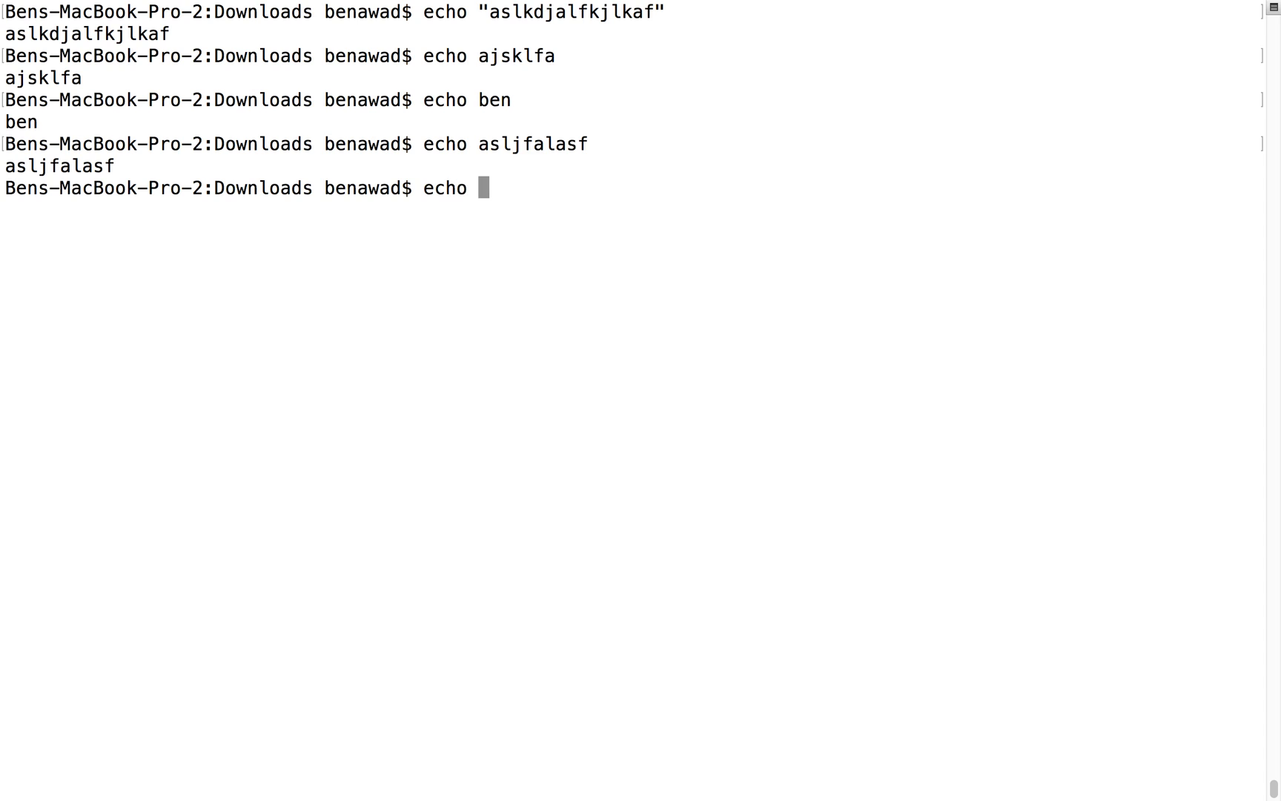
{"action": "type", "text": "ben"}
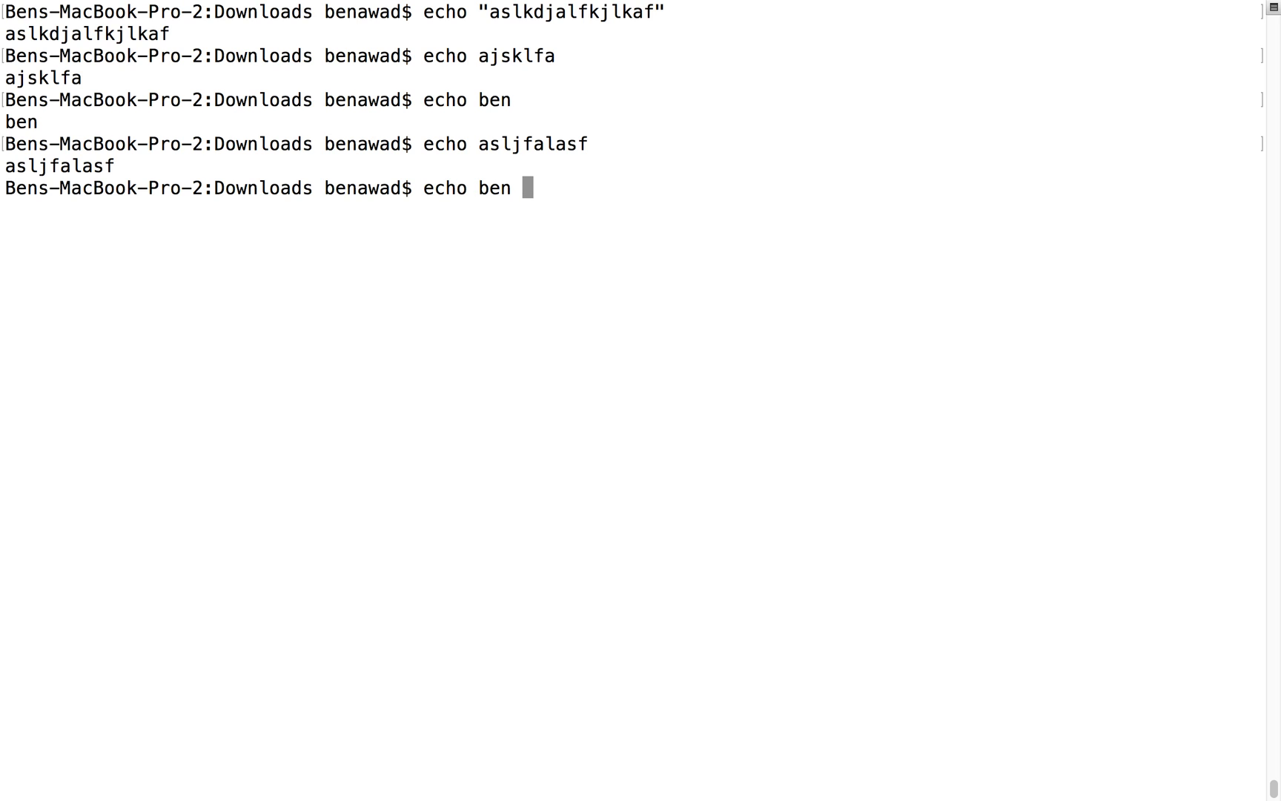
{"action": "key", "text": "Return"}
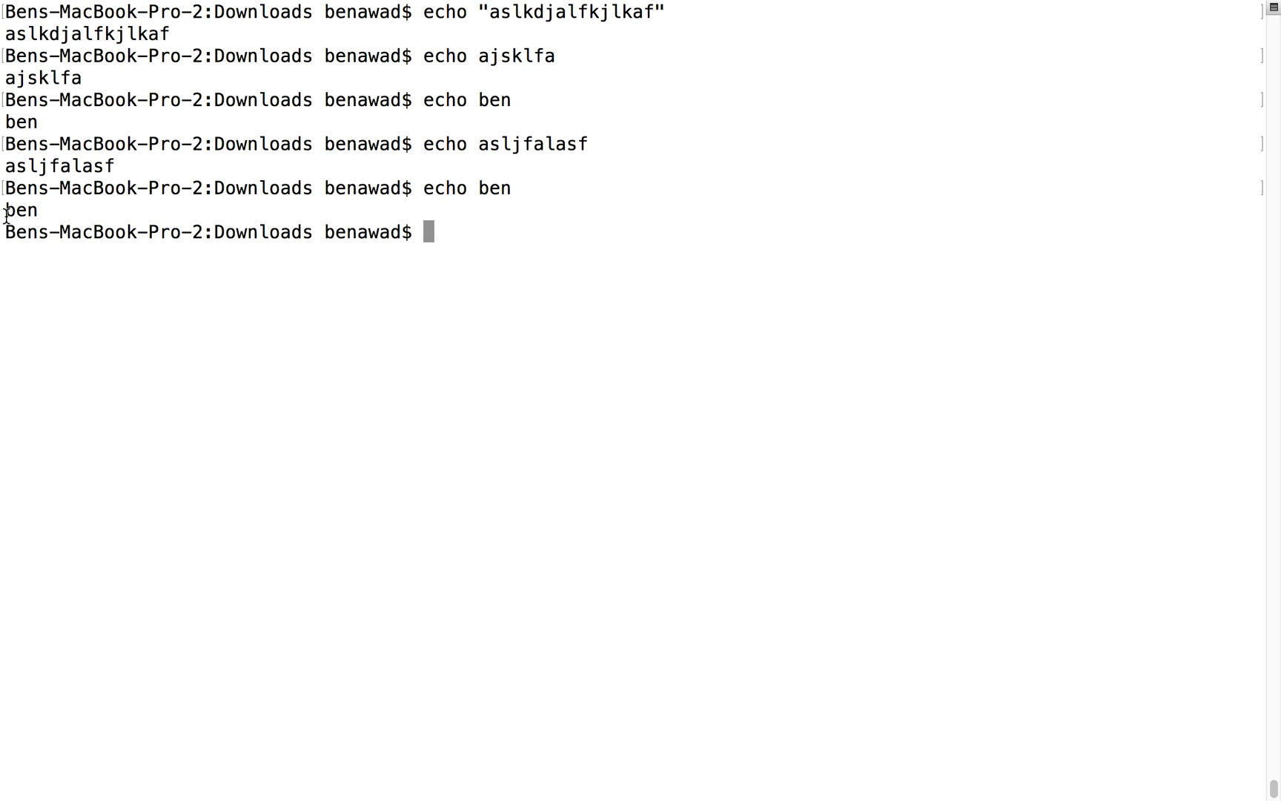
{"action": "mouse_move", "coordinate": [485, 237]}
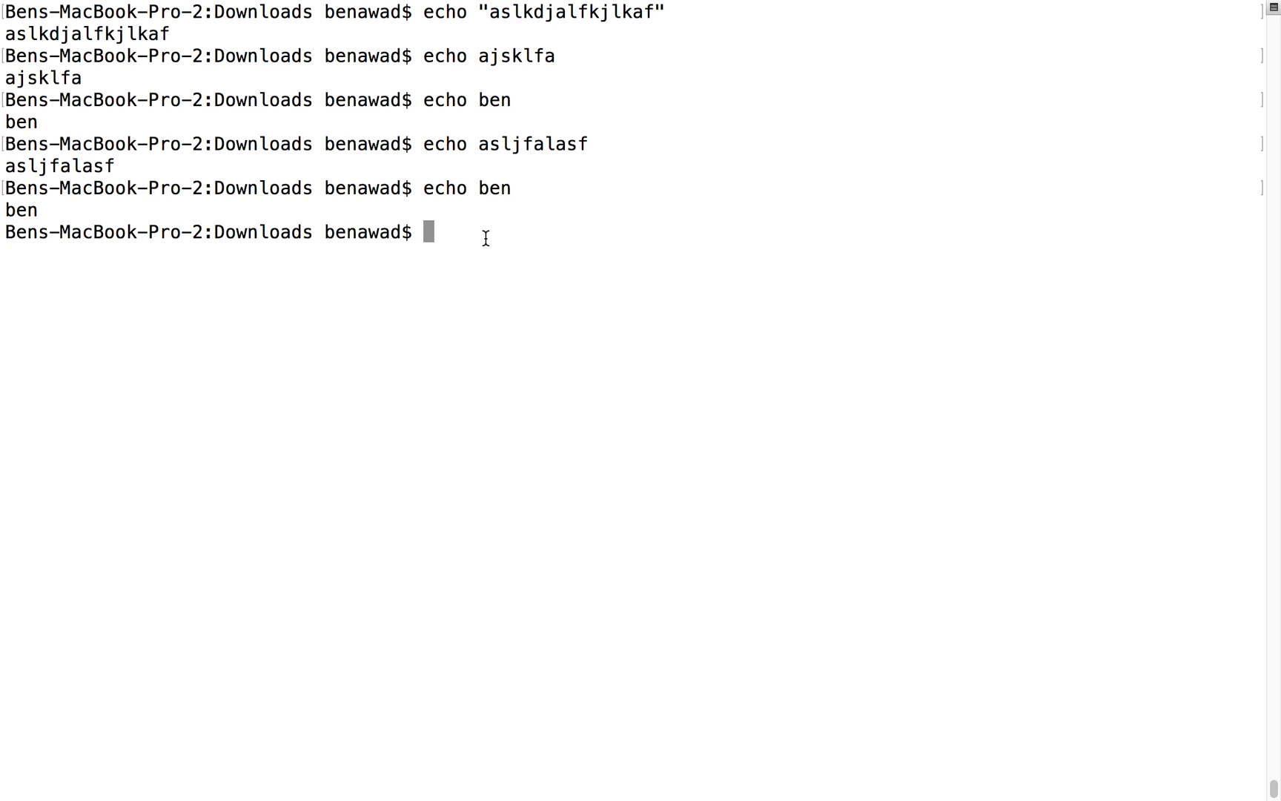
Redirect ben into a new abc.txt with echo ben > abc.txt, then list and cat it
{"action": "type", "text": "echo"}
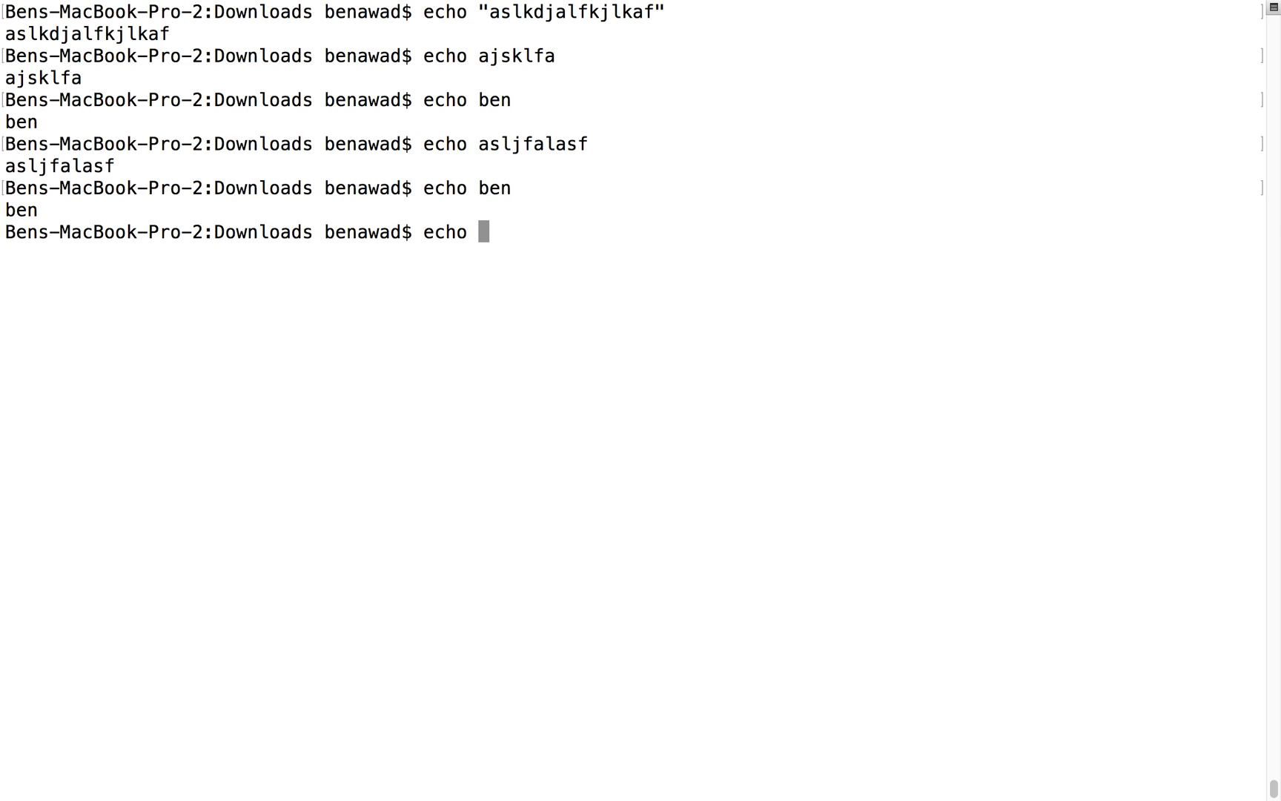
{"action": "type", "text": "ben >"}
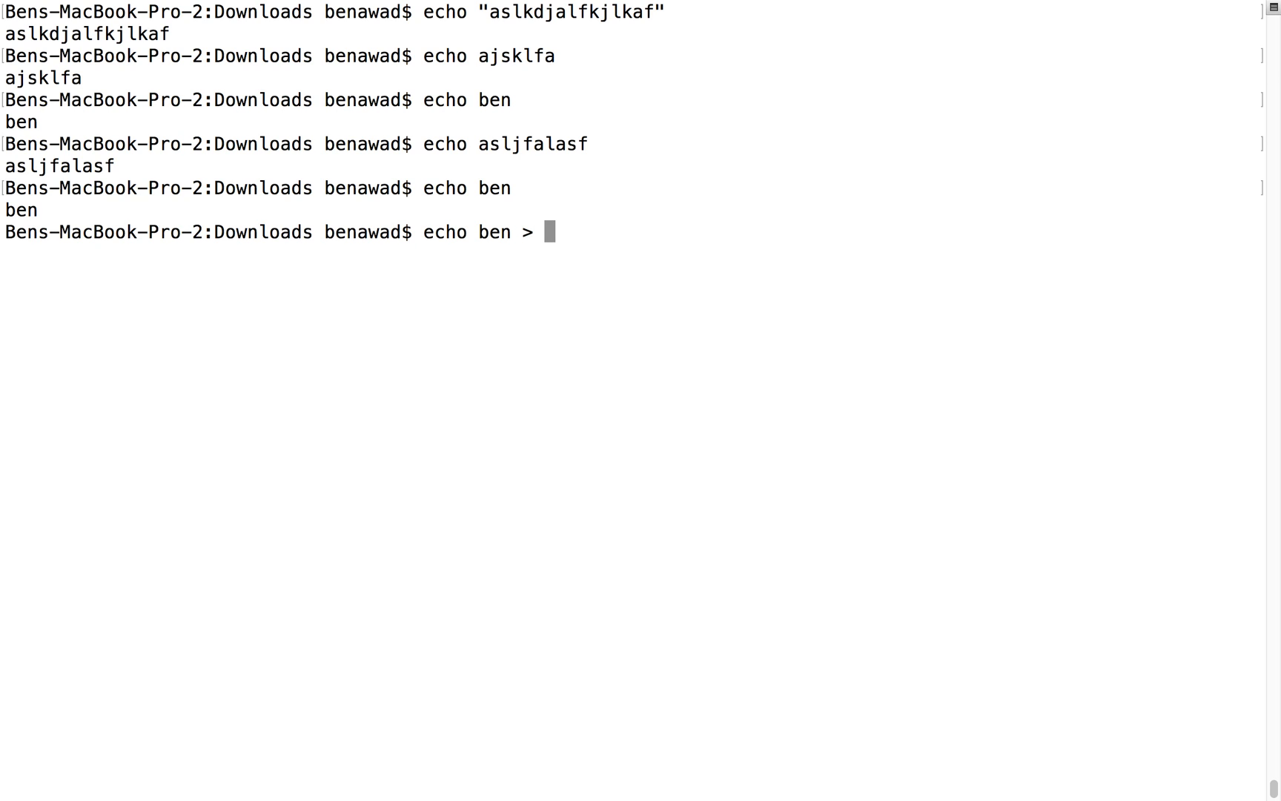
{"action": "type", "text": "abc."}
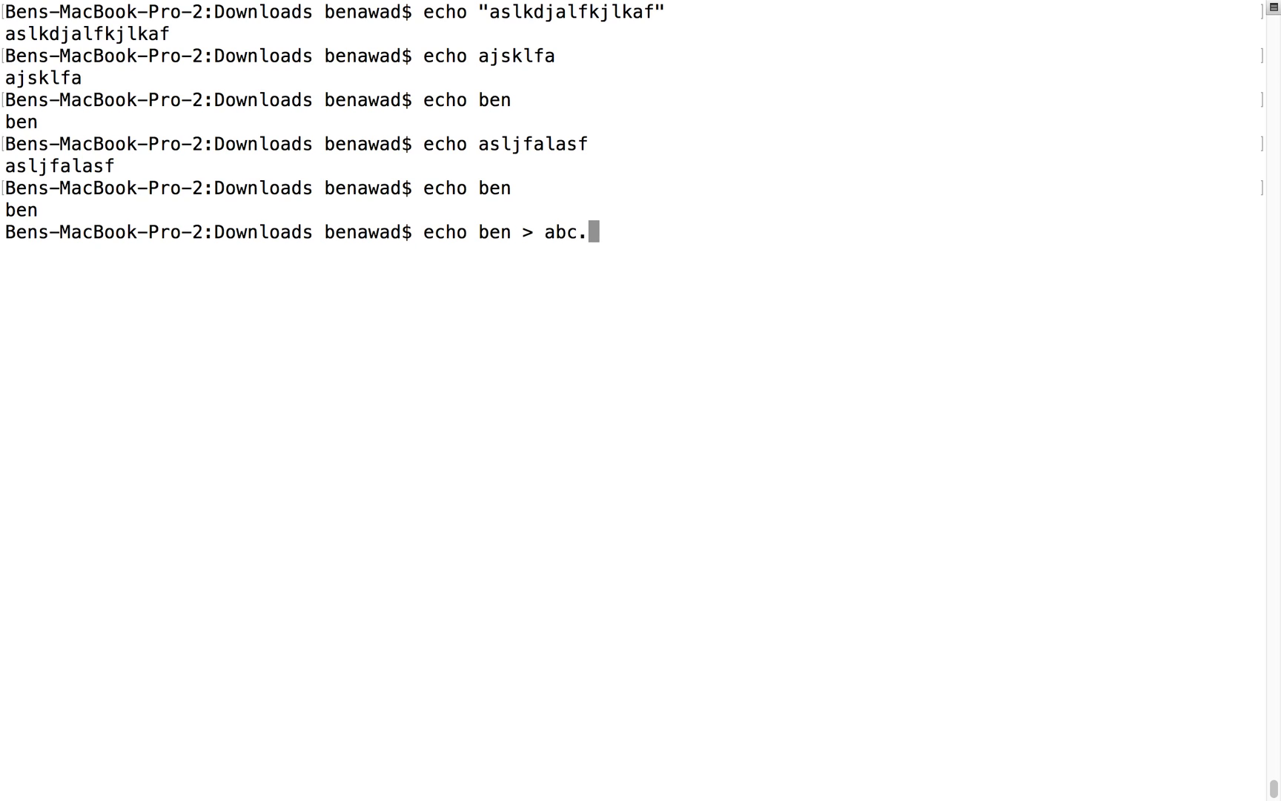
{"action": "type", "text": "txt"}
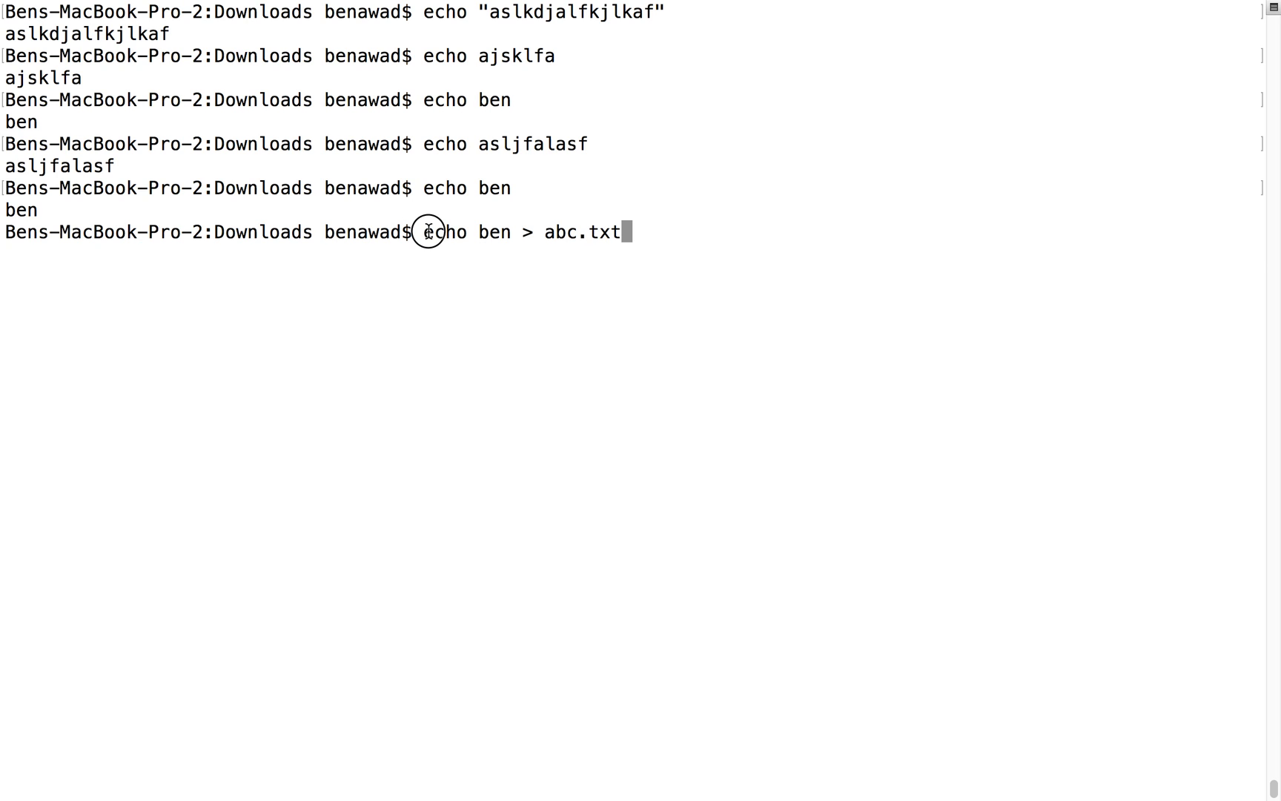
{"action": "double_click", "coordinate": [441, 232]}
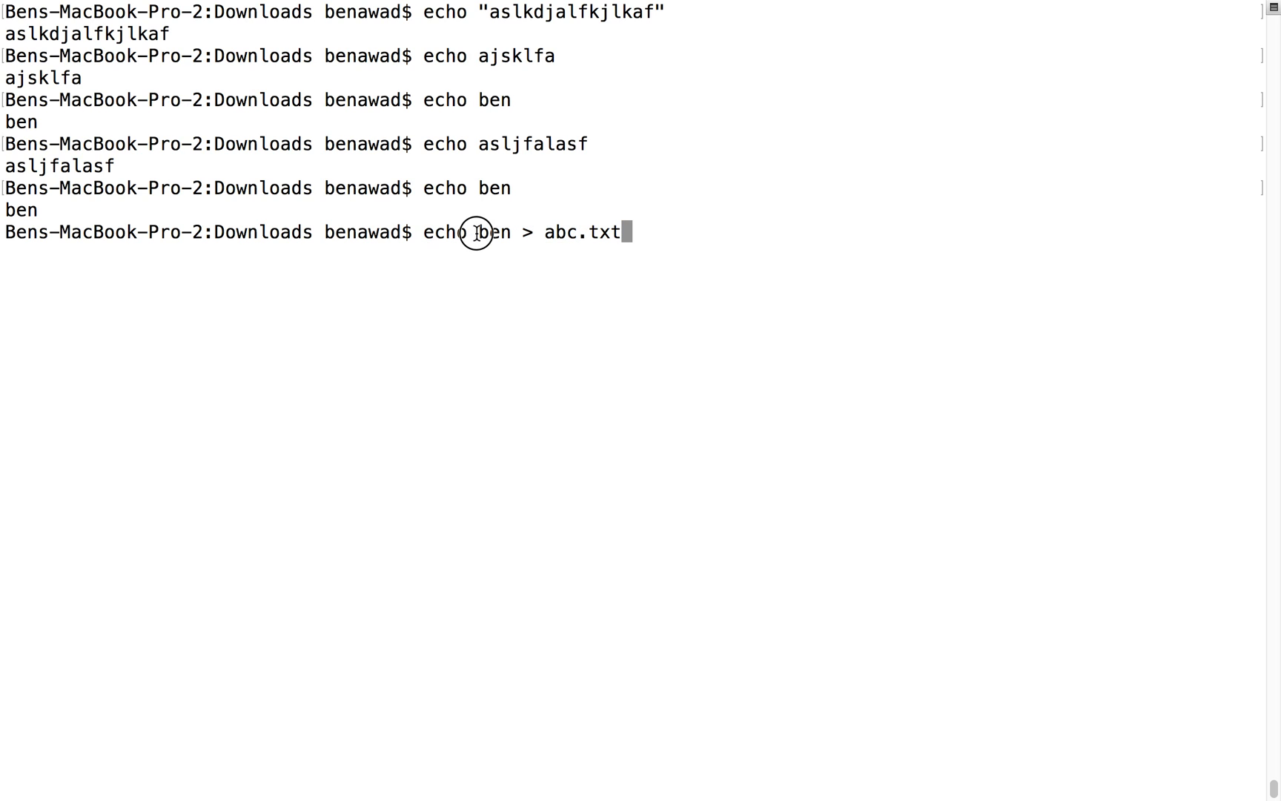
{"action": "mouse_move", "coordinate": [527, 232]}
{"action": "type", "text": "ls"}
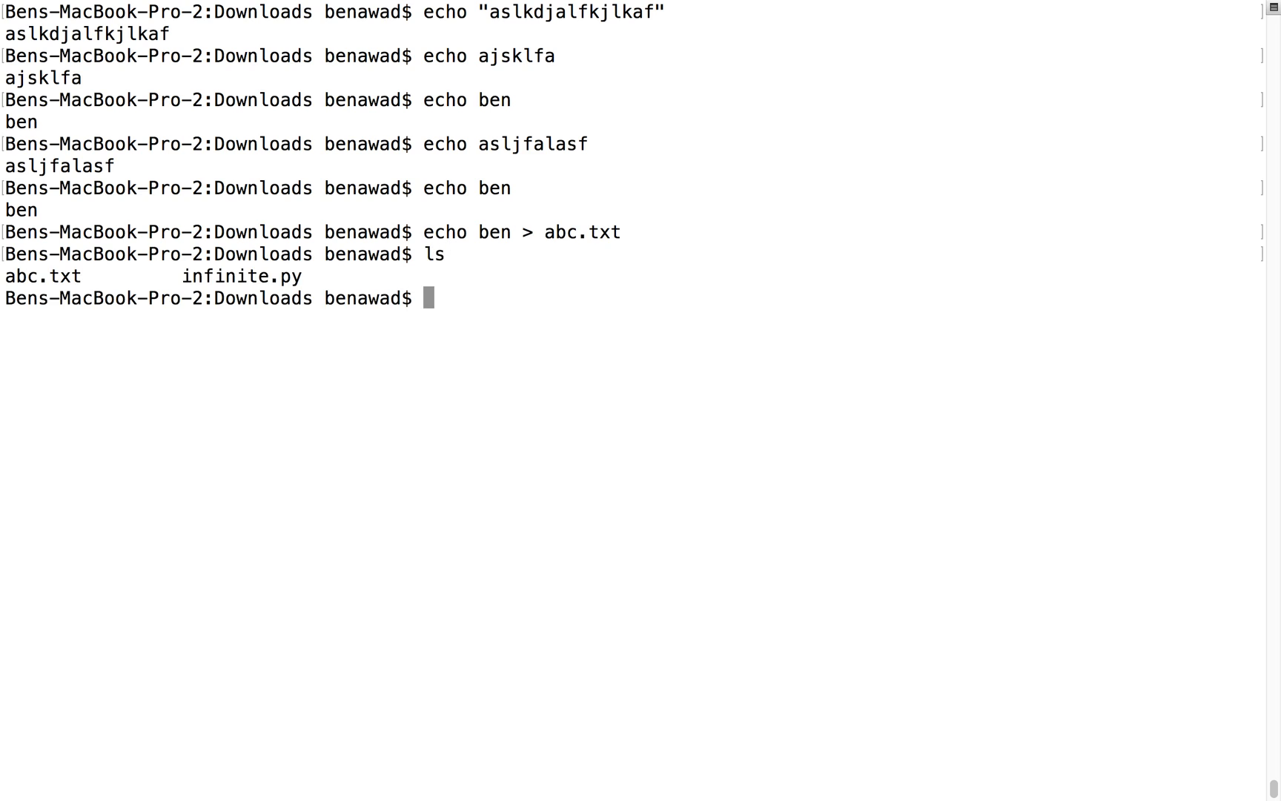
{"action": "mouse_move", "coordinate": [242, 326]}
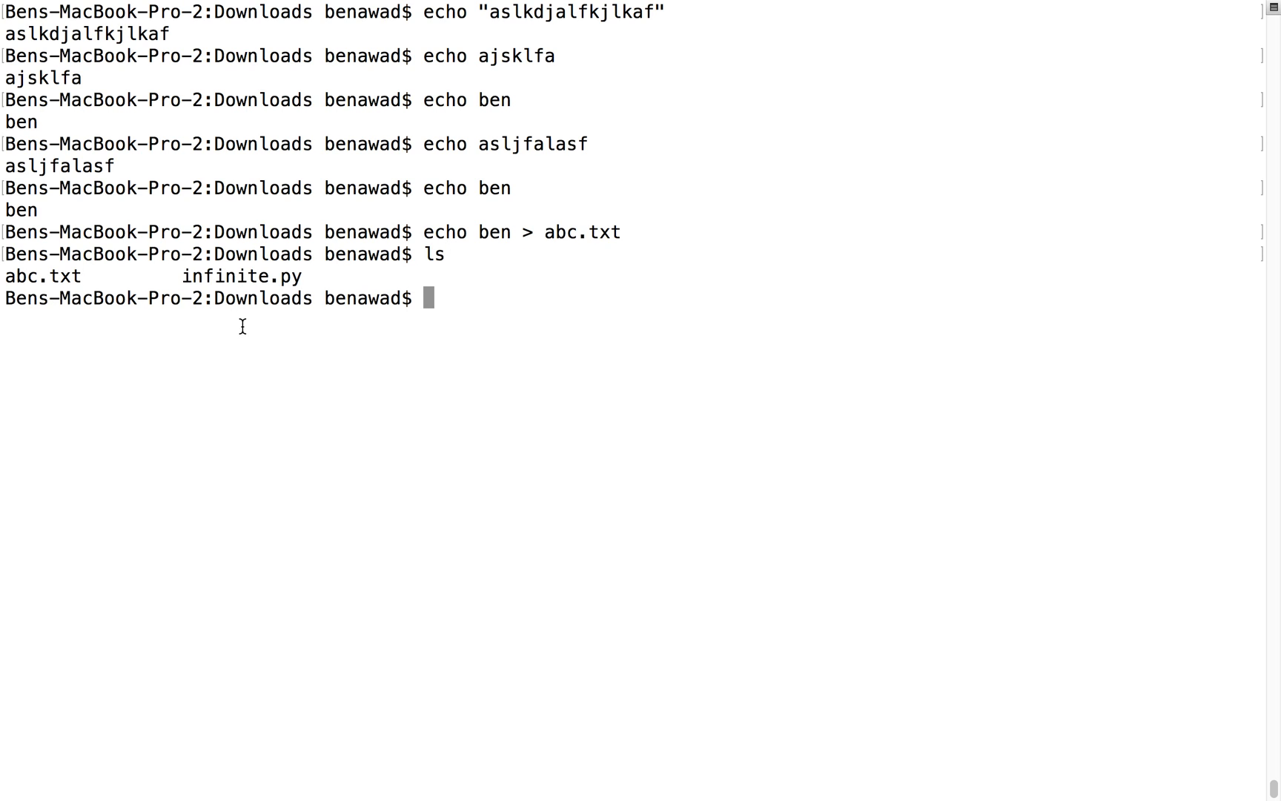
{"action": "mouse_move", "coordinate": [6, 275]}
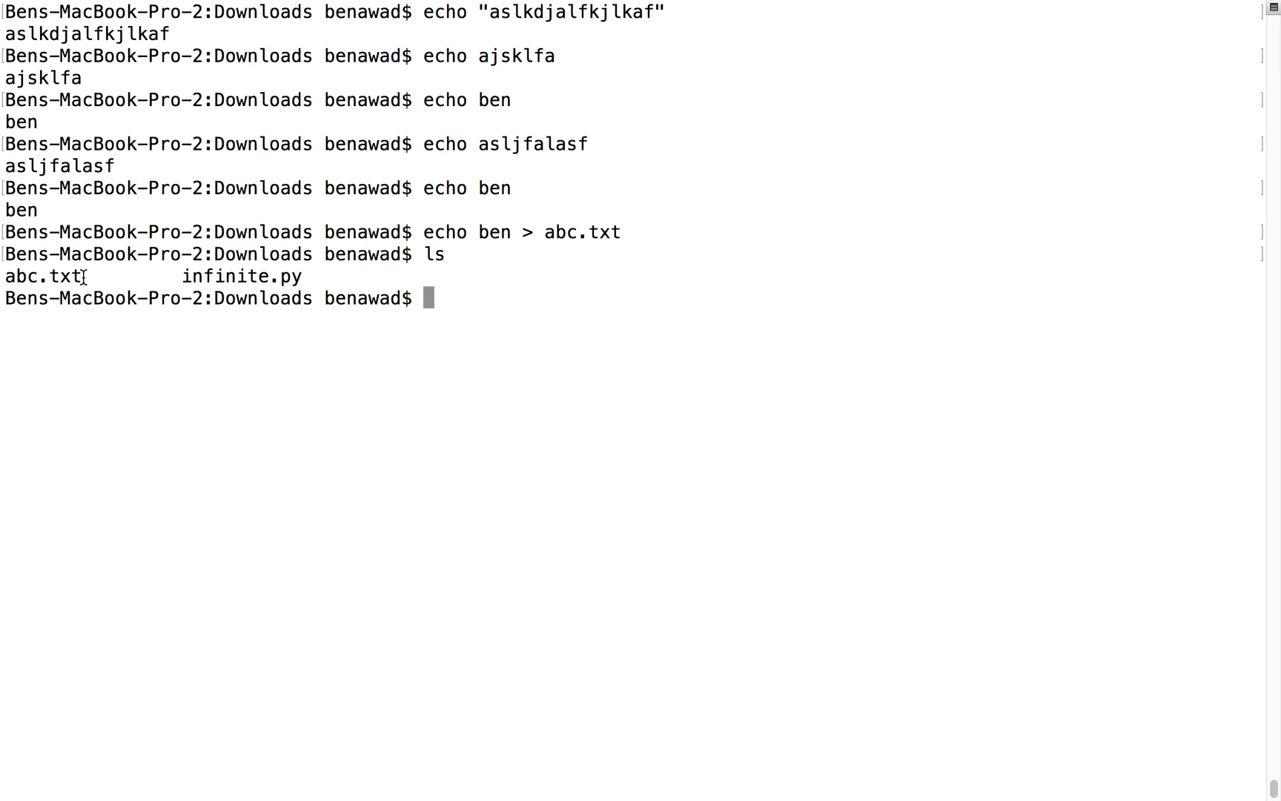
{"action": "type", "text": "cat abc.txt"}
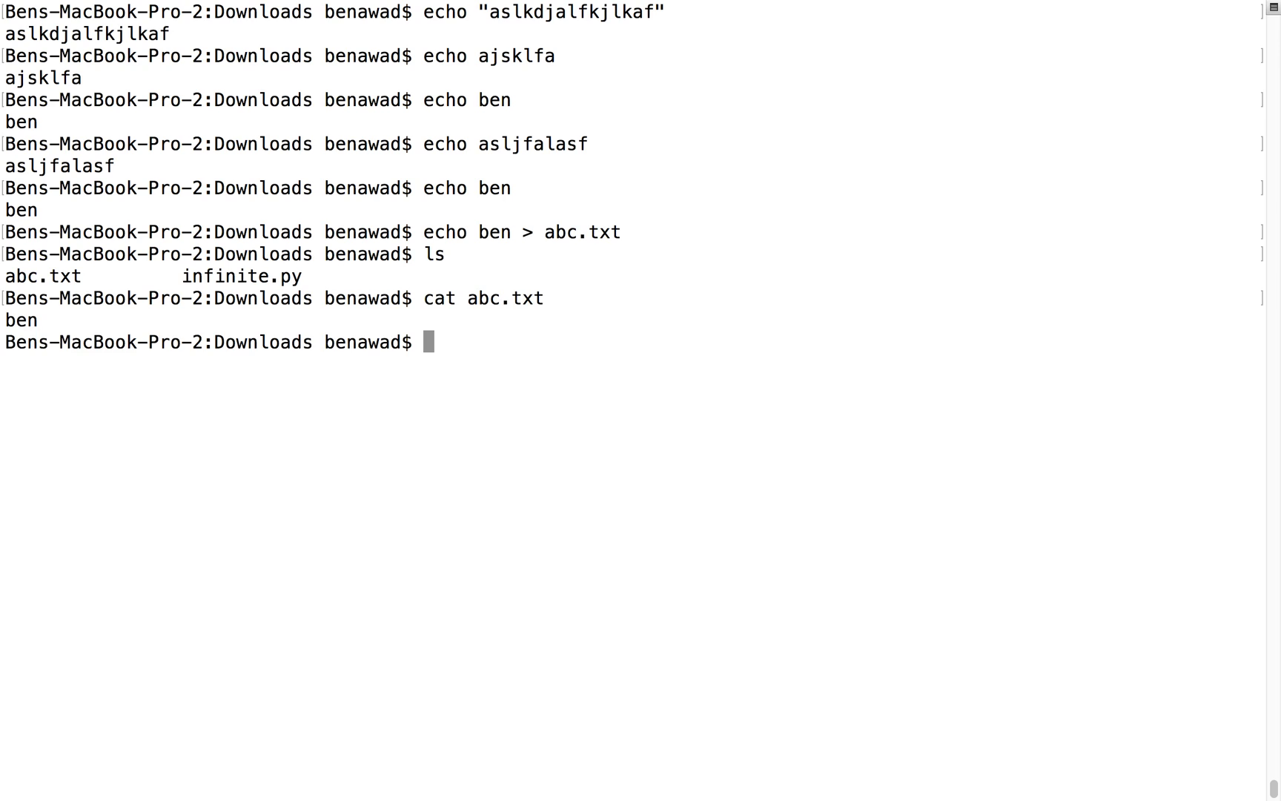
{"action": "mouse_move", "coordinate": [68, 322]}
{"action": "type", "text": "cat ab"}
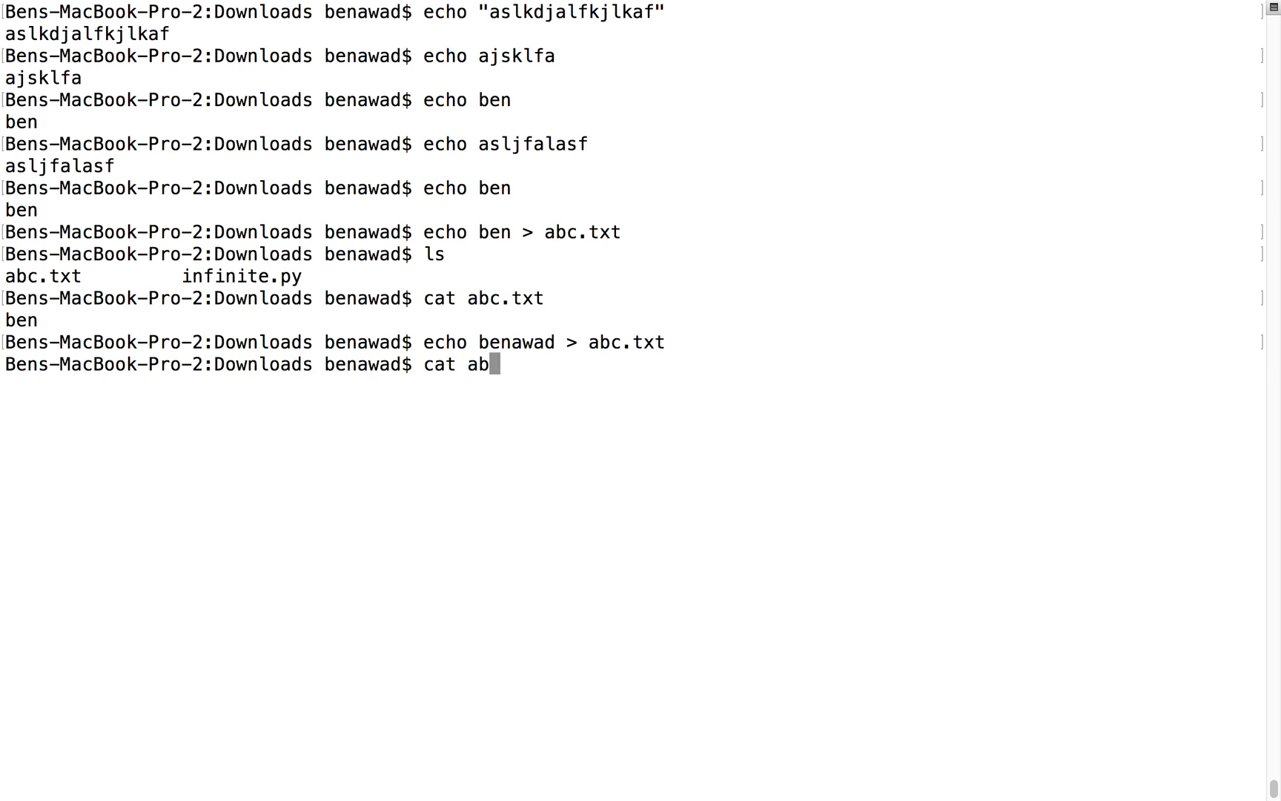
Overwrite abc.txt with benawad and cat it to show benawad as its only content
{"action": "key", "text": "Return"}
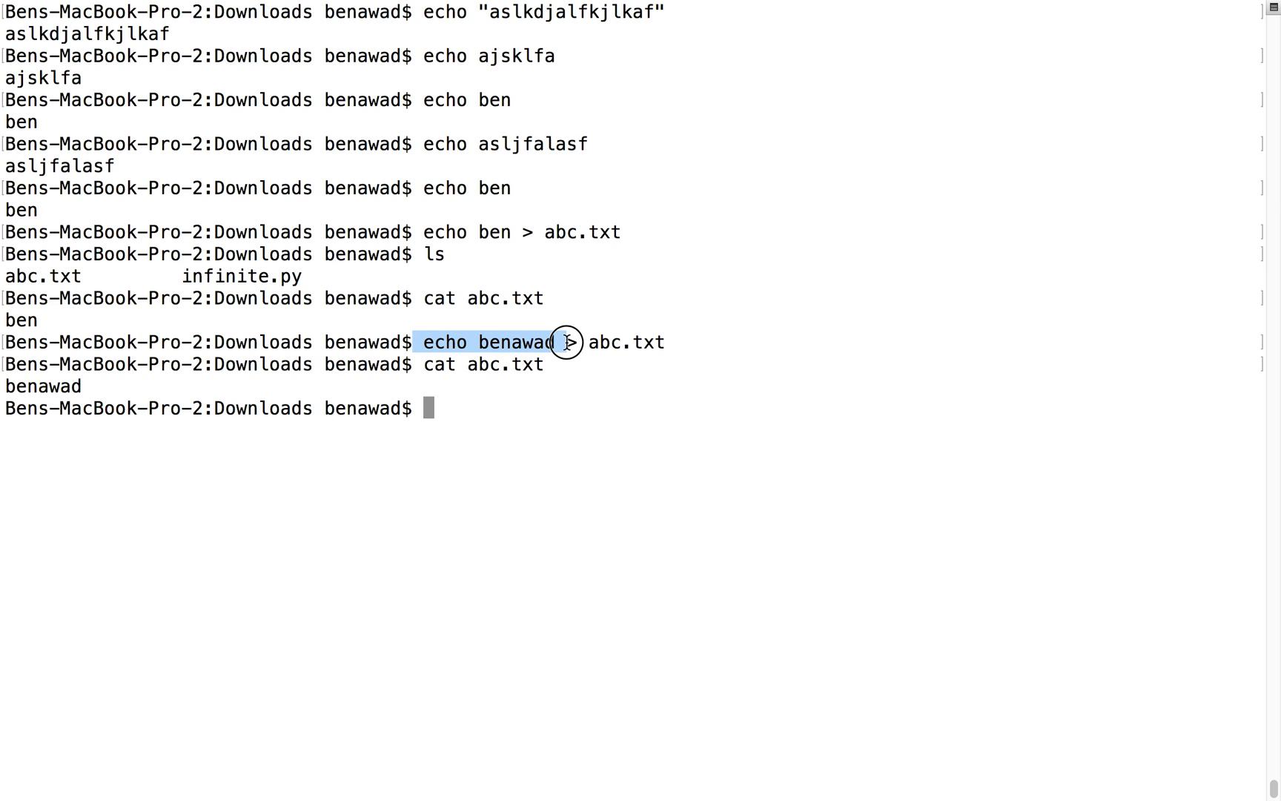
{"action": "mouse_move", "coordinate": [485, 169]}
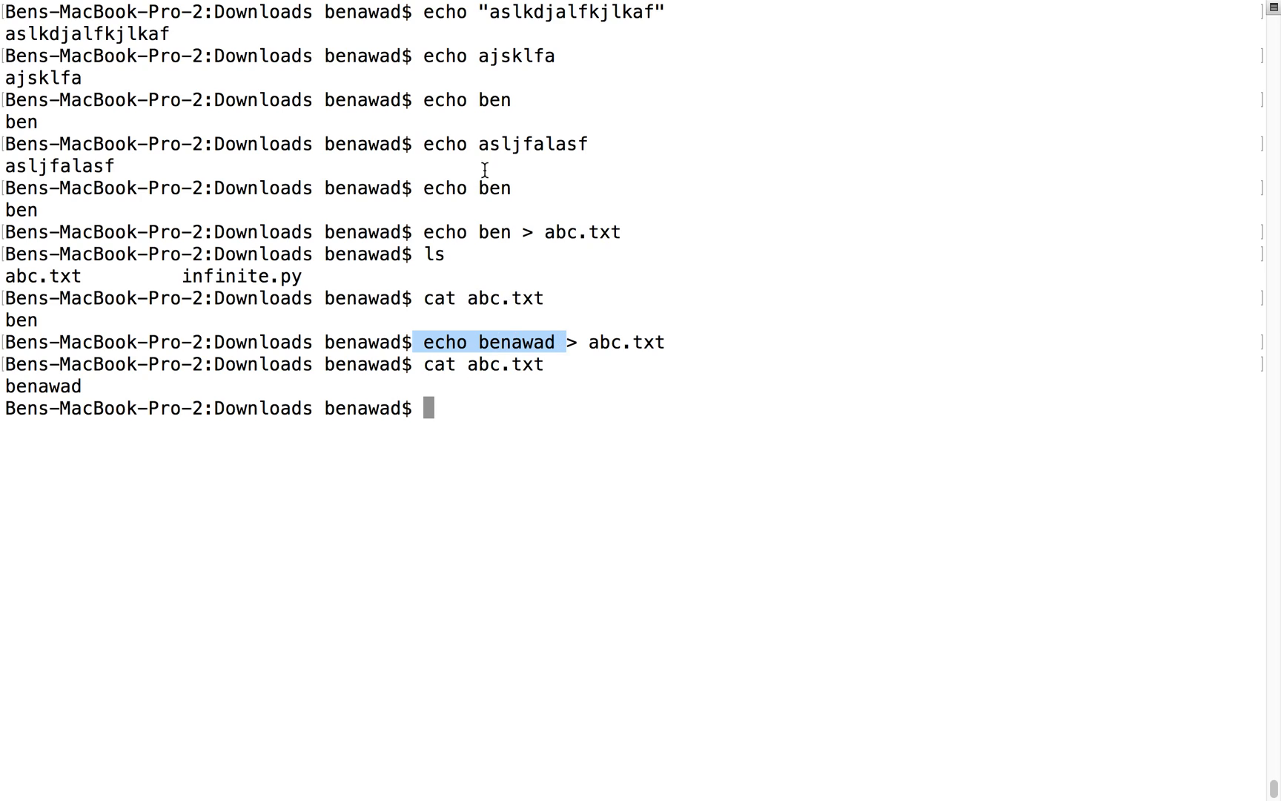
{"action": "mouse_move", "coordinate": [666, 350]}
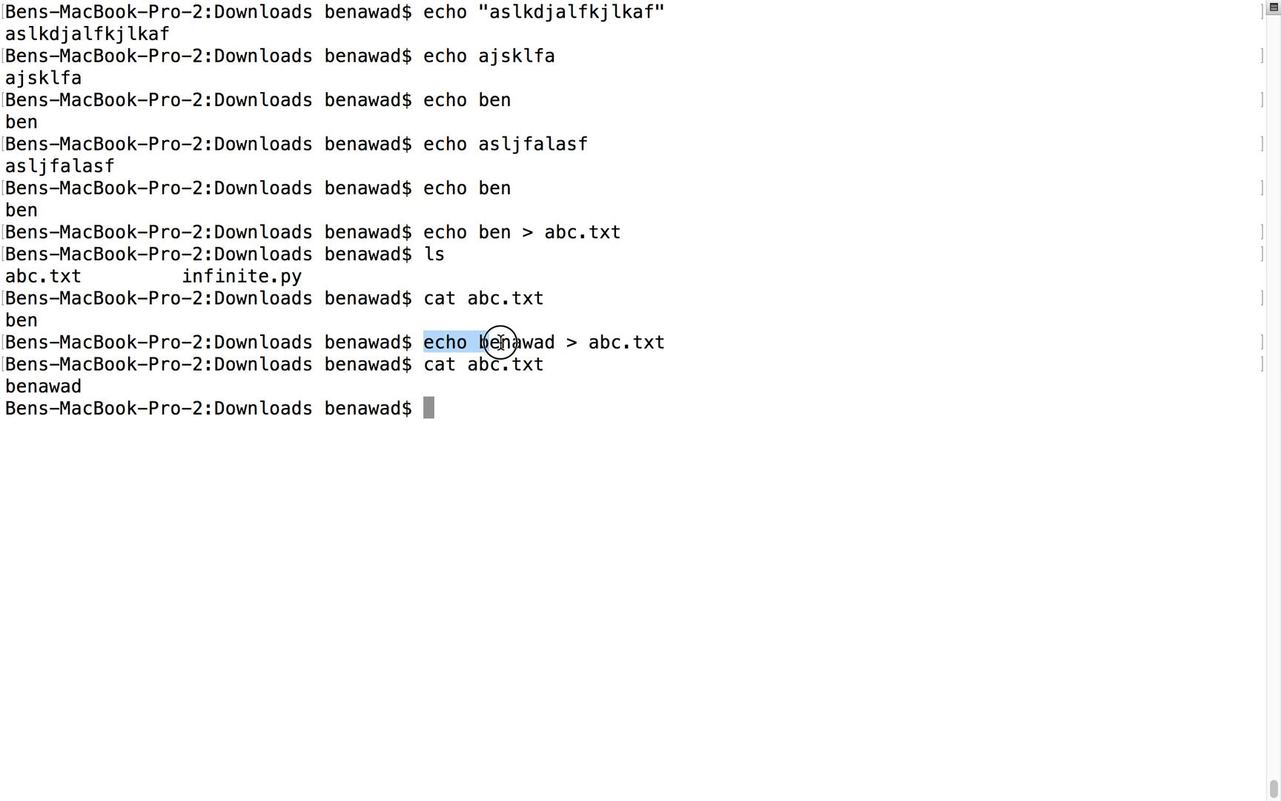
{"action": "type", "text": "ca"}
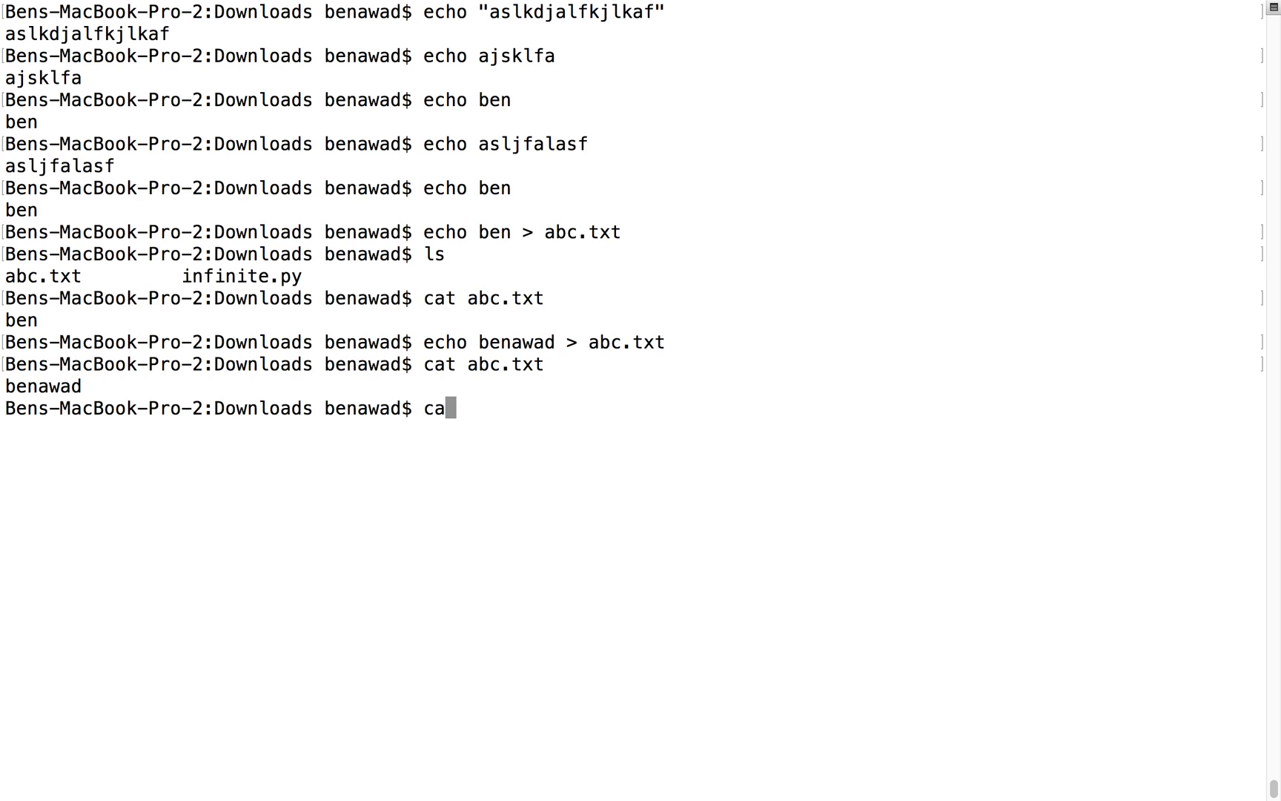
{"action": "key", "text": "Return"}
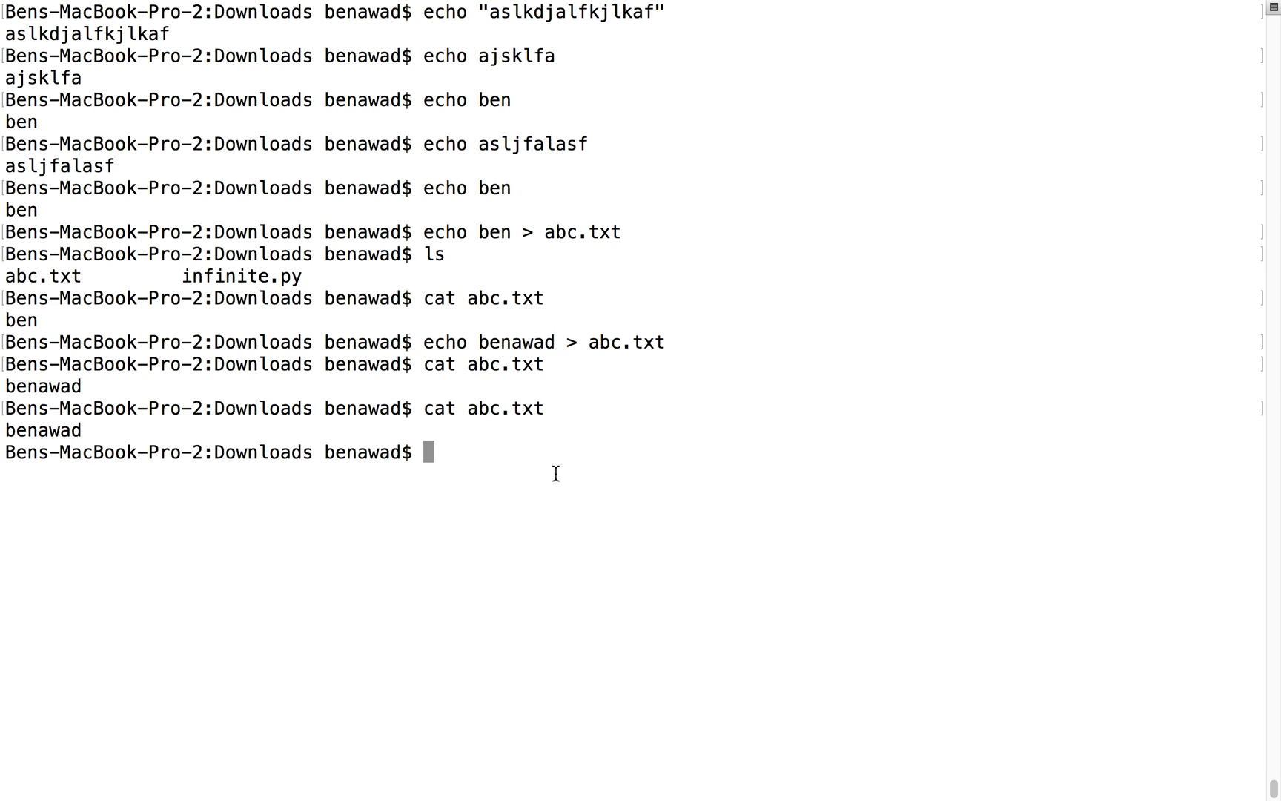
{"action": "mouse_move", "coordinate": [69, 428]}
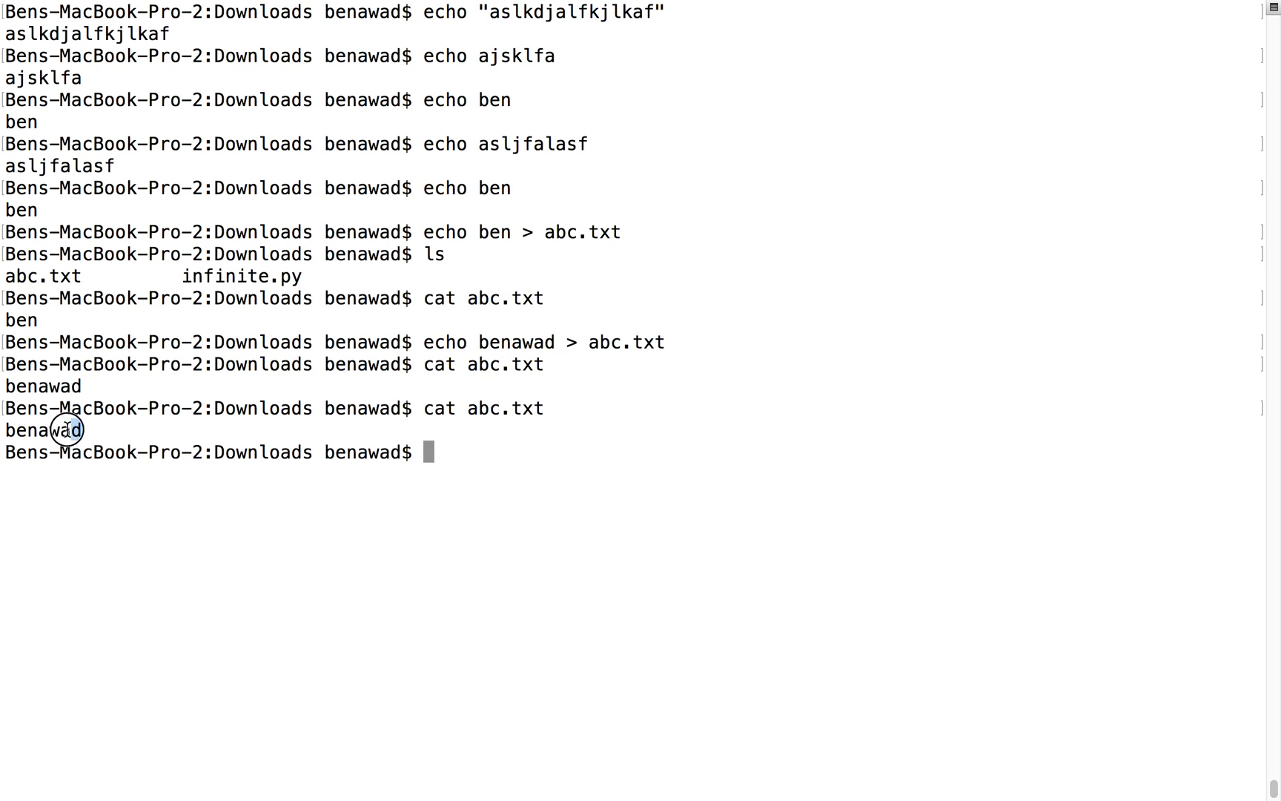
{"action": "mouse_move", "coordinate": [98, 430]}
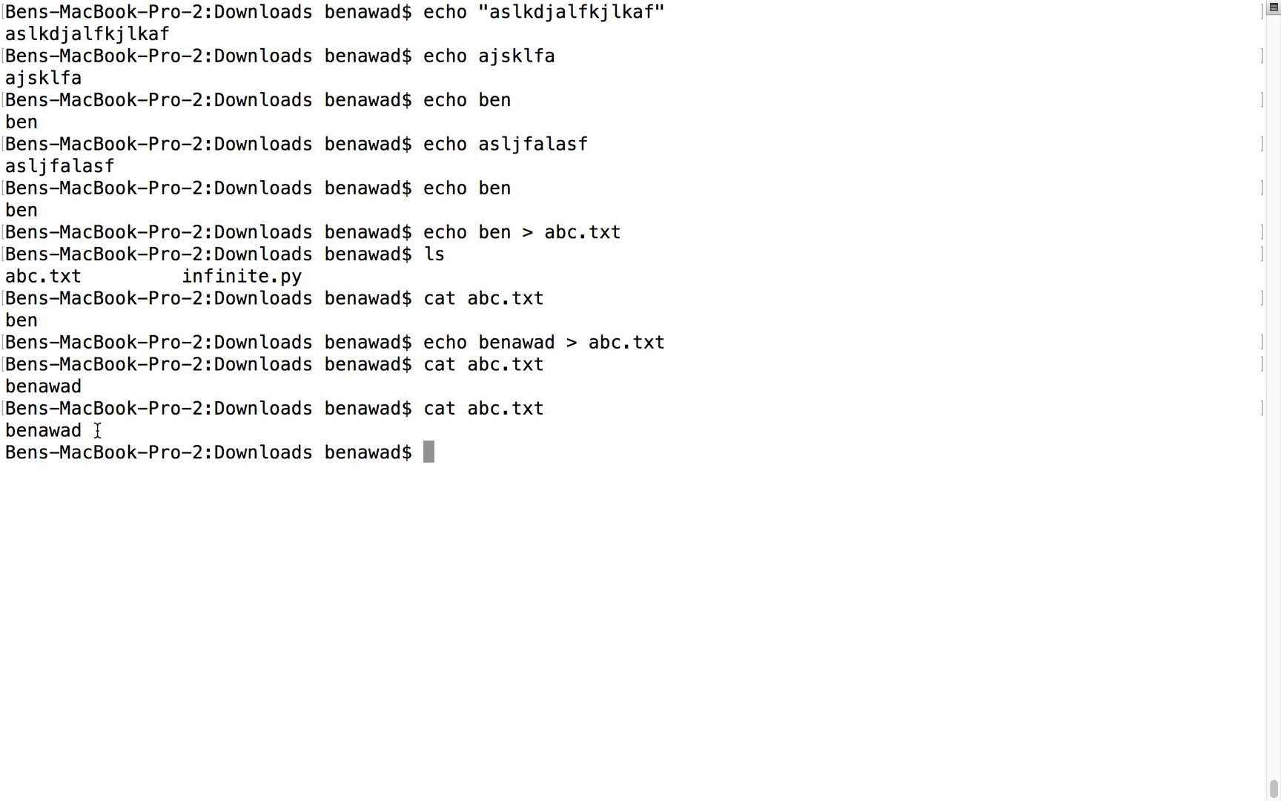
{"action": "mouse_move", "coordinate": [146, 422]}
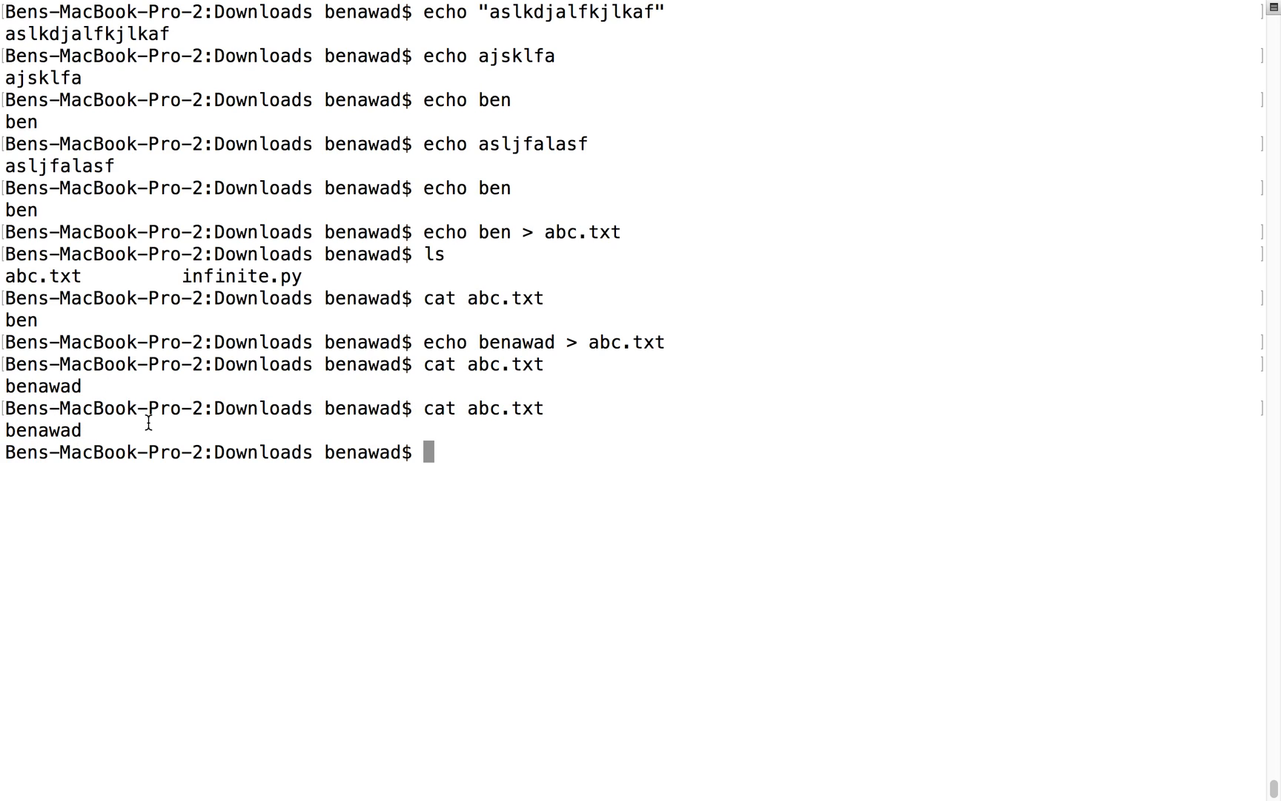
Copy abc.txt into a new file dog with cat abc.txt > dog and show it holds benawad
{"action": "type", "text": "cat abc.txt > dog"}
{"action": "type", "text": "ls"}
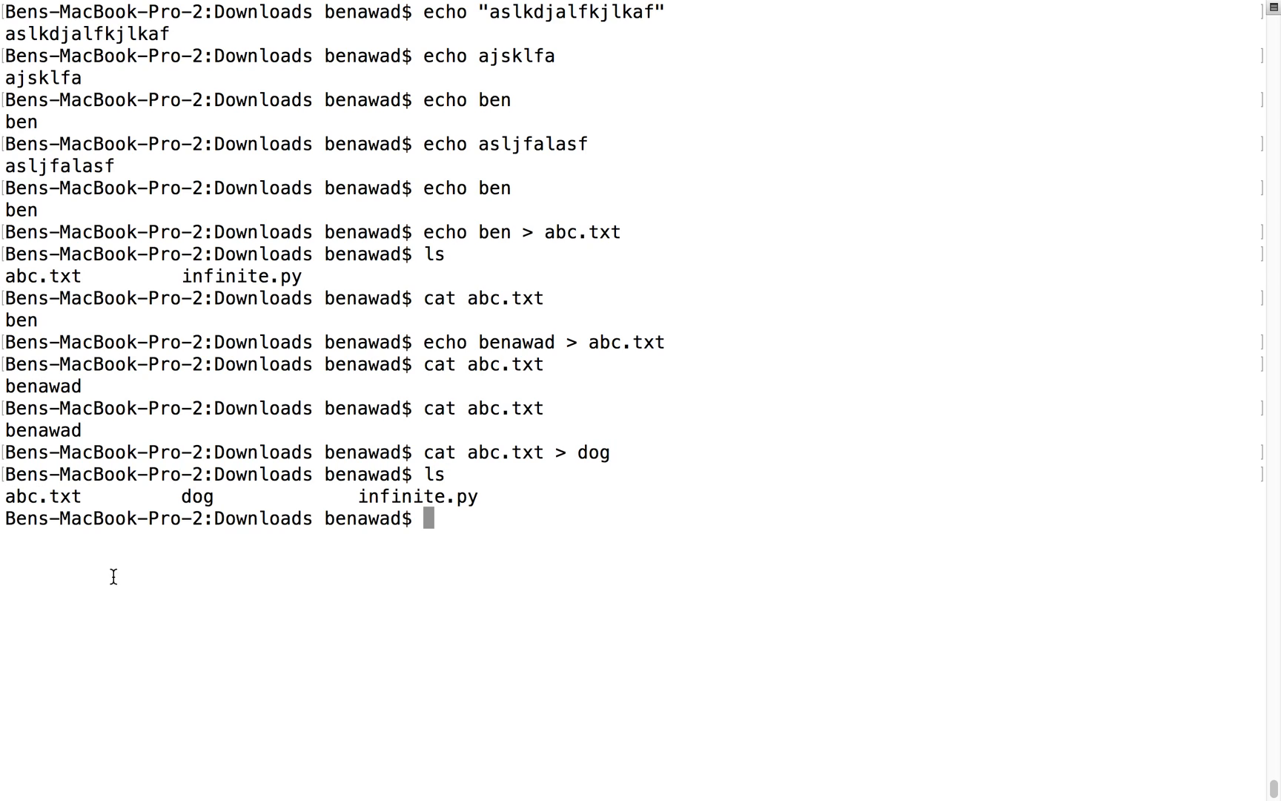
{"action": "key", "text": "Return"}
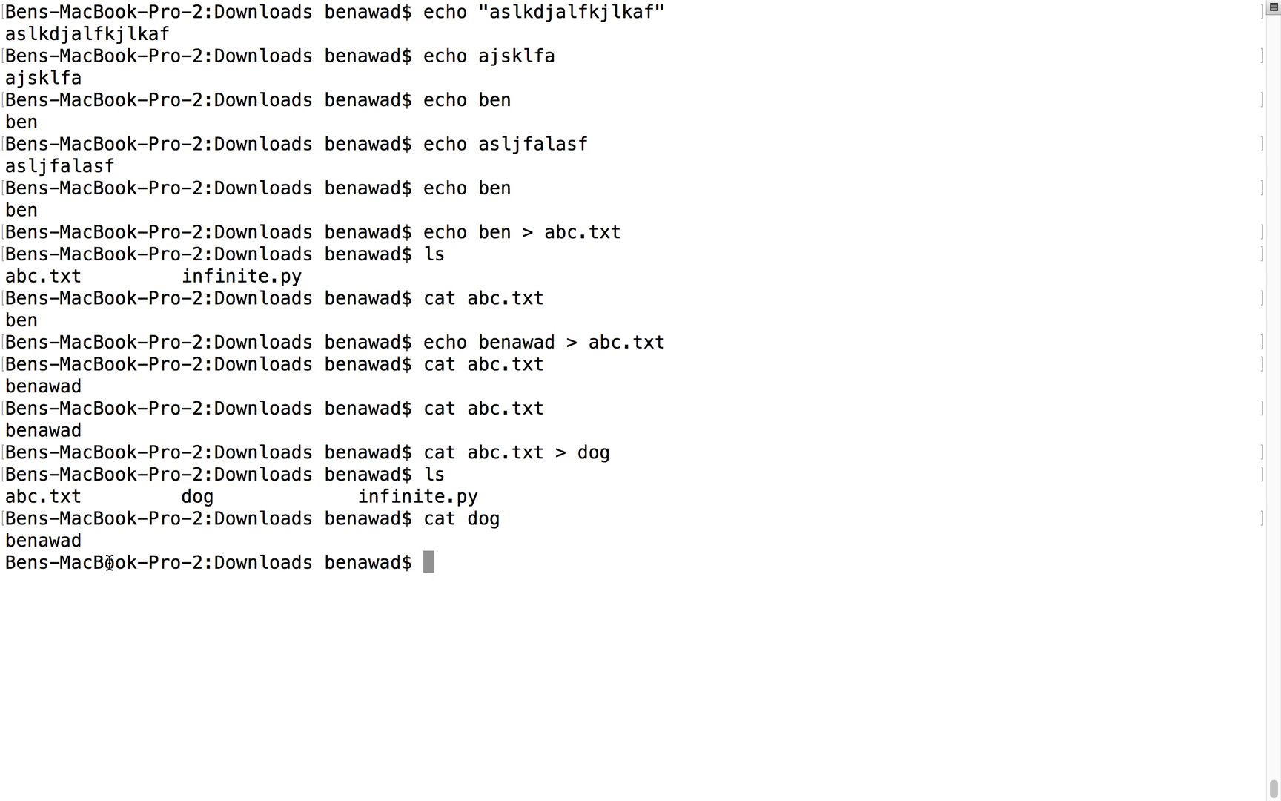
{"action": "mouse_move", "coordinate": [551, 460]}
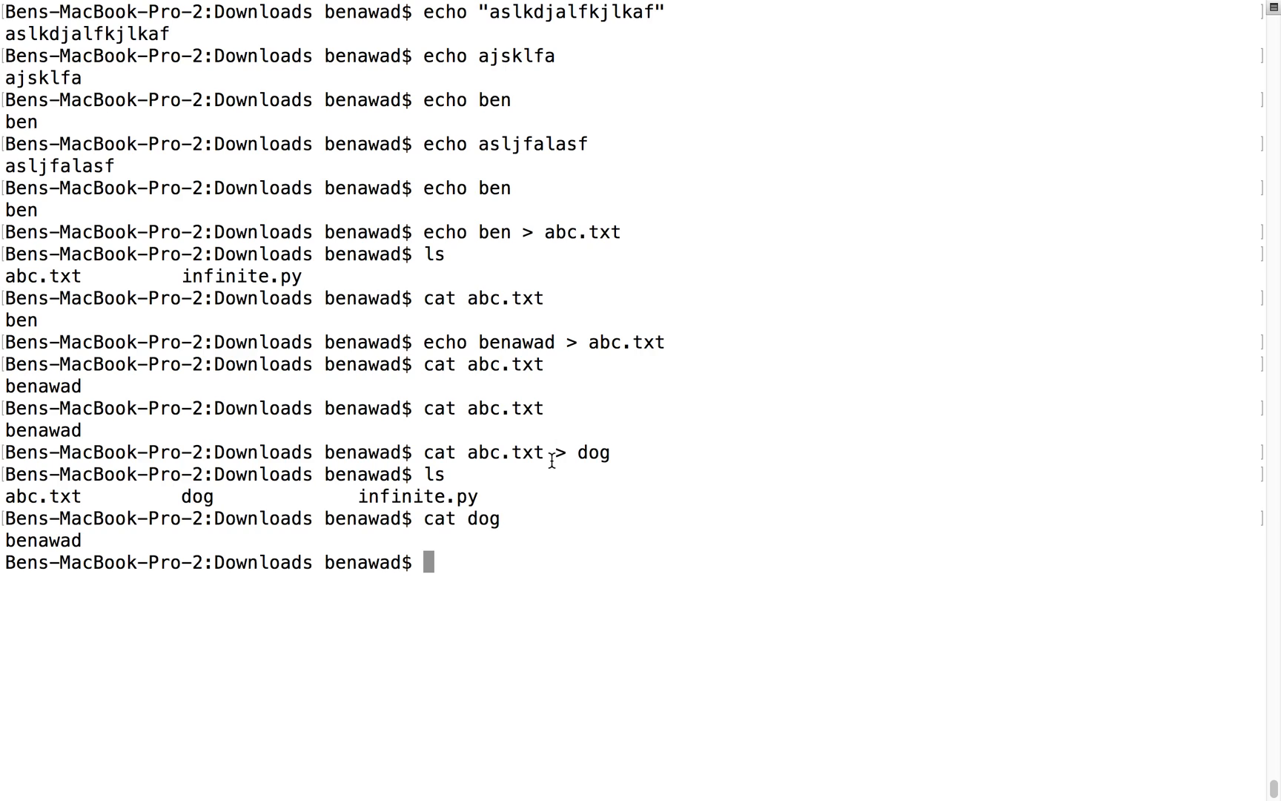
{"action": "mouse_move", "coordinate": [632, 455]}
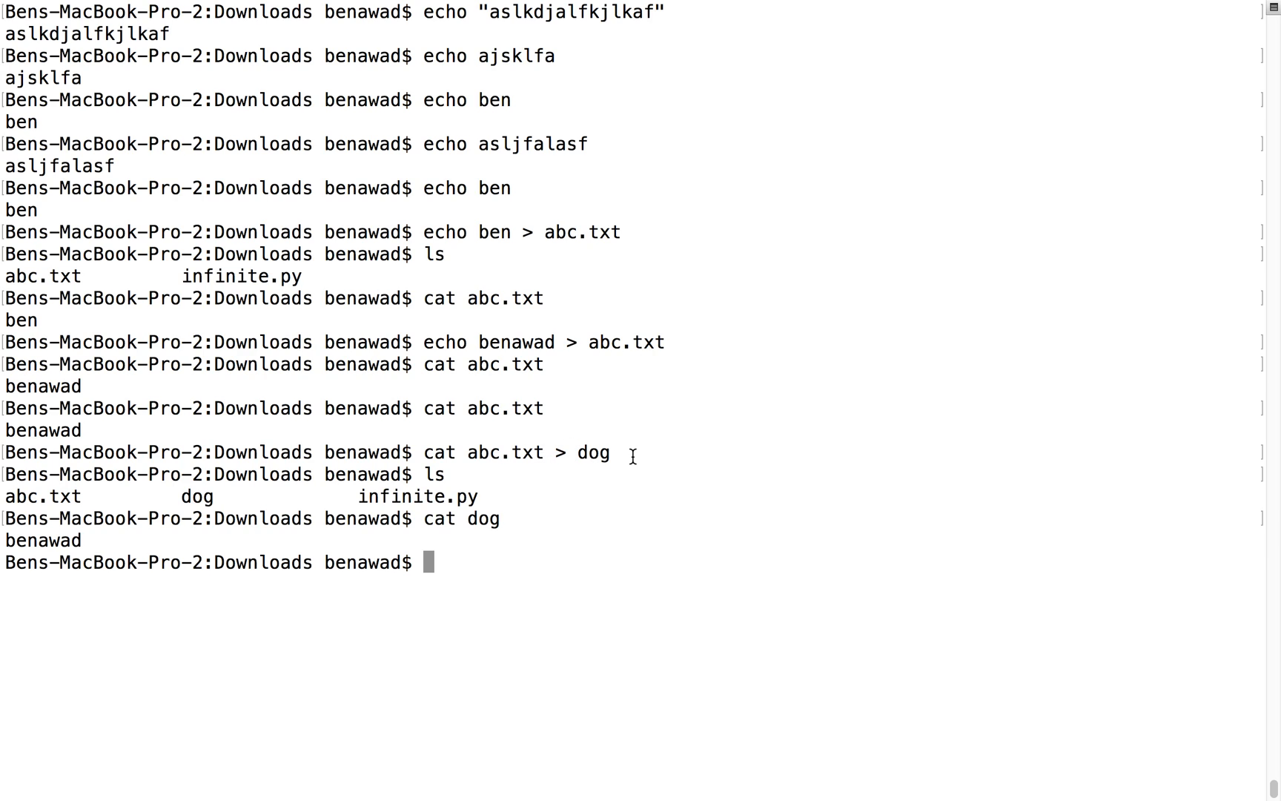
{"action": "mouse_move", "coordinate": [542, 447]}
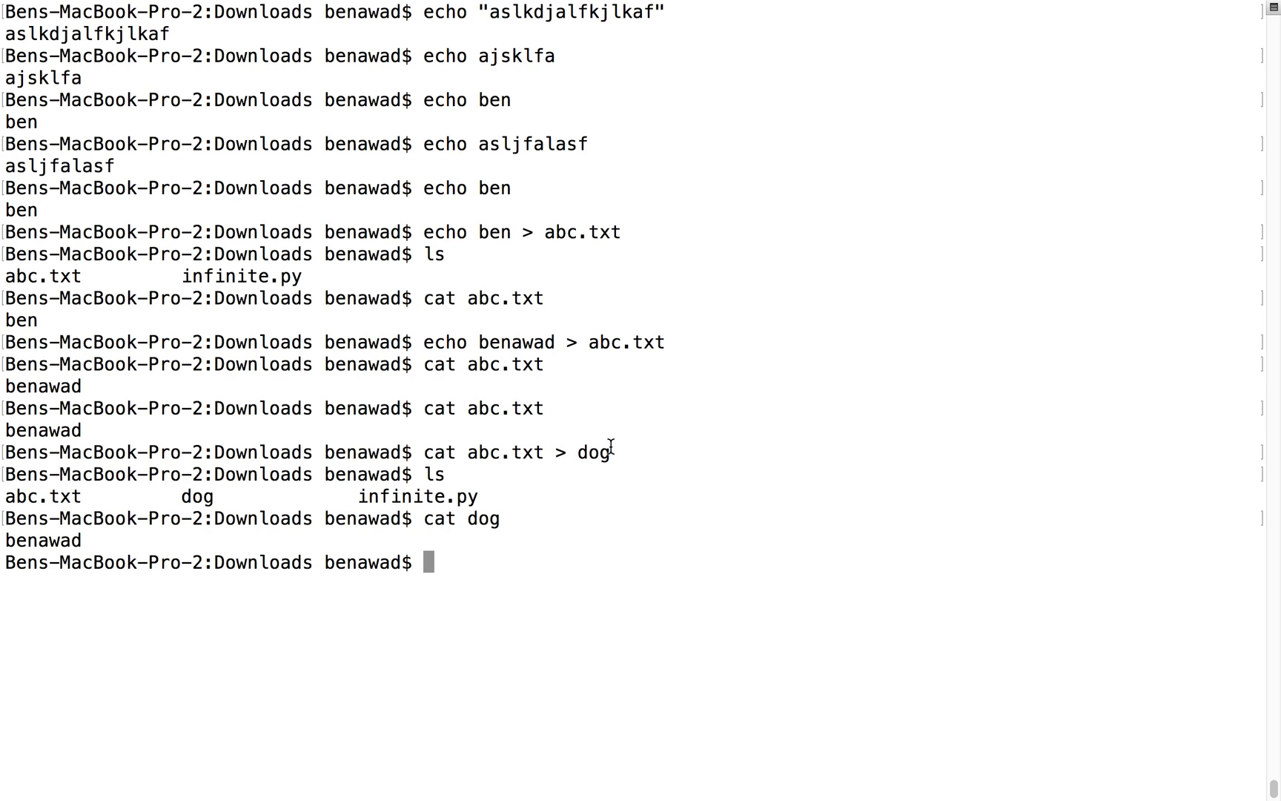
{"action": "mouse_move", "coordinate": [587, 425]}
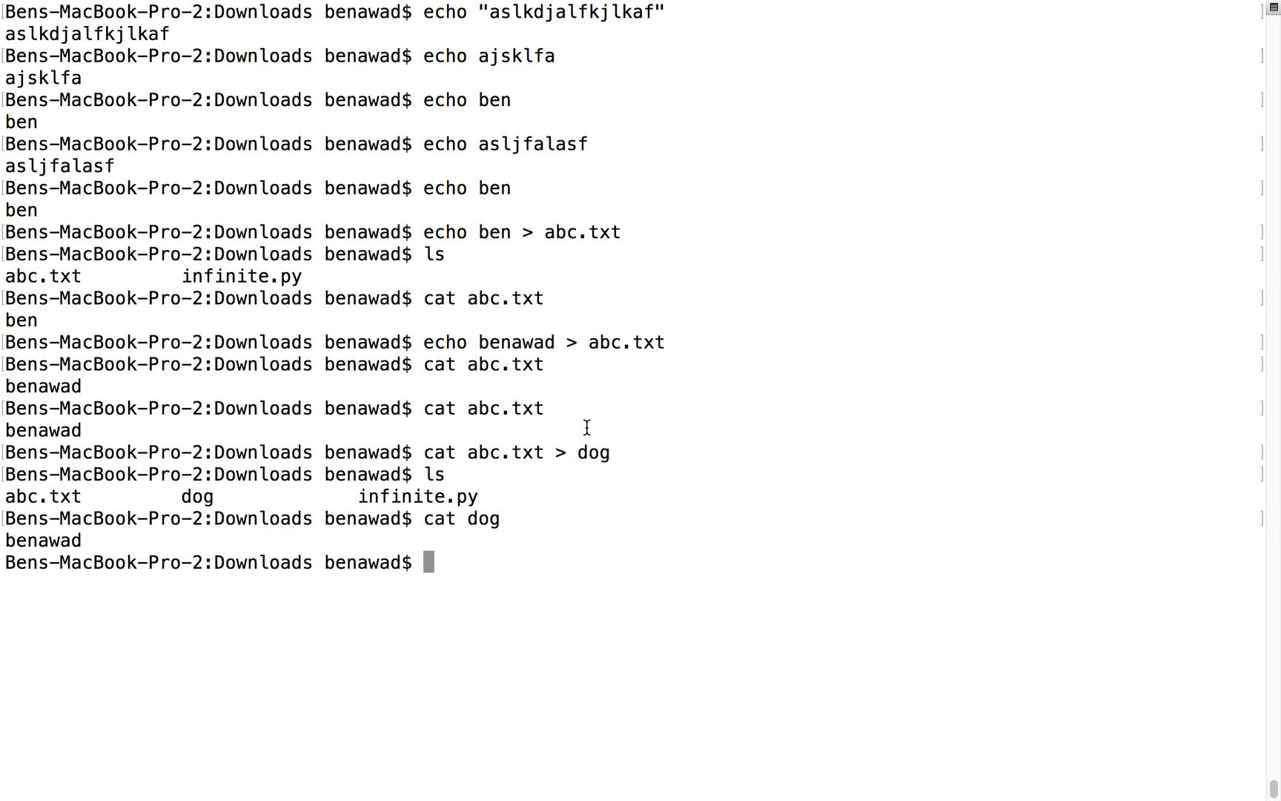
Create a file cat containing the word cat with echo cat > cat and list it
{"action": "type", "text": "echo"}
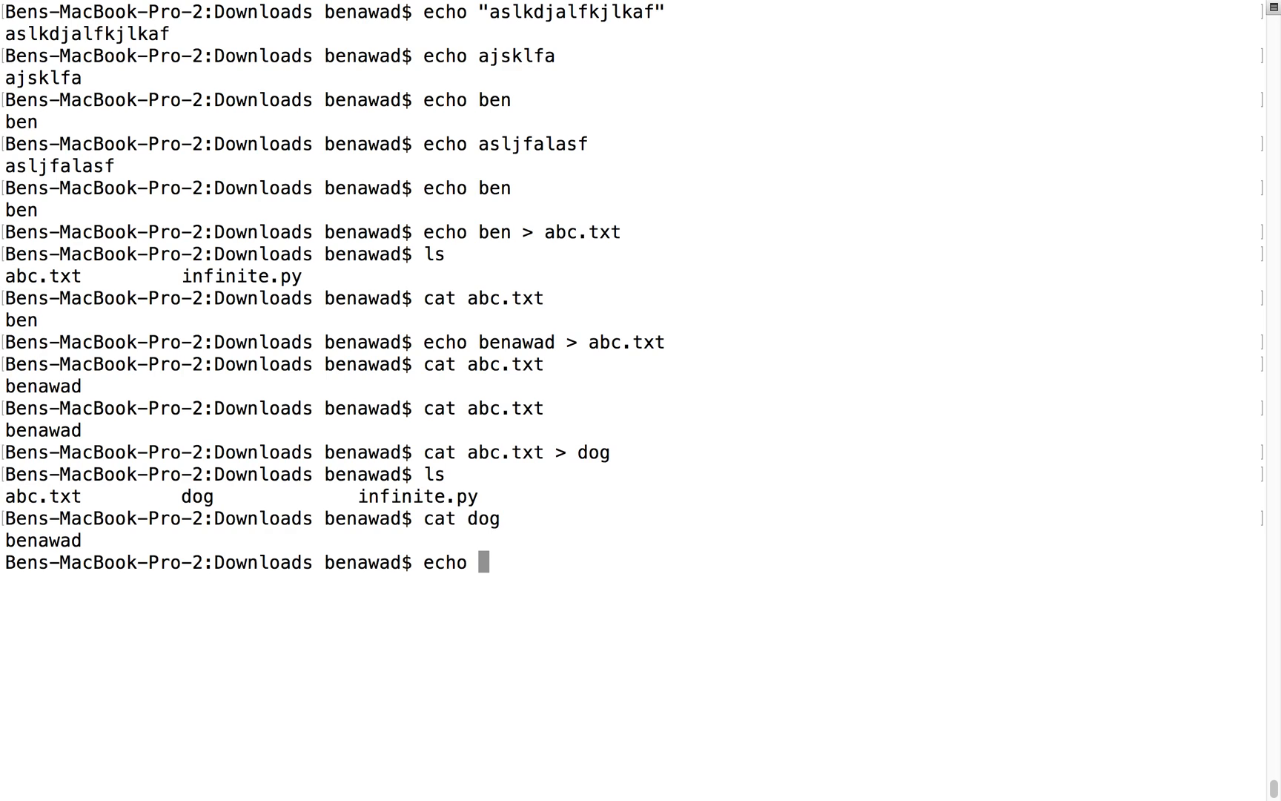
{"action": "type", "text": "cat > cat"}
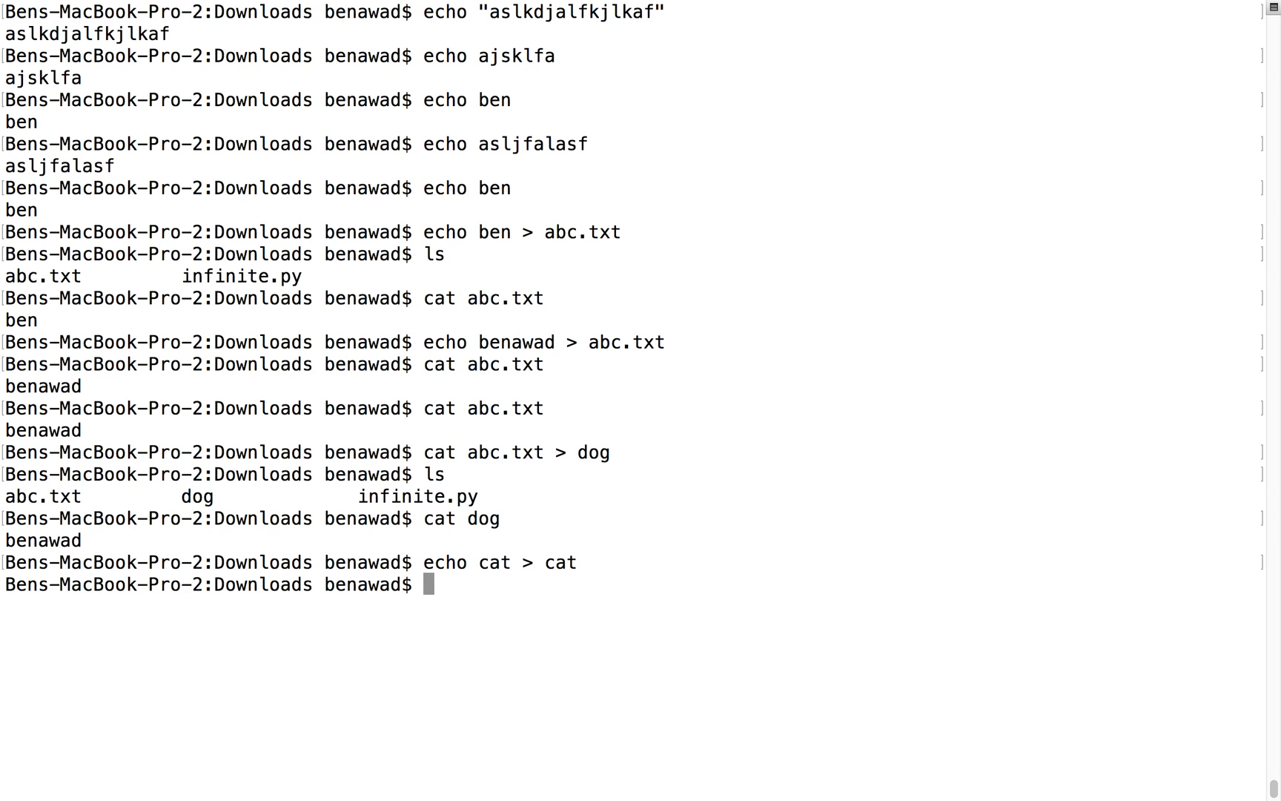
{"action": "type", "text": "ls"}
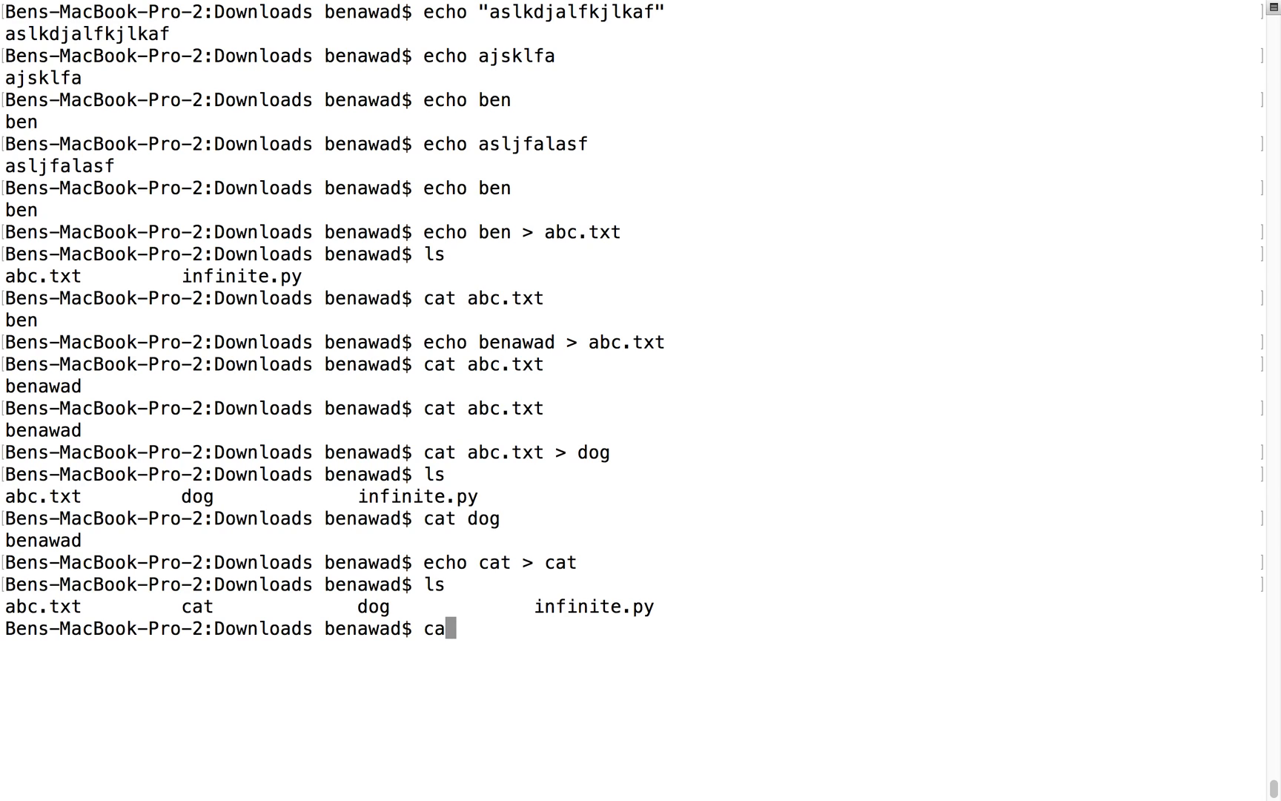
{"action": "type", "text": "t cat"}
{"action": "key", "text": "Return"}
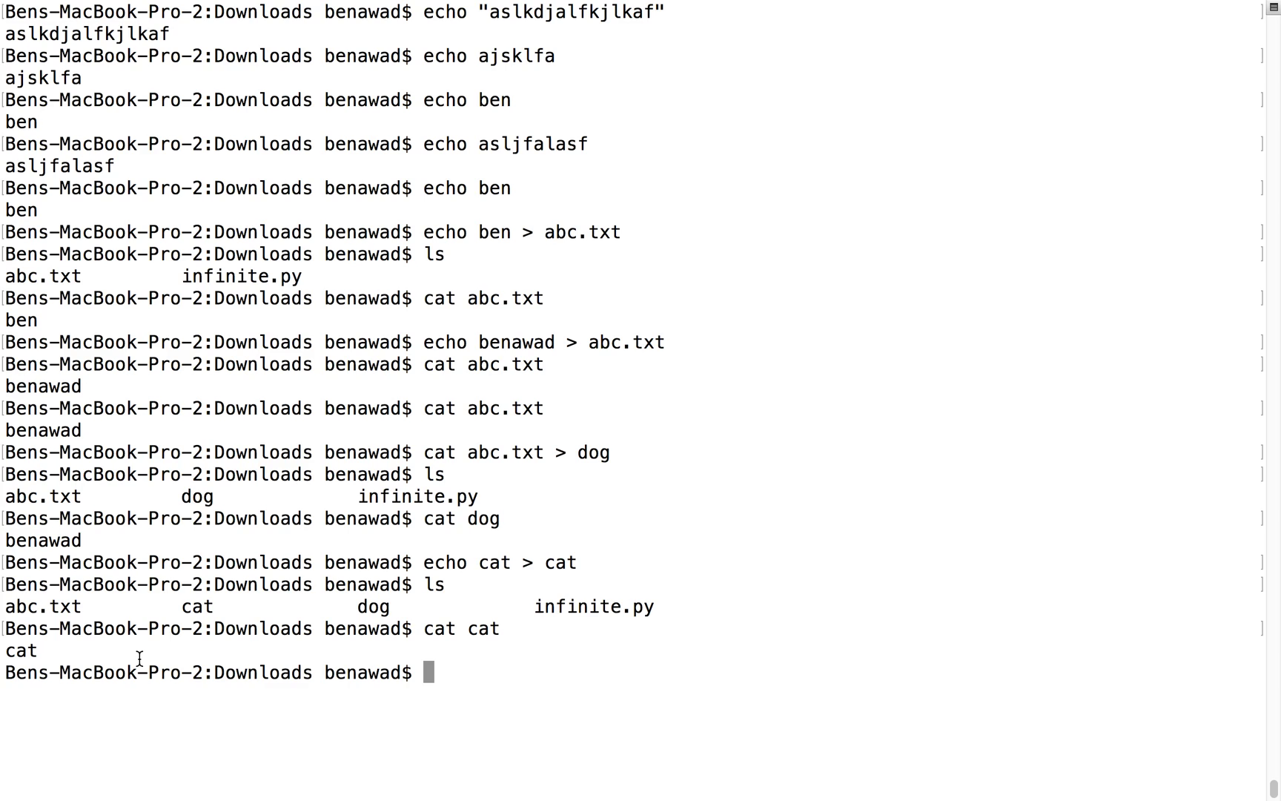
Overwrite dog with cat's contents via cat cat > dog, confirm dog shows cat, and clear
{"action": "type", "text": "ec"}
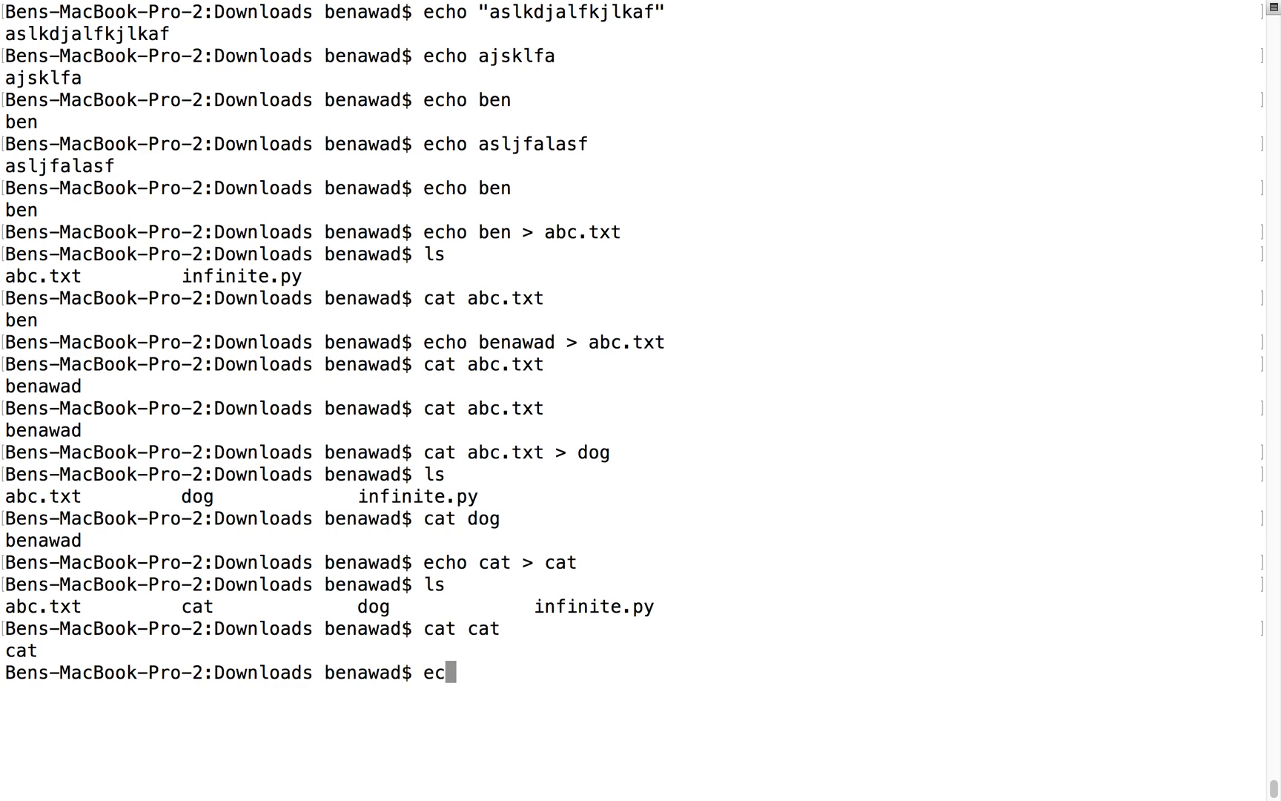
{"action": "type", "text": "cat"}
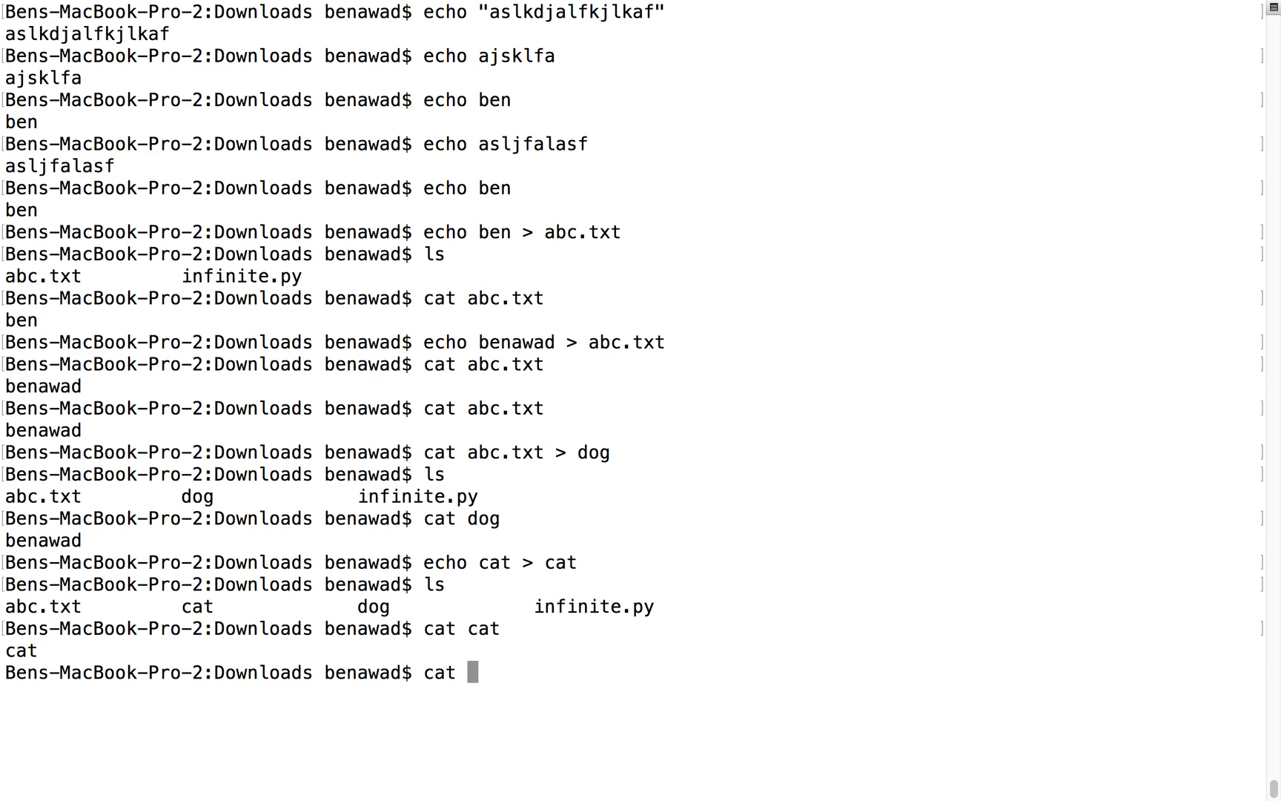
{"action": "key", "text": "Return"}
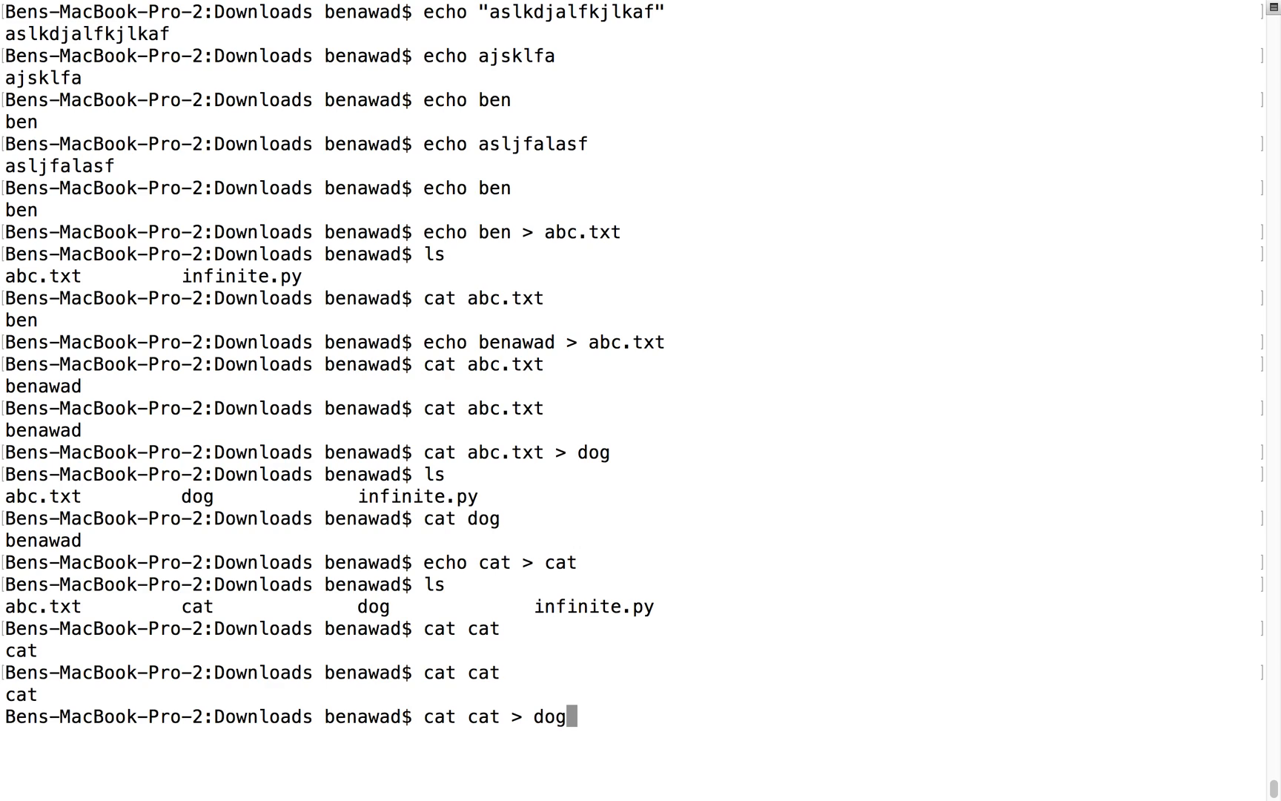
{"action": "key", "text": "Return"}
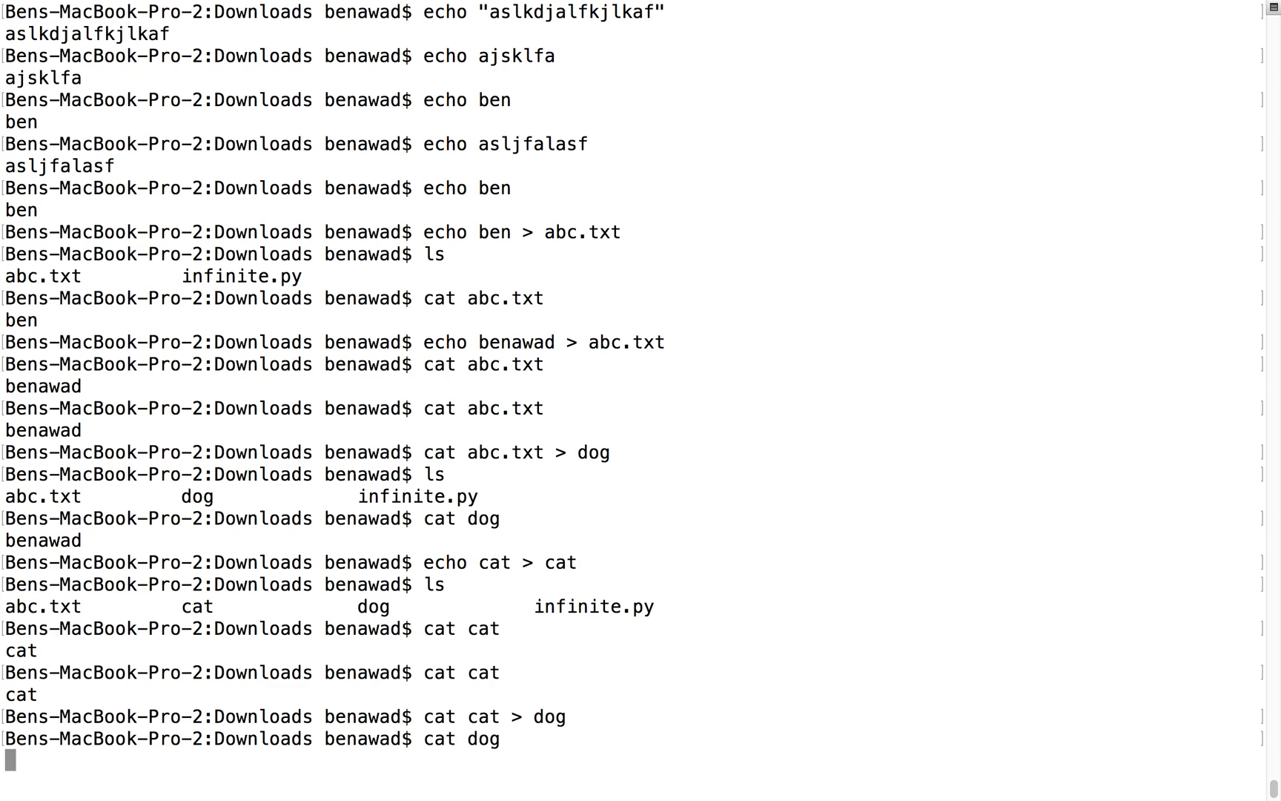
{"action": "key", "text": "Return"}
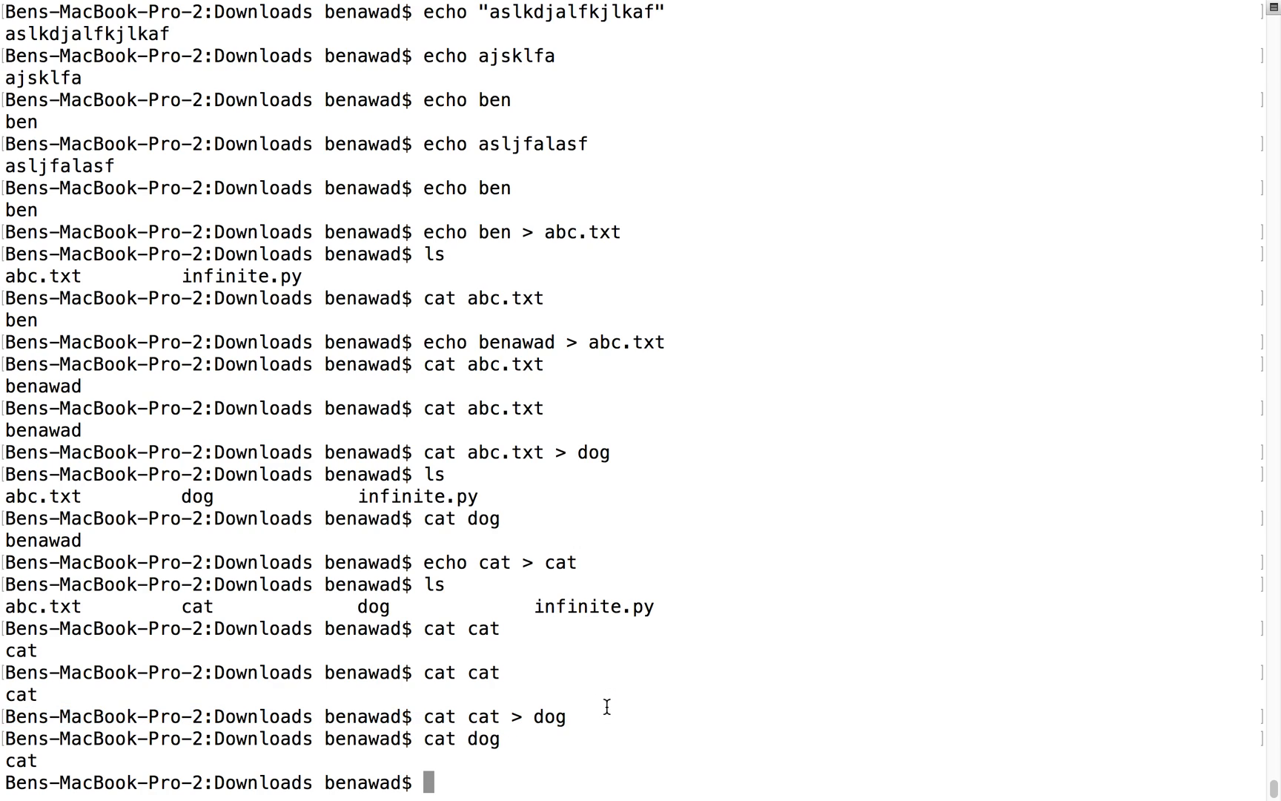
{"action": "type", "text": "clear"}
{"action": "type", "text": "echo be"}
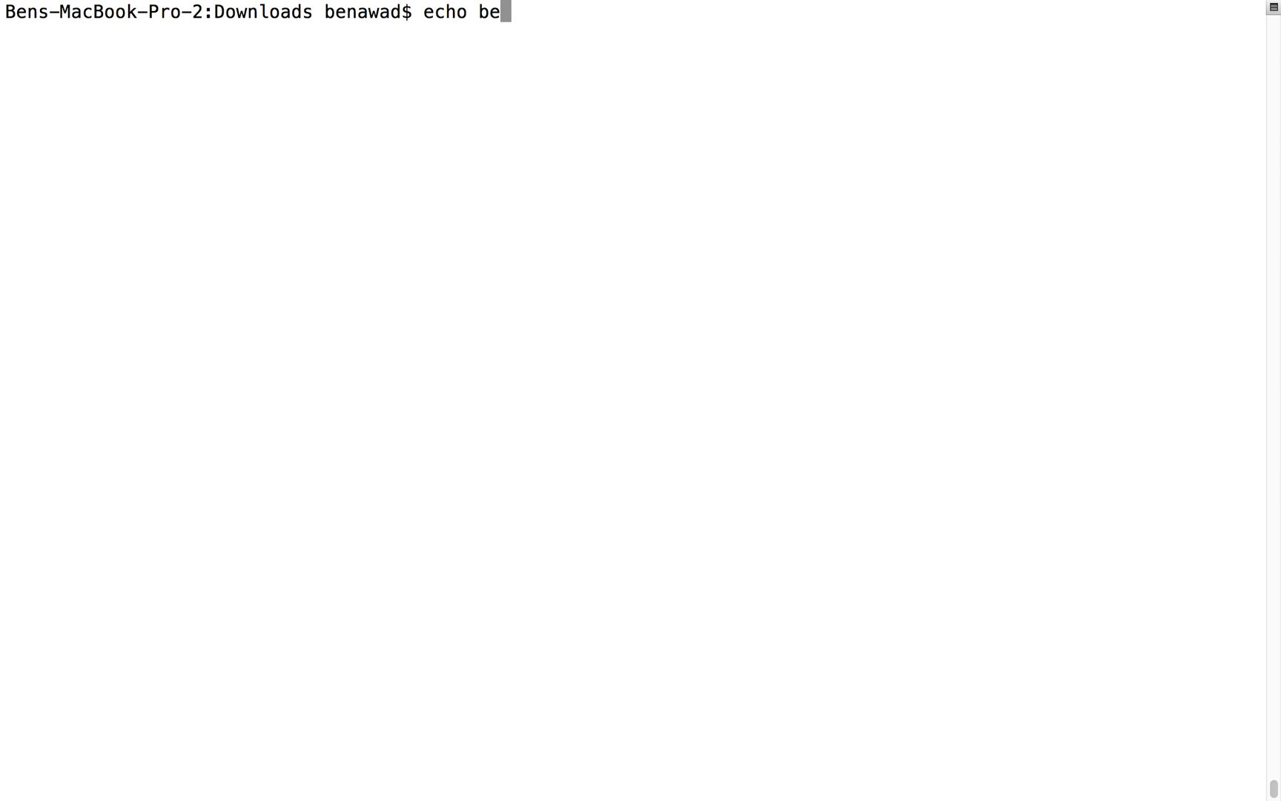
Append benawad to dog with echo benawad >> dog and show cat followed by benawad
{"action": "type", "text": "nawad > d"}
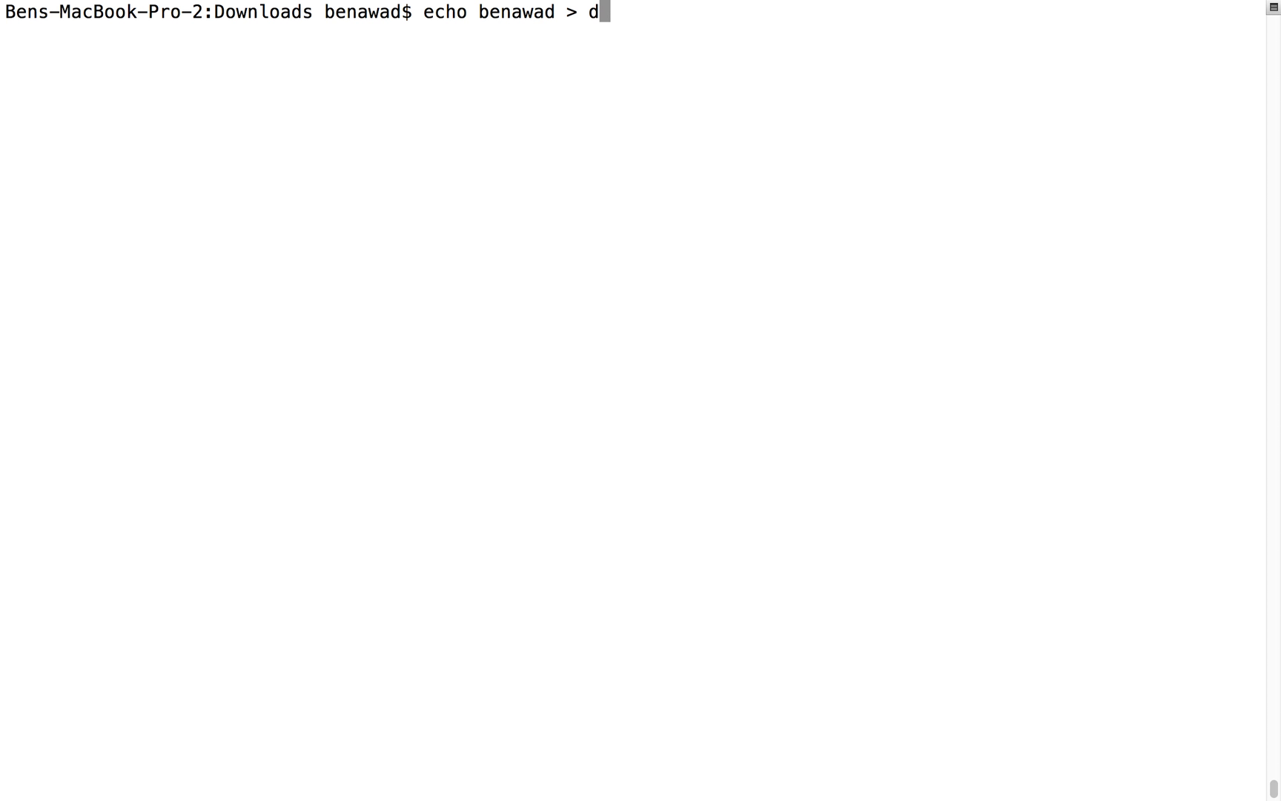
{"action": "type", "text": "og"}
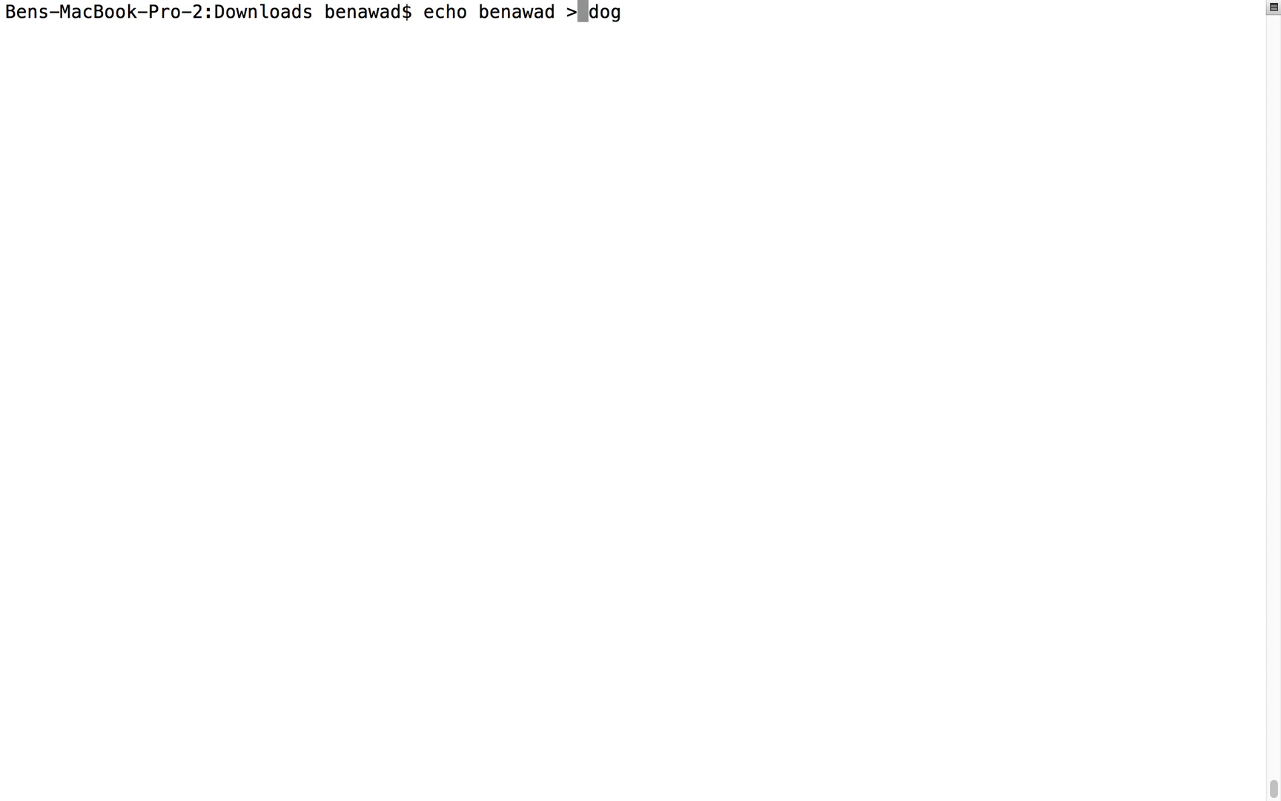
{"action": "type", "text": ">"}
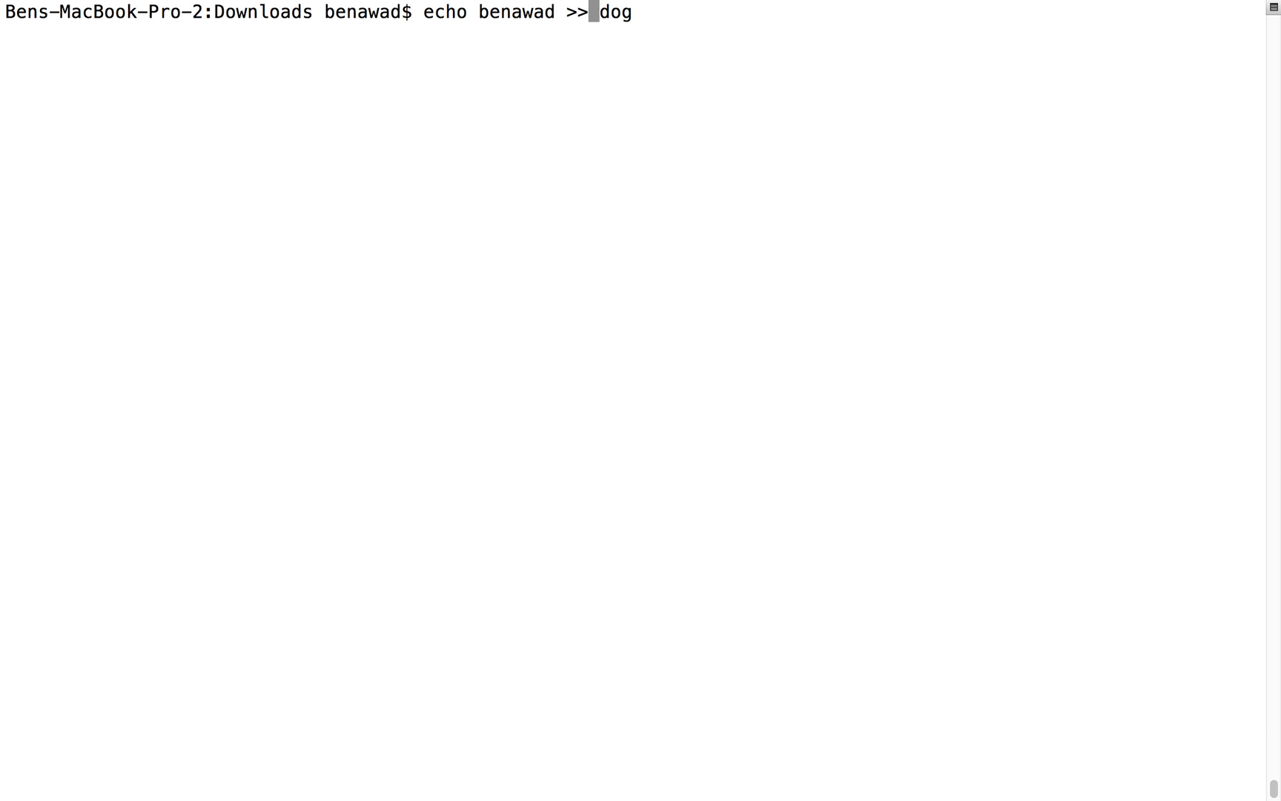
{"action": "key", "text": "Return"}
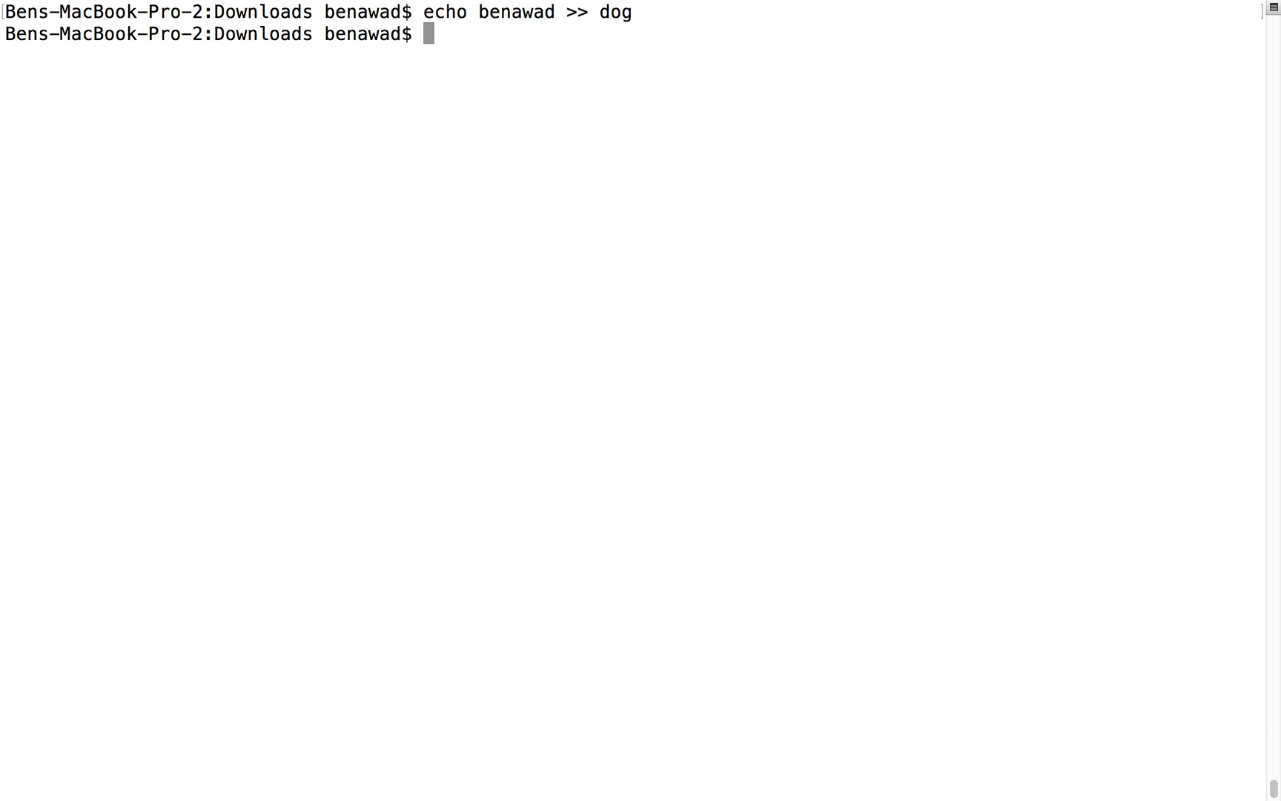
{"action": "type", "text": "cat dog"}
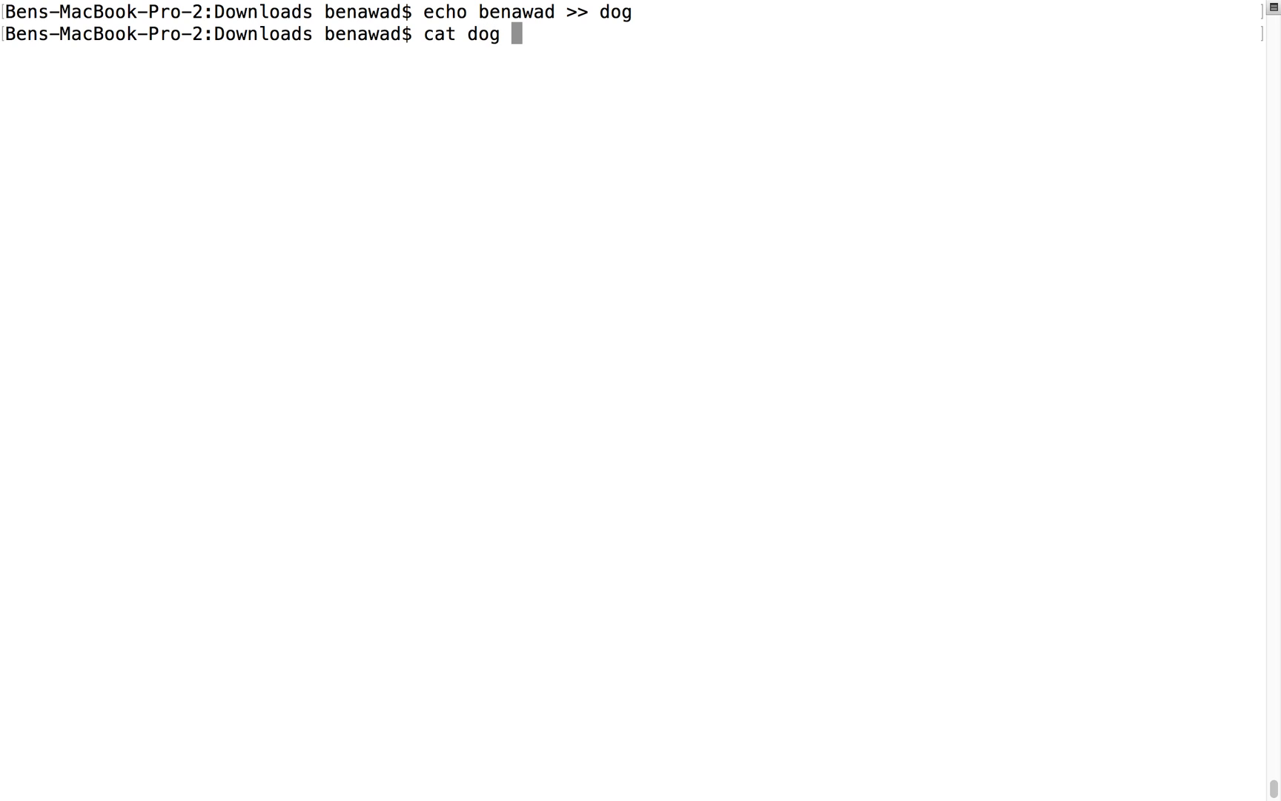
{"action": "key", "text": "Return"}
{"action": "type", "text": "cat"}
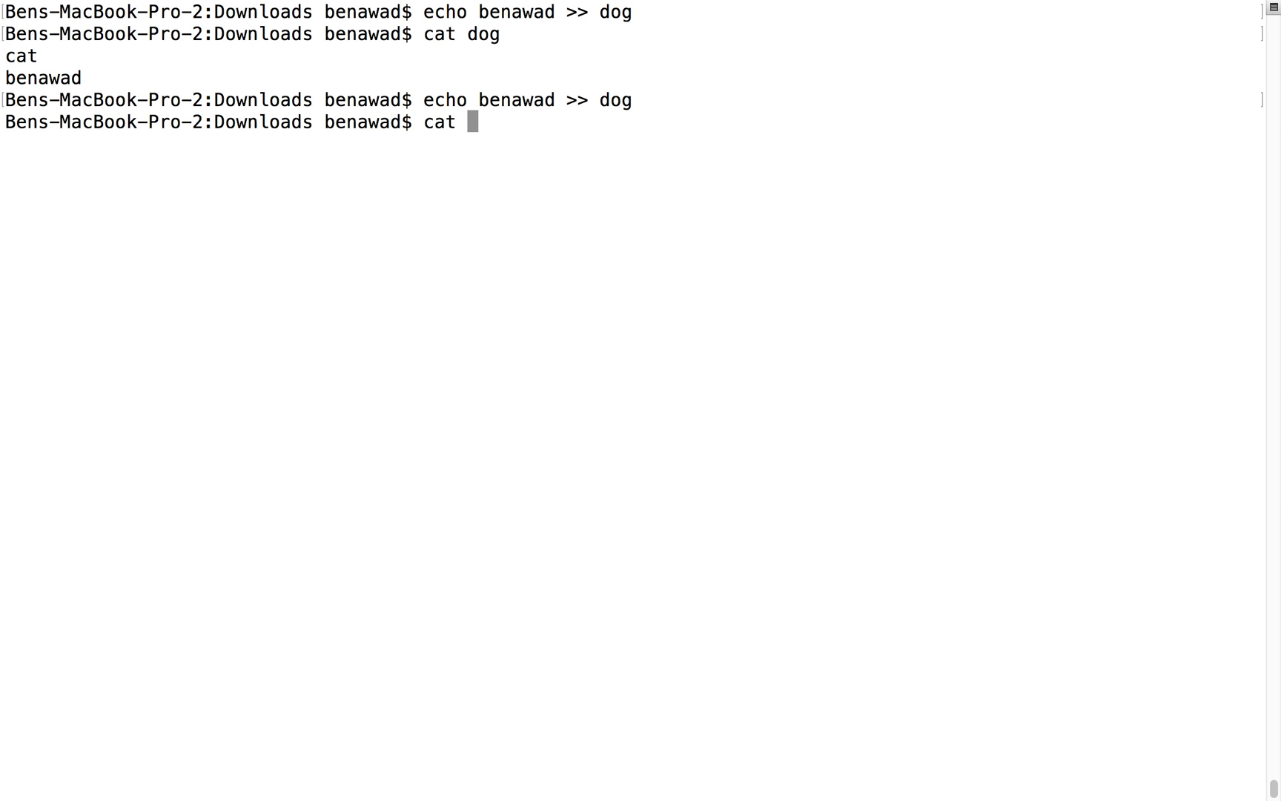
Show dog after the second append holding cat and two benawad lines, pointing out >>
{"action": "key", "text": "Return"}
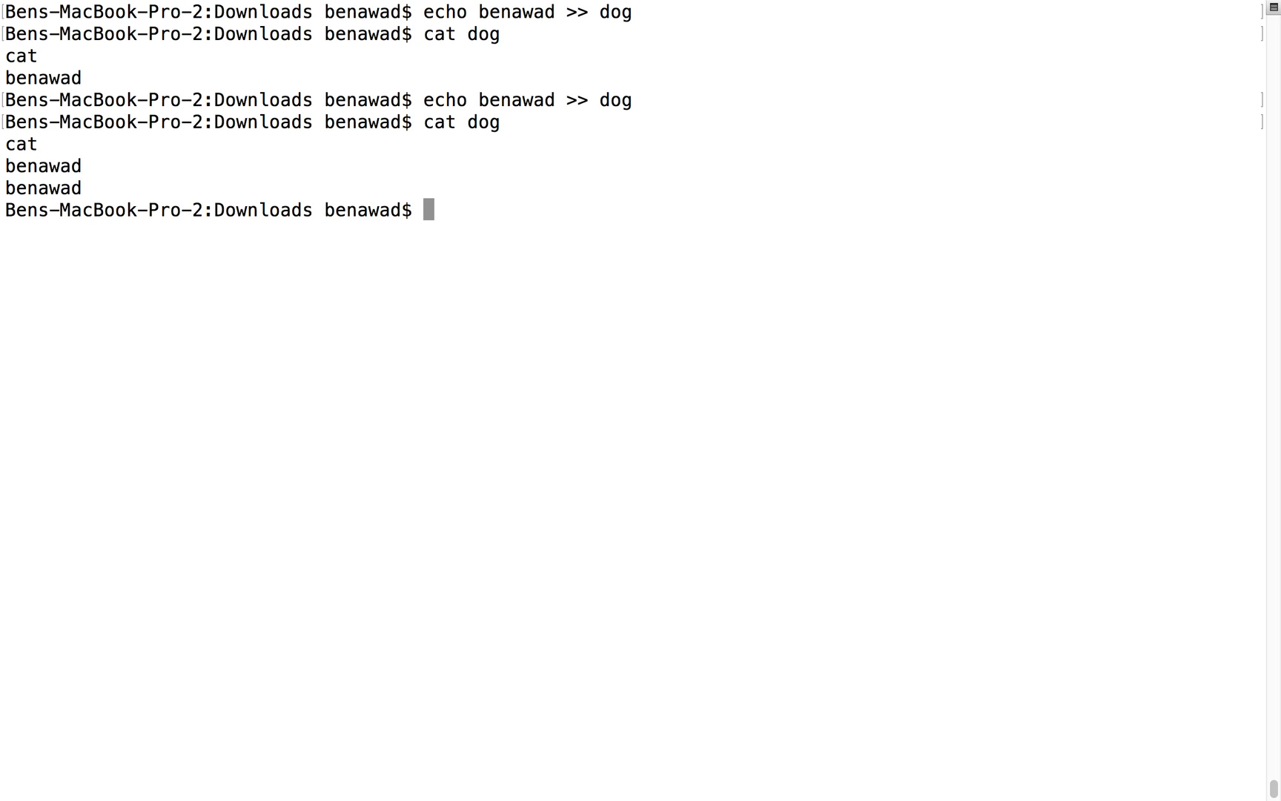
{"action": "mouse_move", "coordinate": [283, 211]}
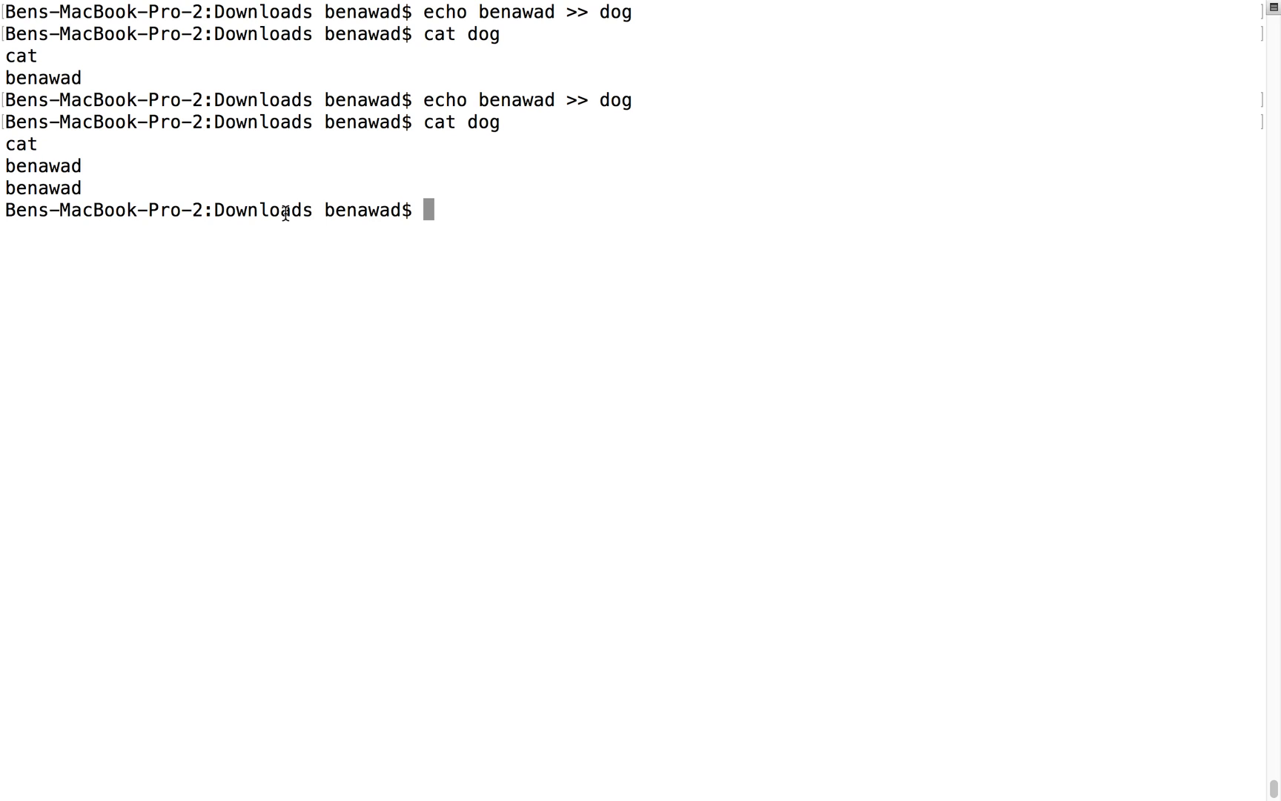
{"action": "mouse_move", "coordinate": [329, 181]}
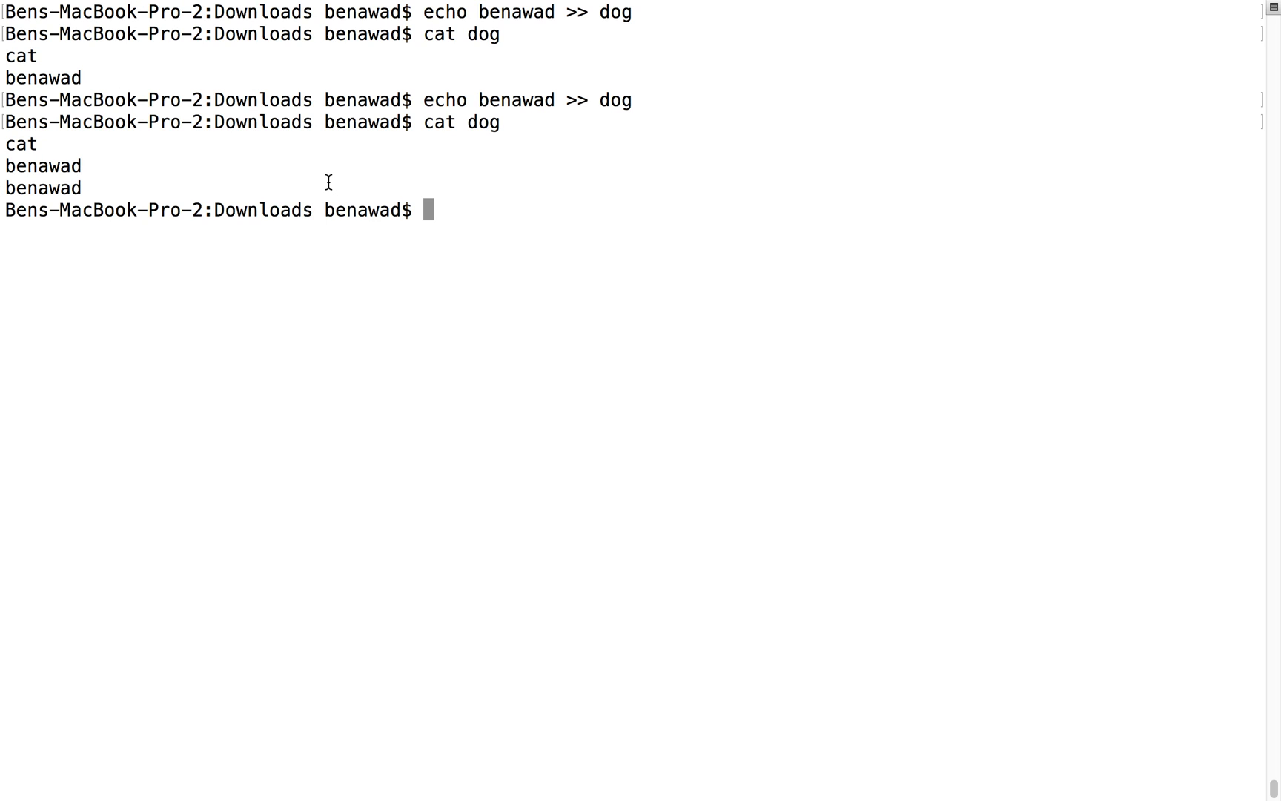
{"action": "mouse_move", "coordinate": [330, 181]}
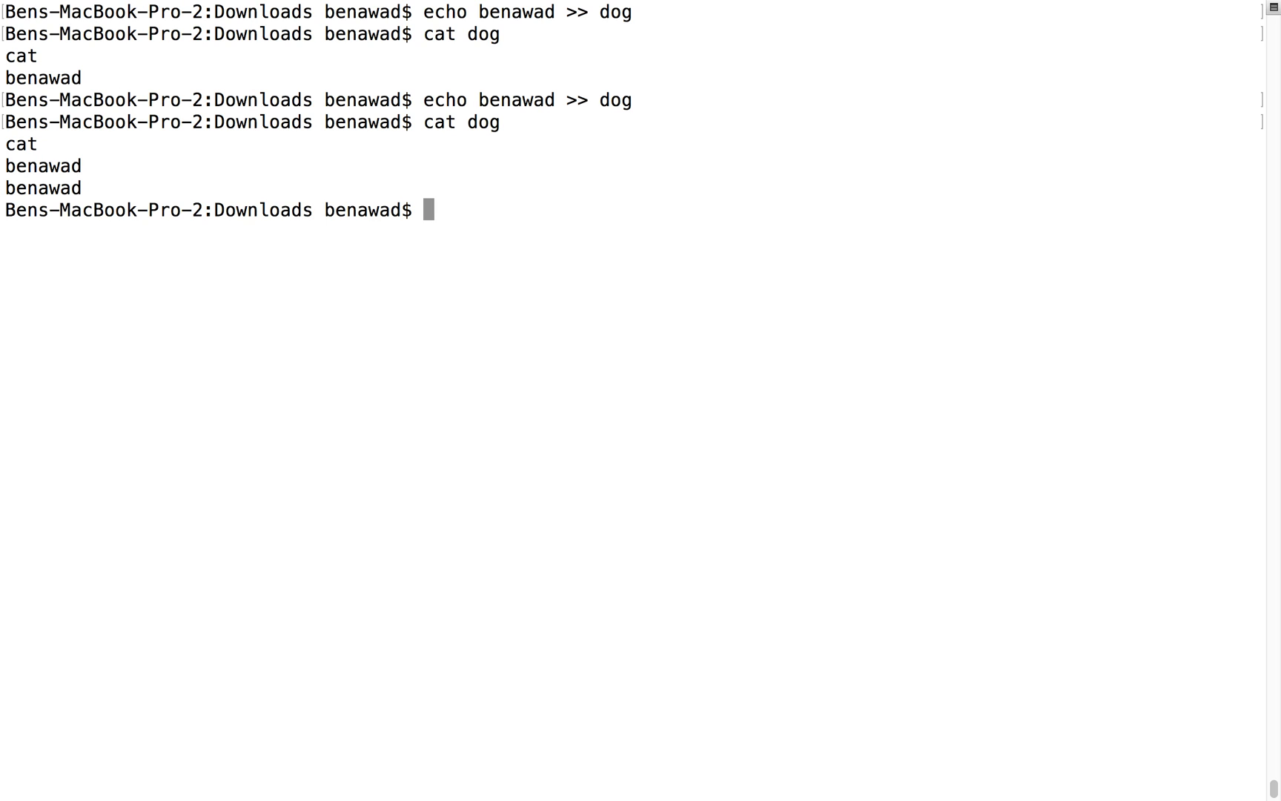
{"action": "type", "text": ">"}
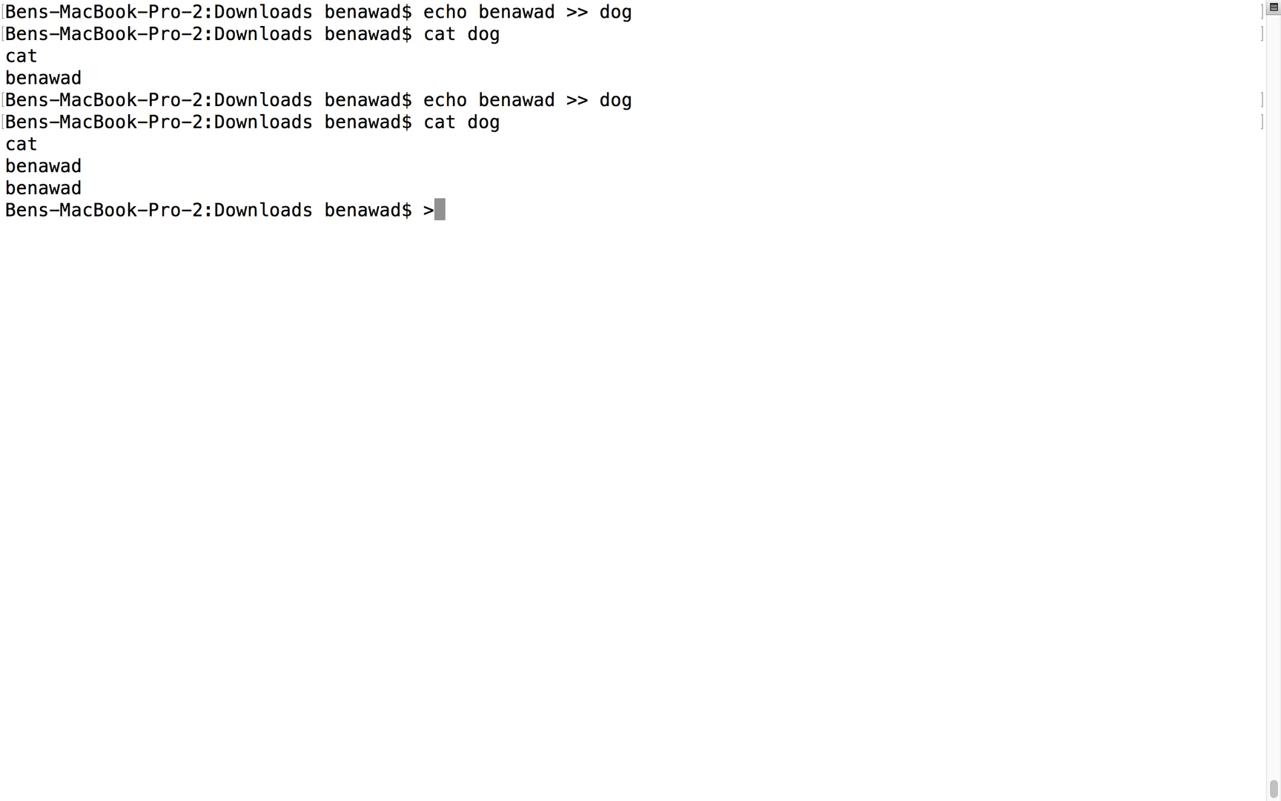
{"action": "key", "text": "Backspace"}
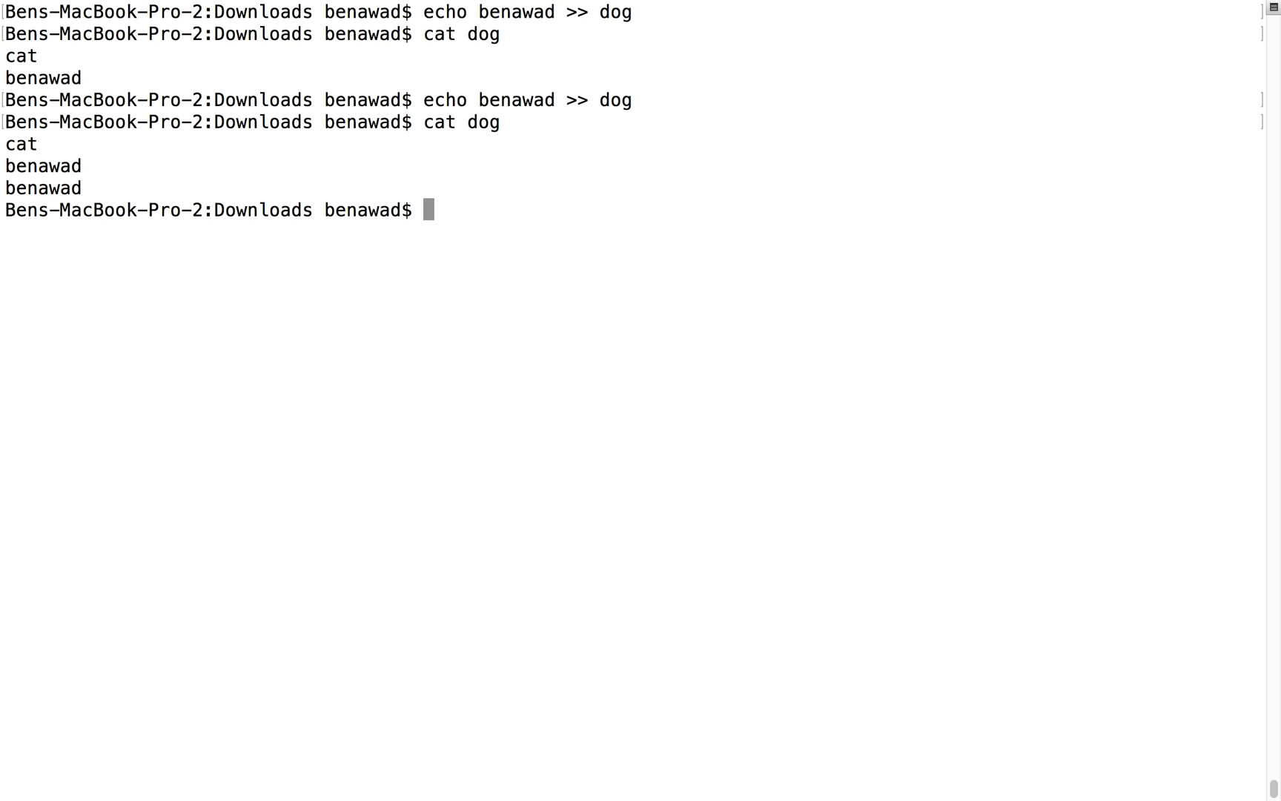
{"action": "mouse_move", "coordinate": [570, 123]}
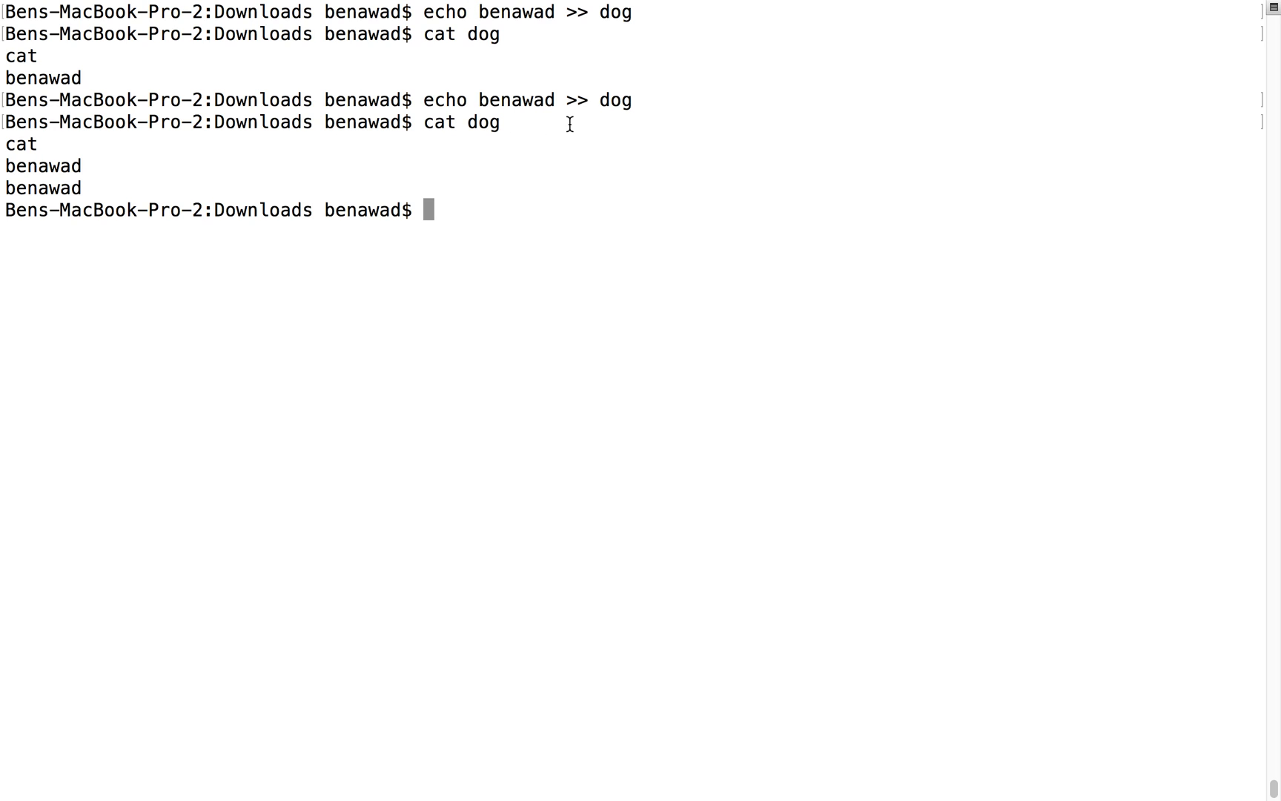
{"action": "double_click", "coordinate": [575, 99]}
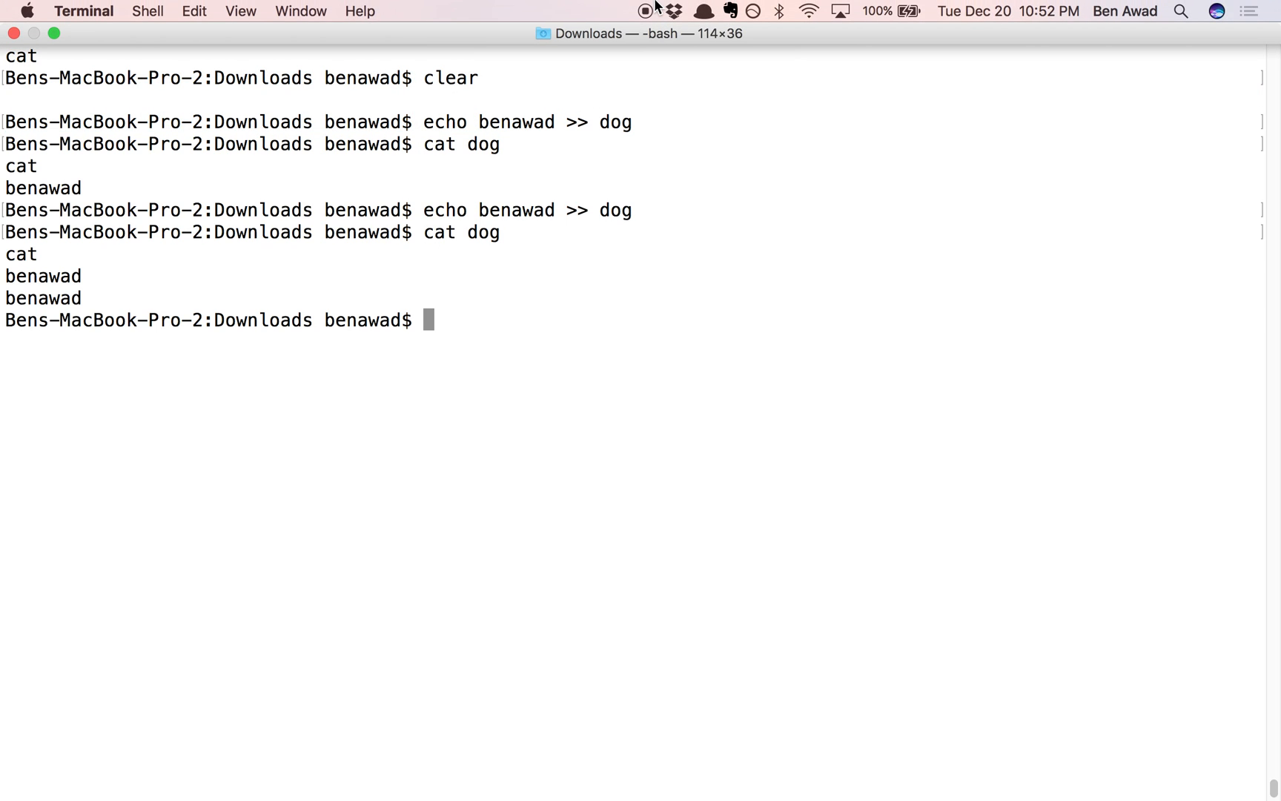
List the Downloads files, save the listing into q with ls > q, and cat q
{"action": "type", "text": "ls"}
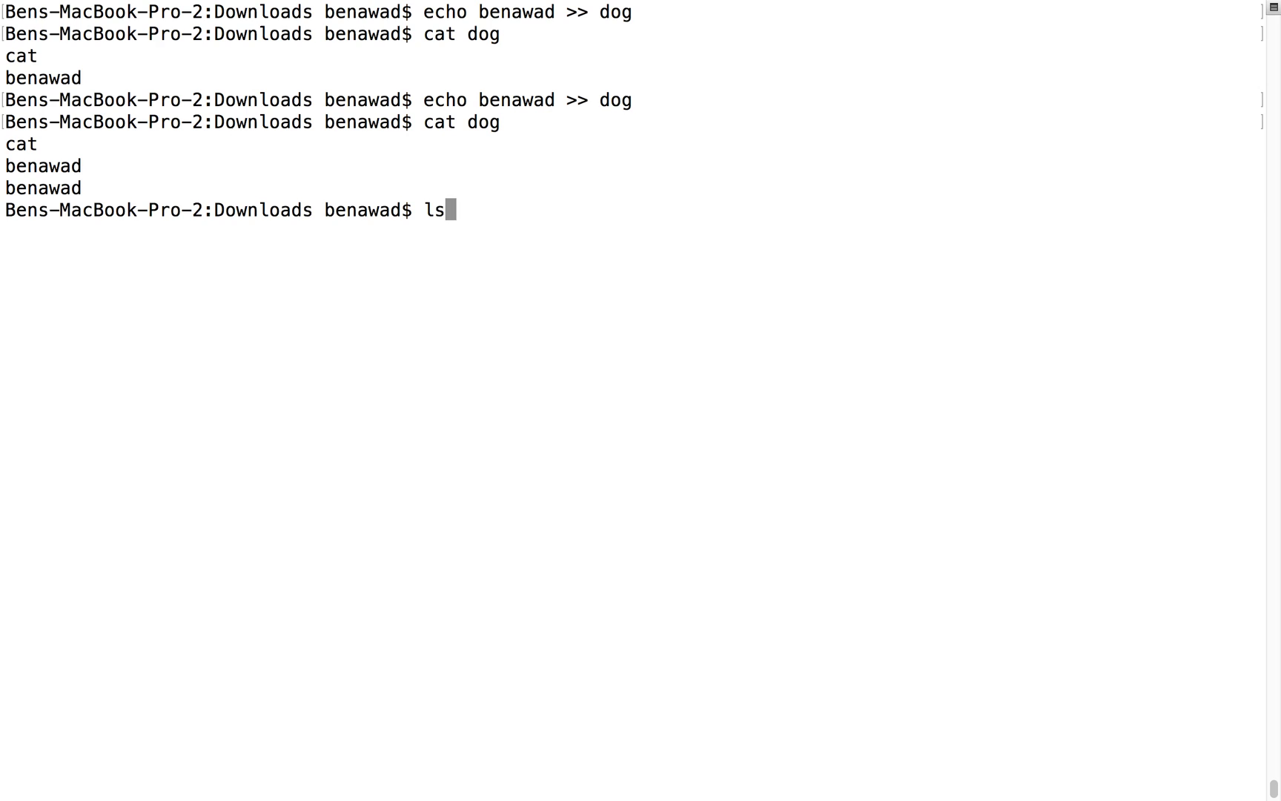
{"action": "key", "text": "Return"}
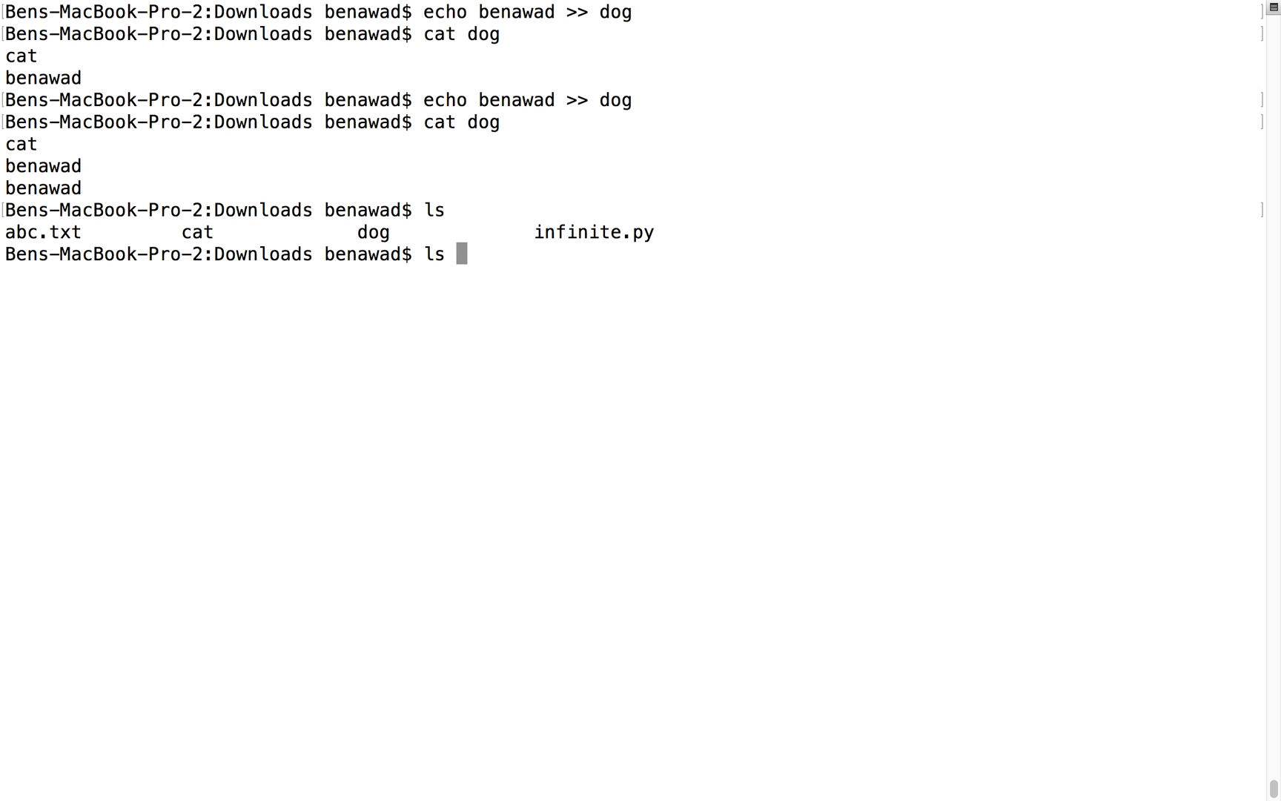
{"action": "type", "text": ">"}
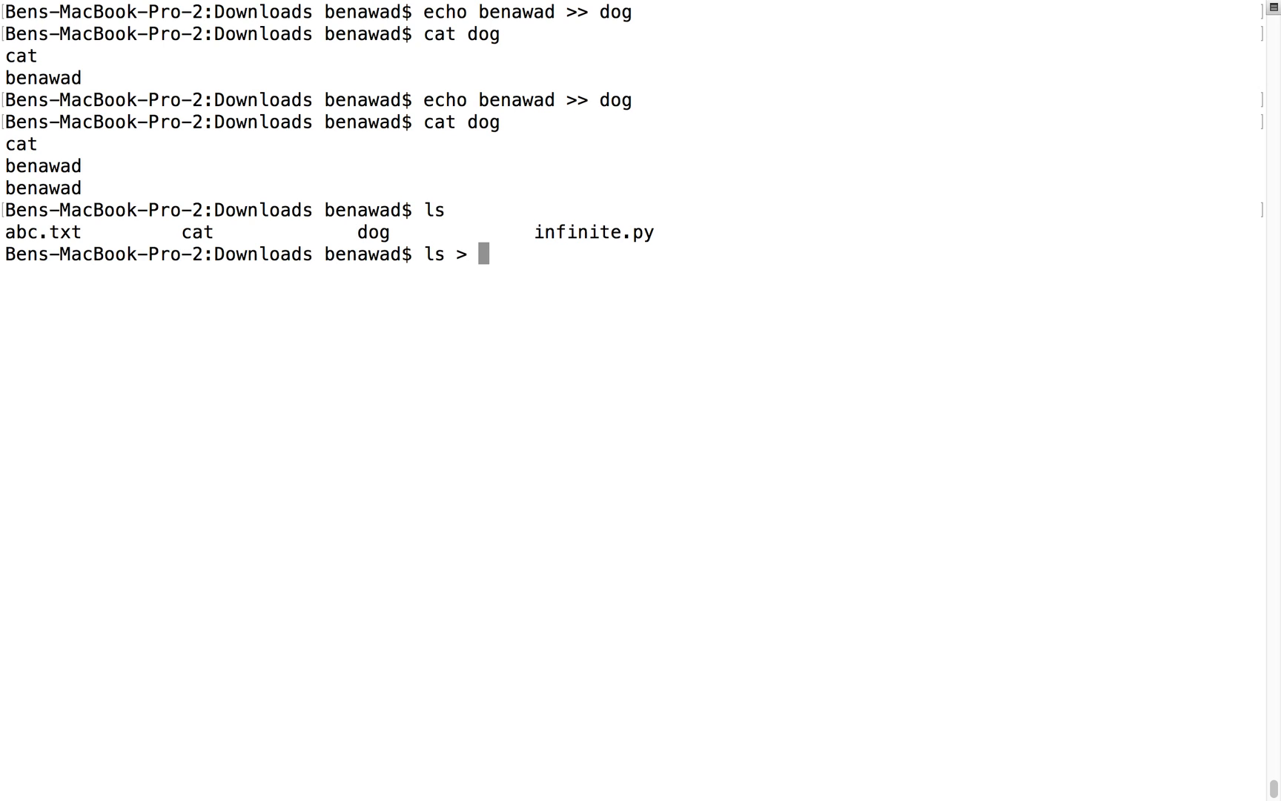
{"action": "key", "text": "Return"}
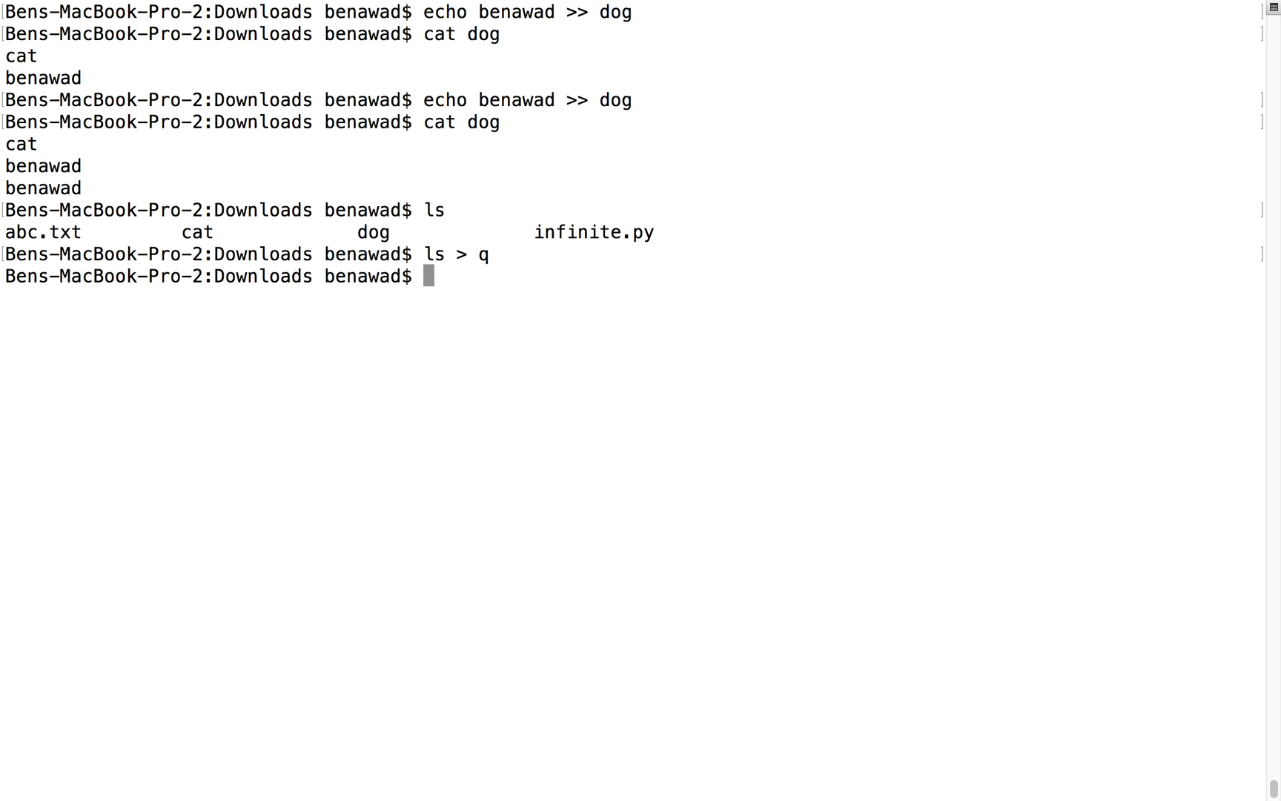
{"action": "key", "text": "Return"}
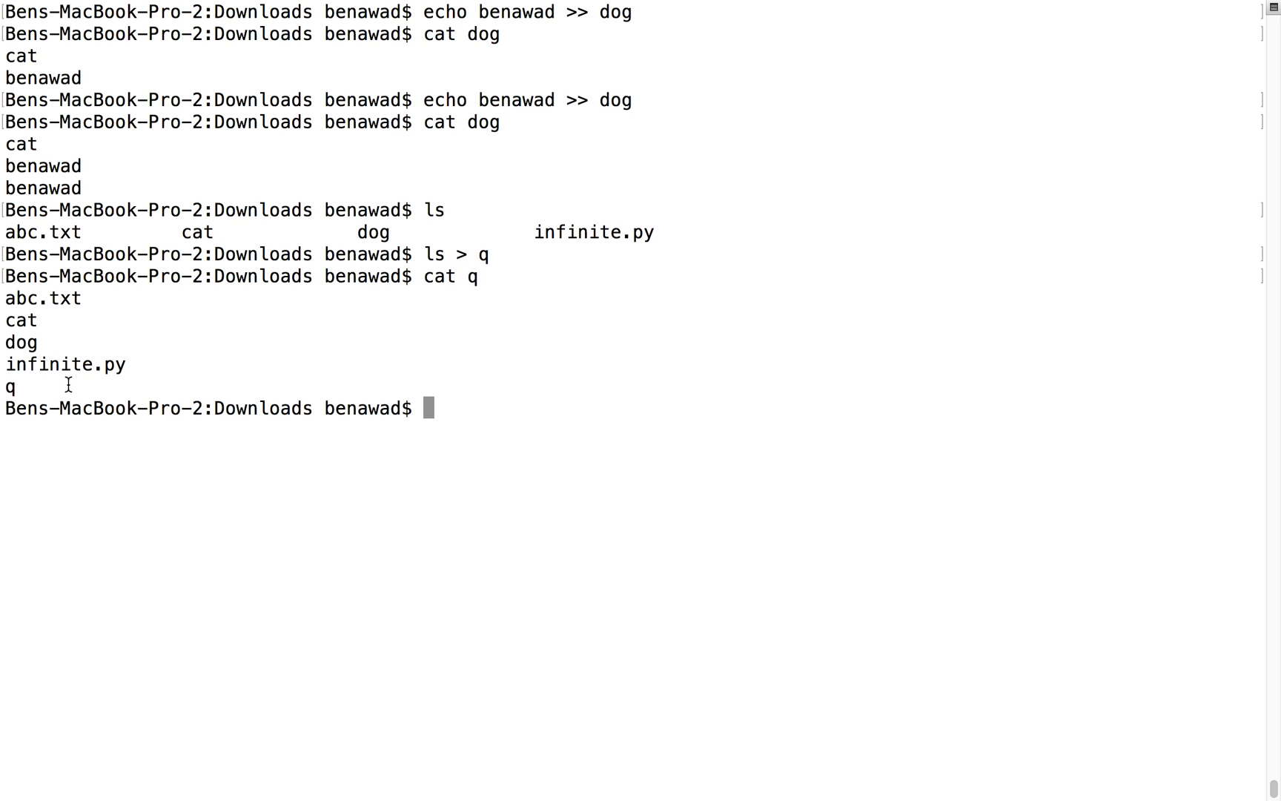
{"action": "mouse_move", "coordinate": [428, 304]}
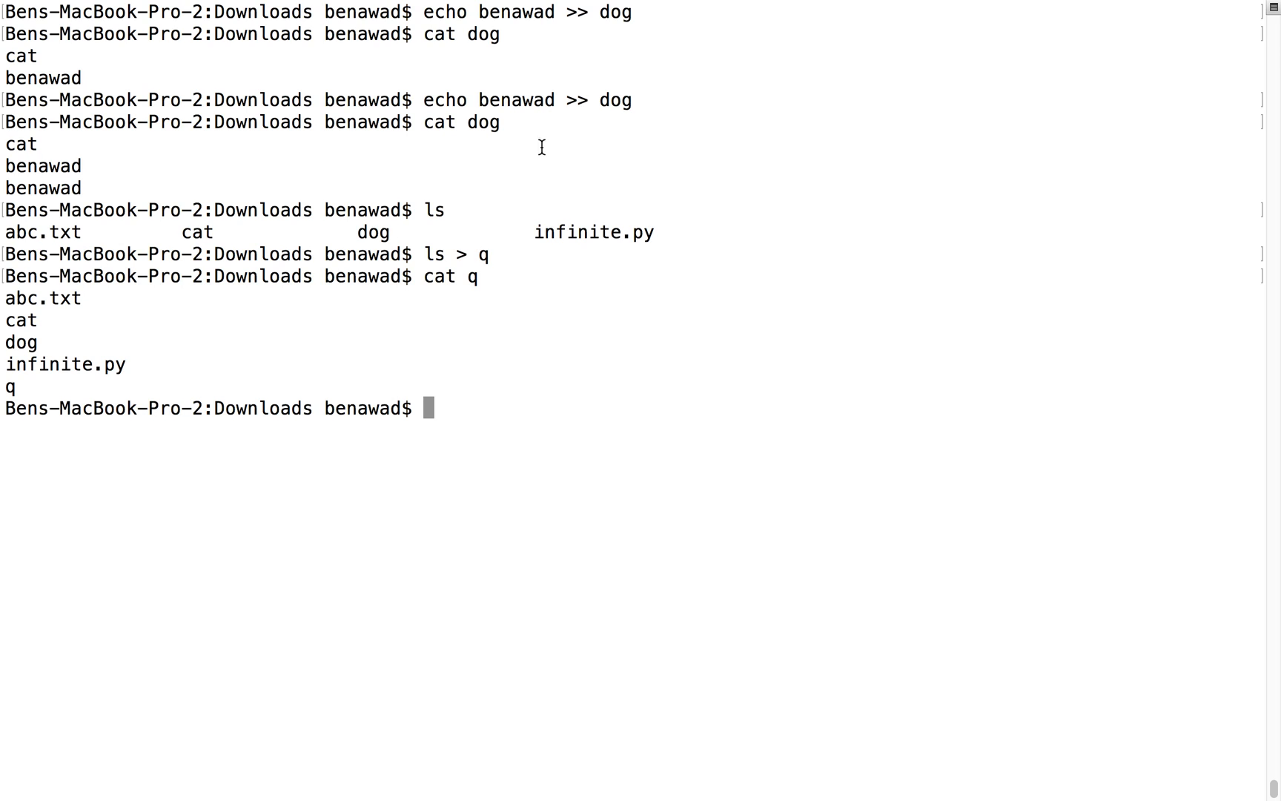
{"action": "double_click", "coordinate": [484, 253]}
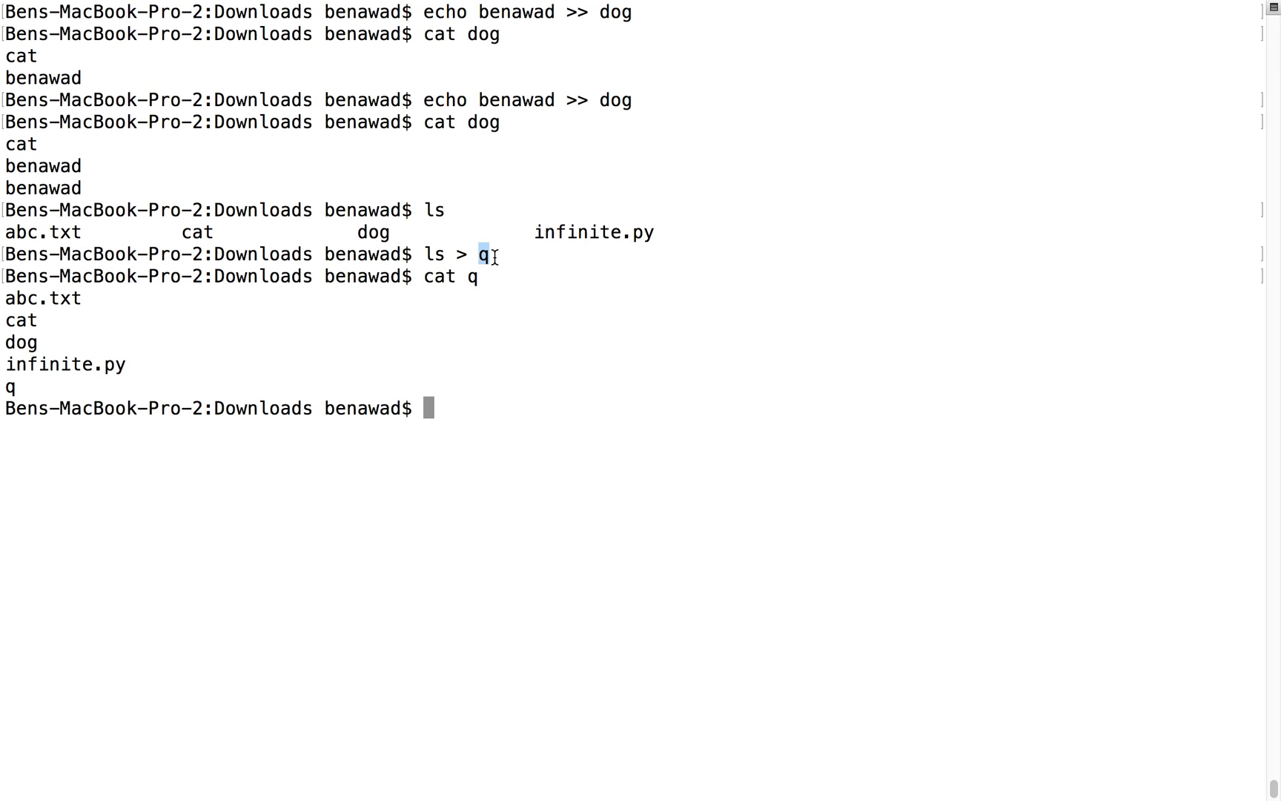
{"action": "mouse_move", "coordinate": [513, 356]}
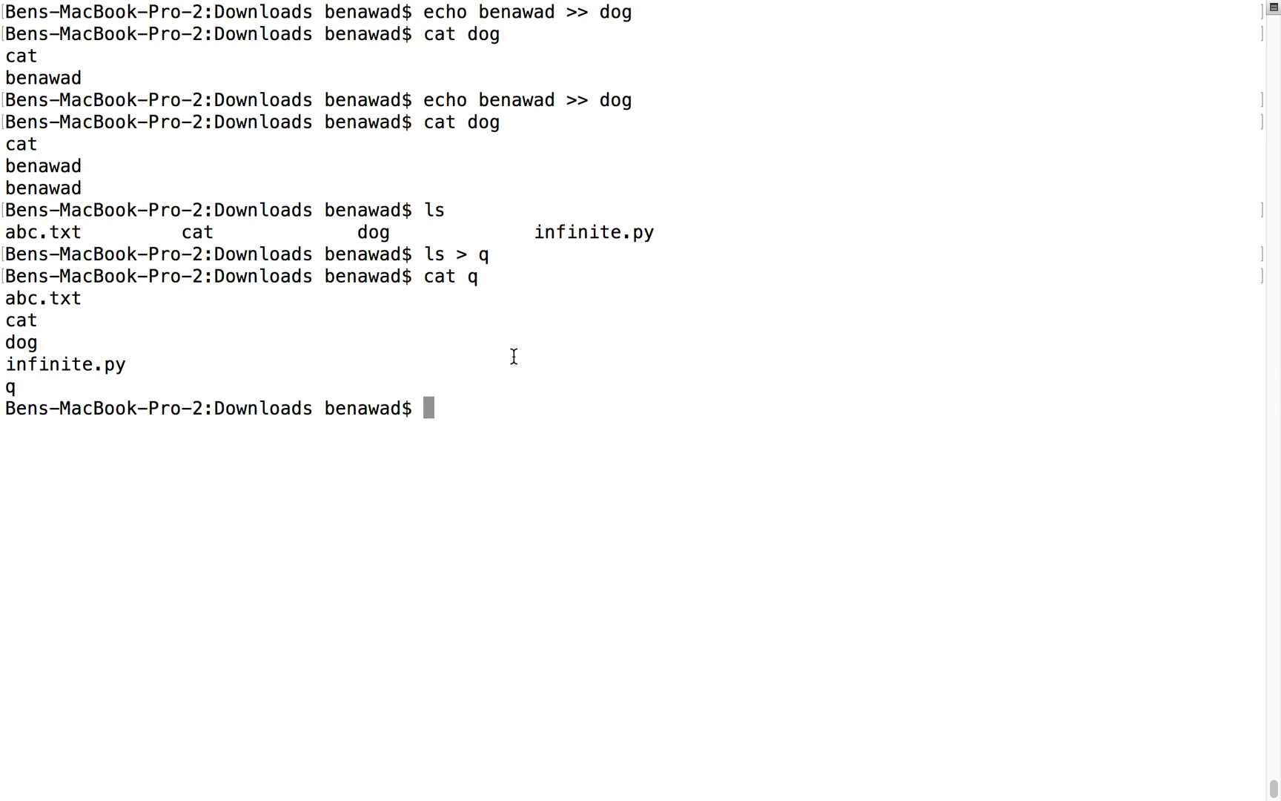
{"action": "mouse_move", "coordinate": [129, 378]}
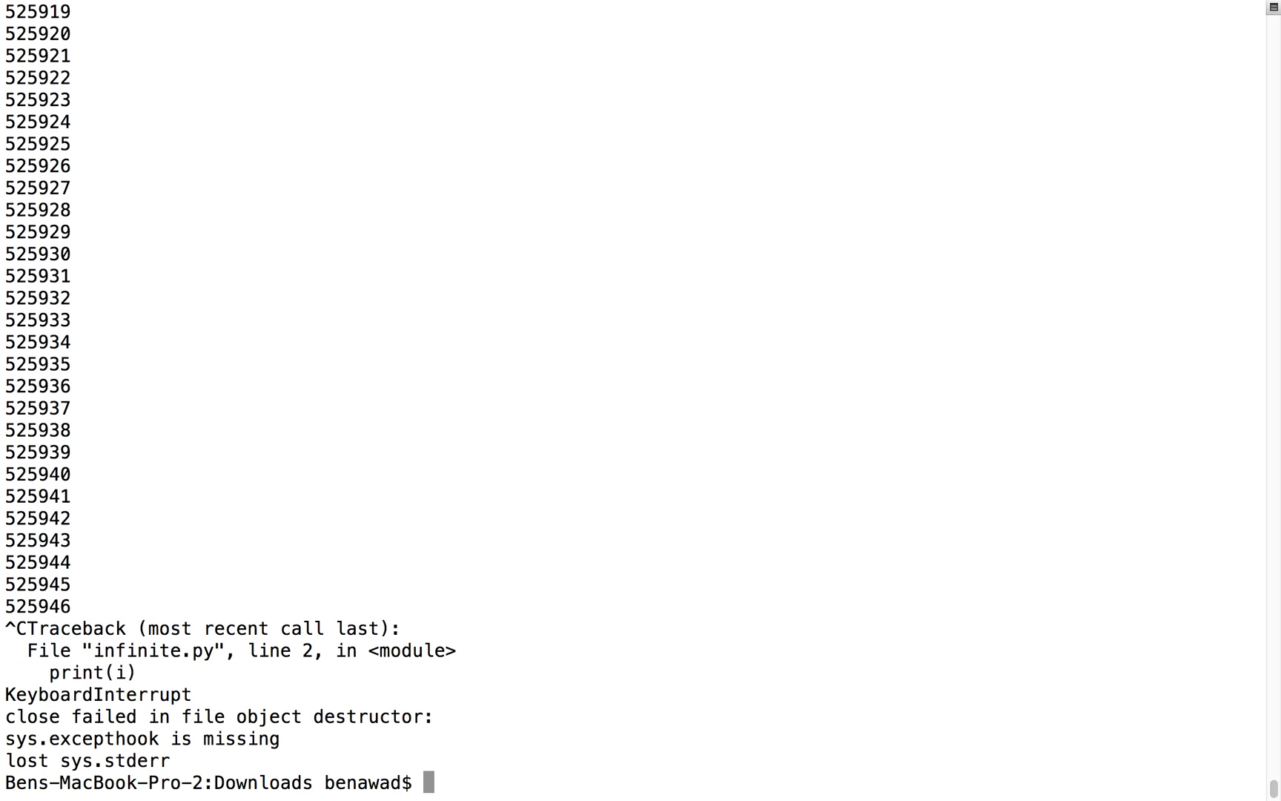
{"action": "mouse_move", "coordinate": [285, 425]}
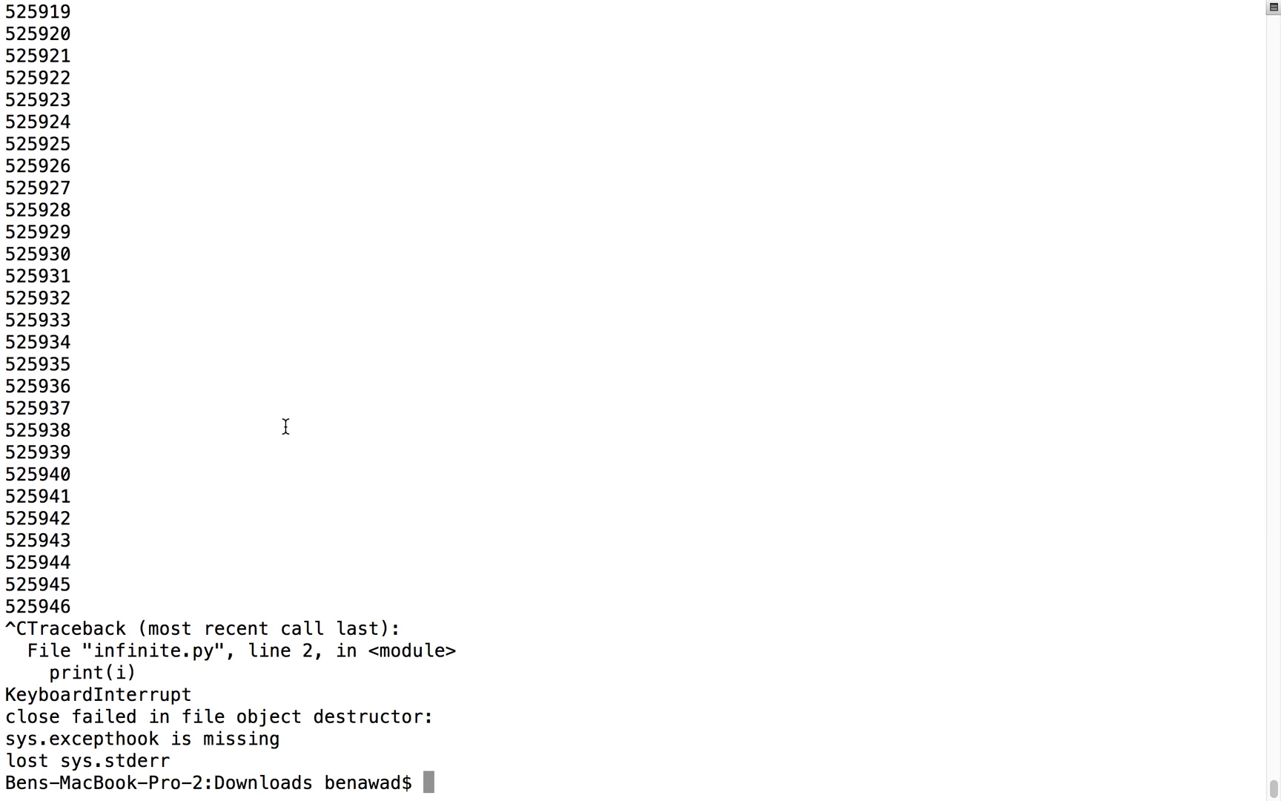
Run python infinite.py > bignums to save its numbers into bignums, then stop it
{"action": "type", "text": "python infinite.py"}
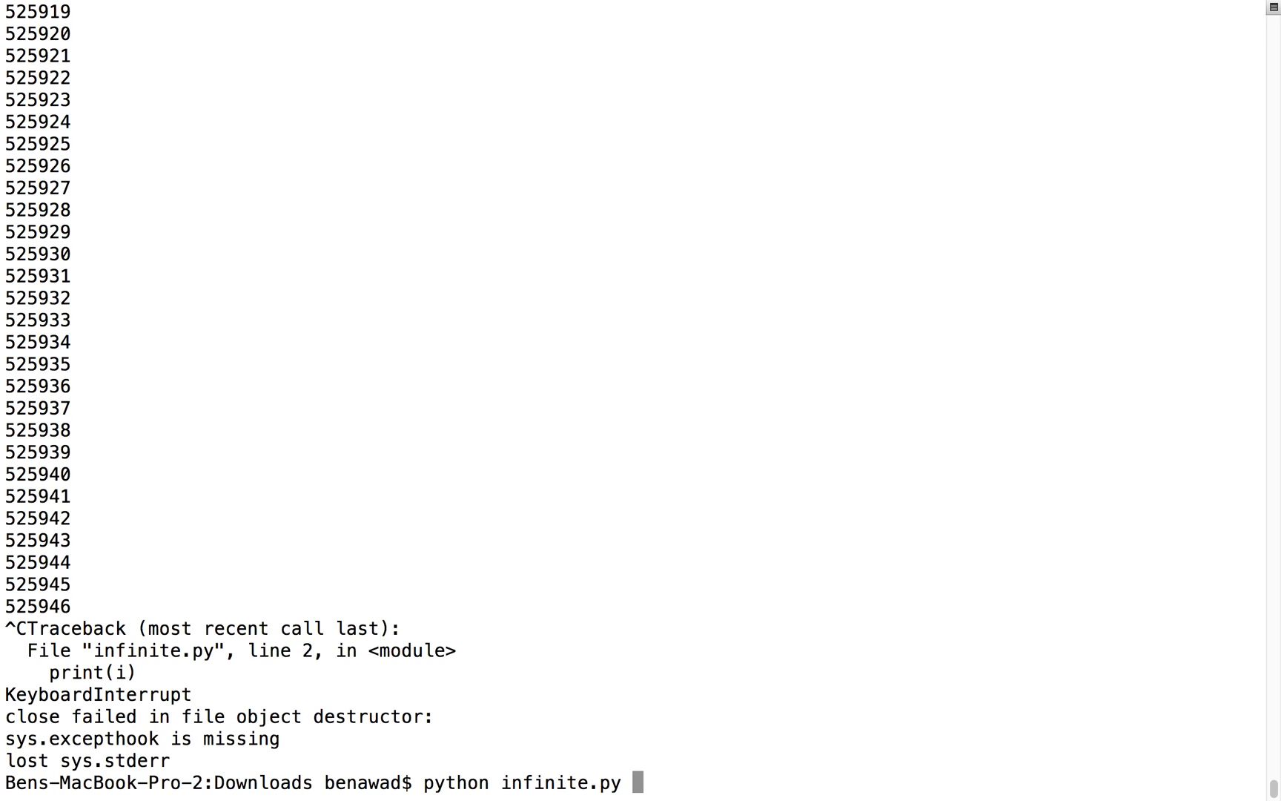
{"action": "type", "text": ">"}
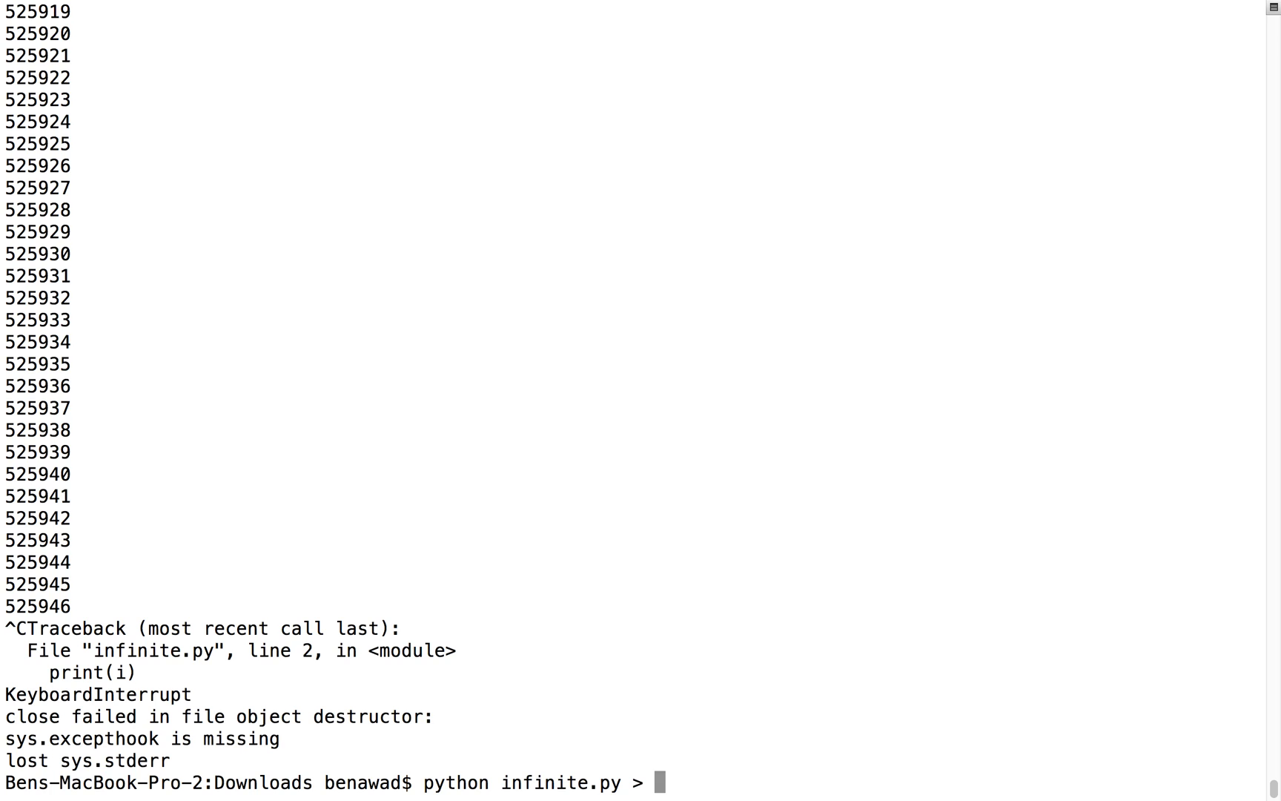
{"action": "type", "text": "bignums"}
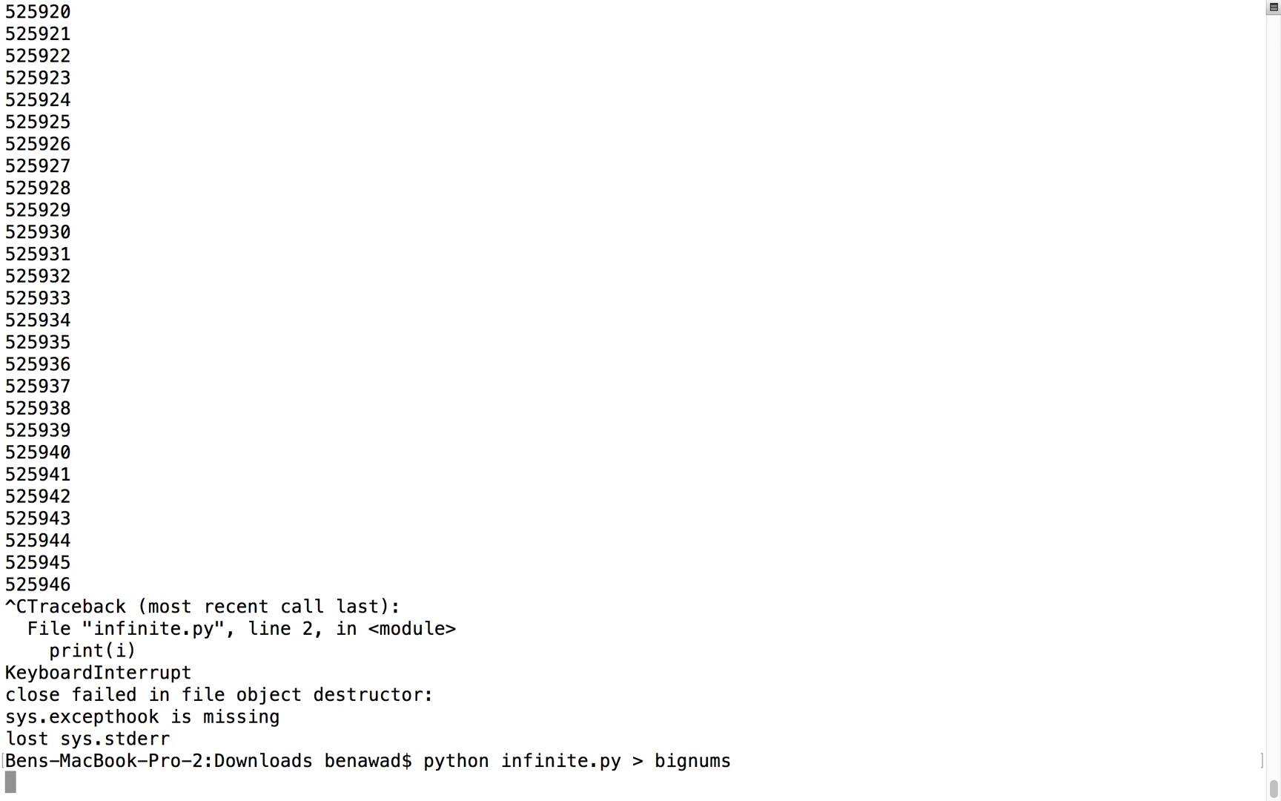
{"action": "mouse_move", "coordinate": [699, 786]}
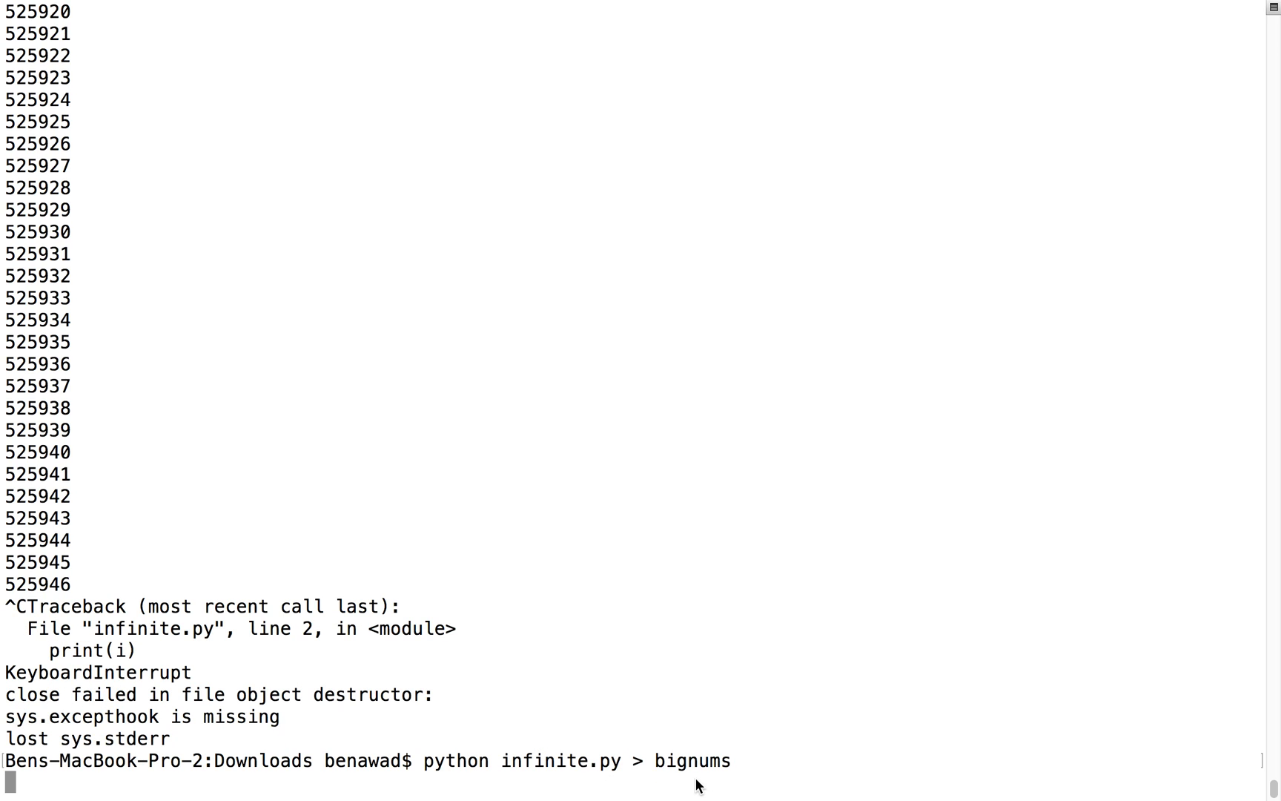
{"action": "mouse_move", "coordinate": [757, 754]}
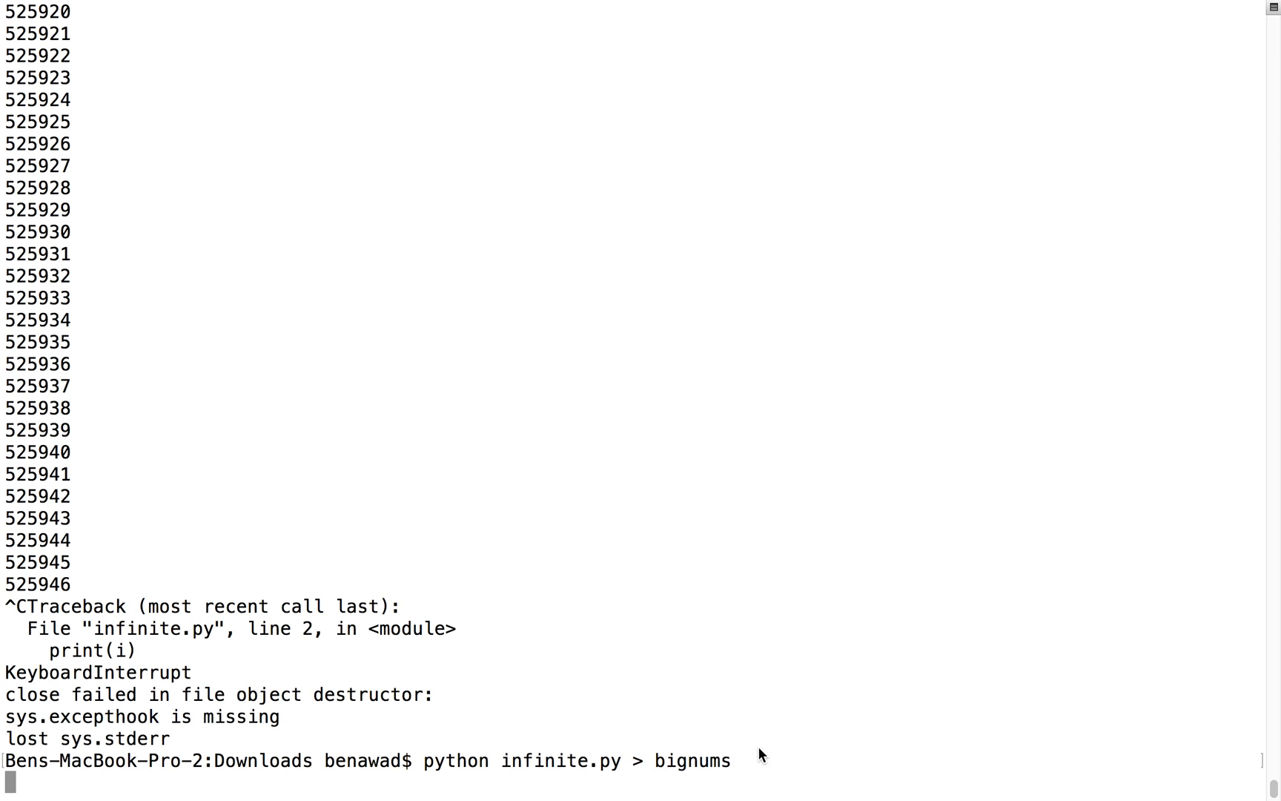
{"action": "key", "text": "Return"}
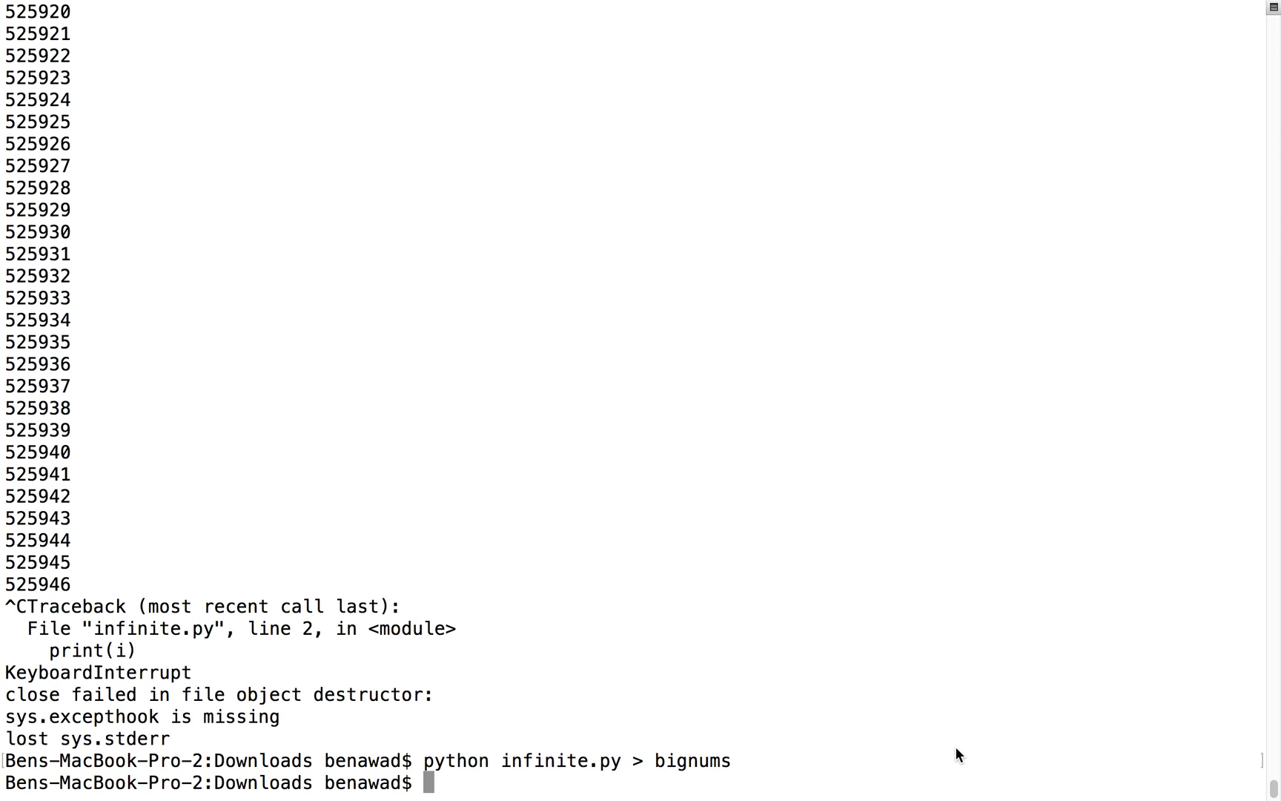
{"action": "type", "text": "cl"}
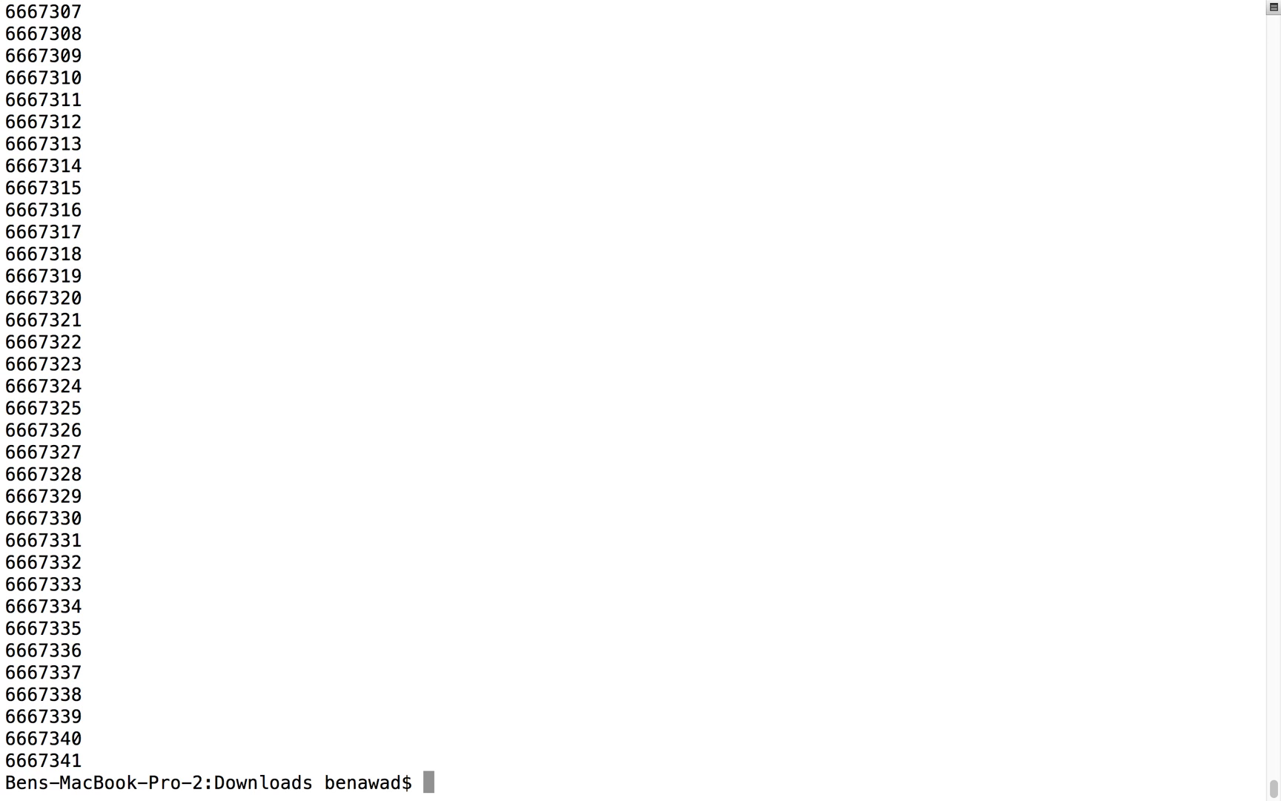
List openable files with less Tab, then page through bignums with less and quit
{"action": "type", "text": "less"}
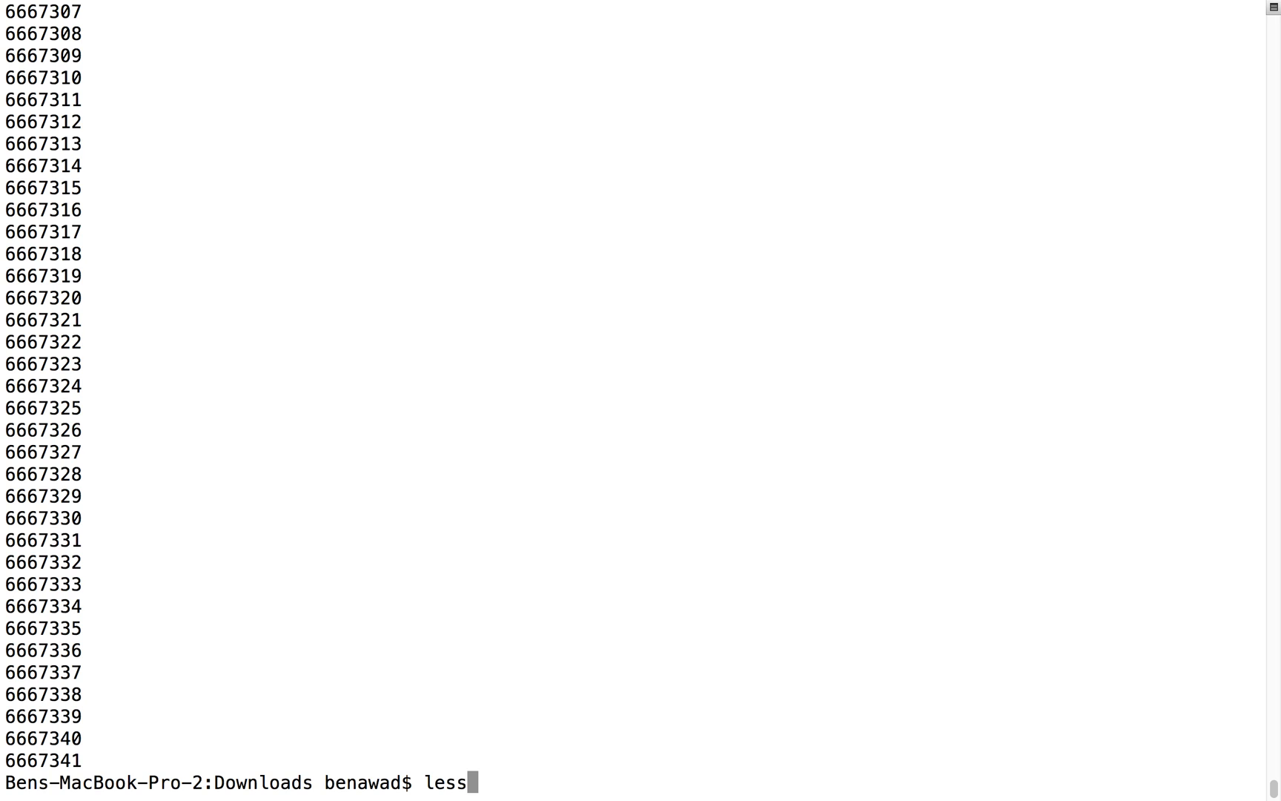
{"action": "key", "text": "Tab"}
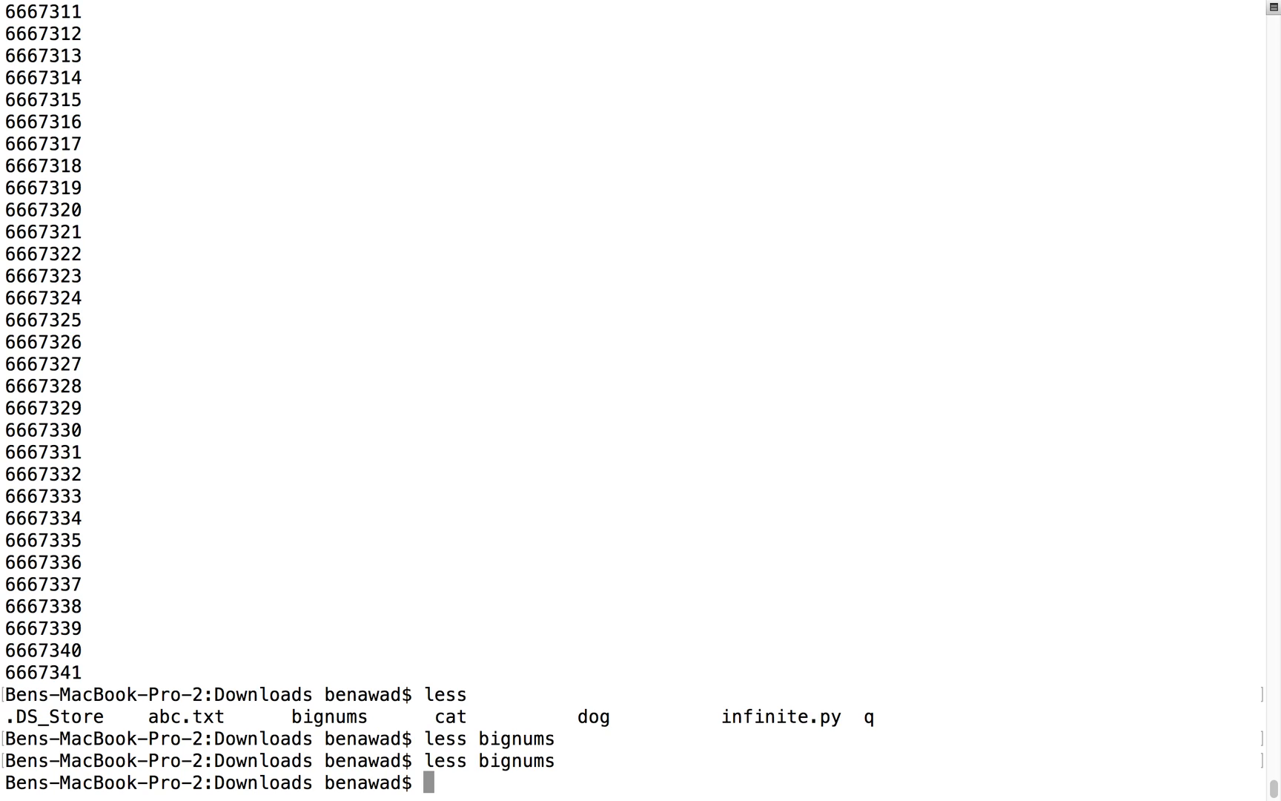
{"action": "type", "text": "less bignums"}
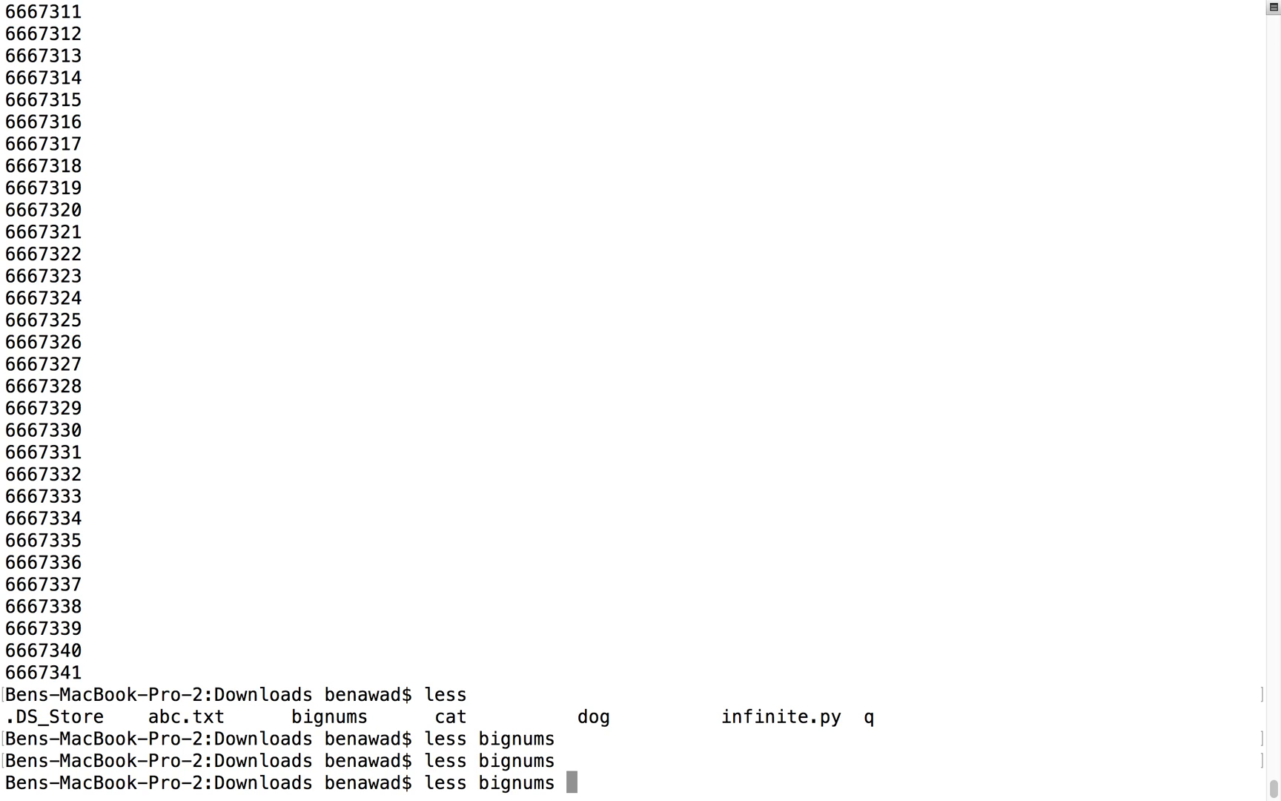
{"action": "type", "text": "l"}
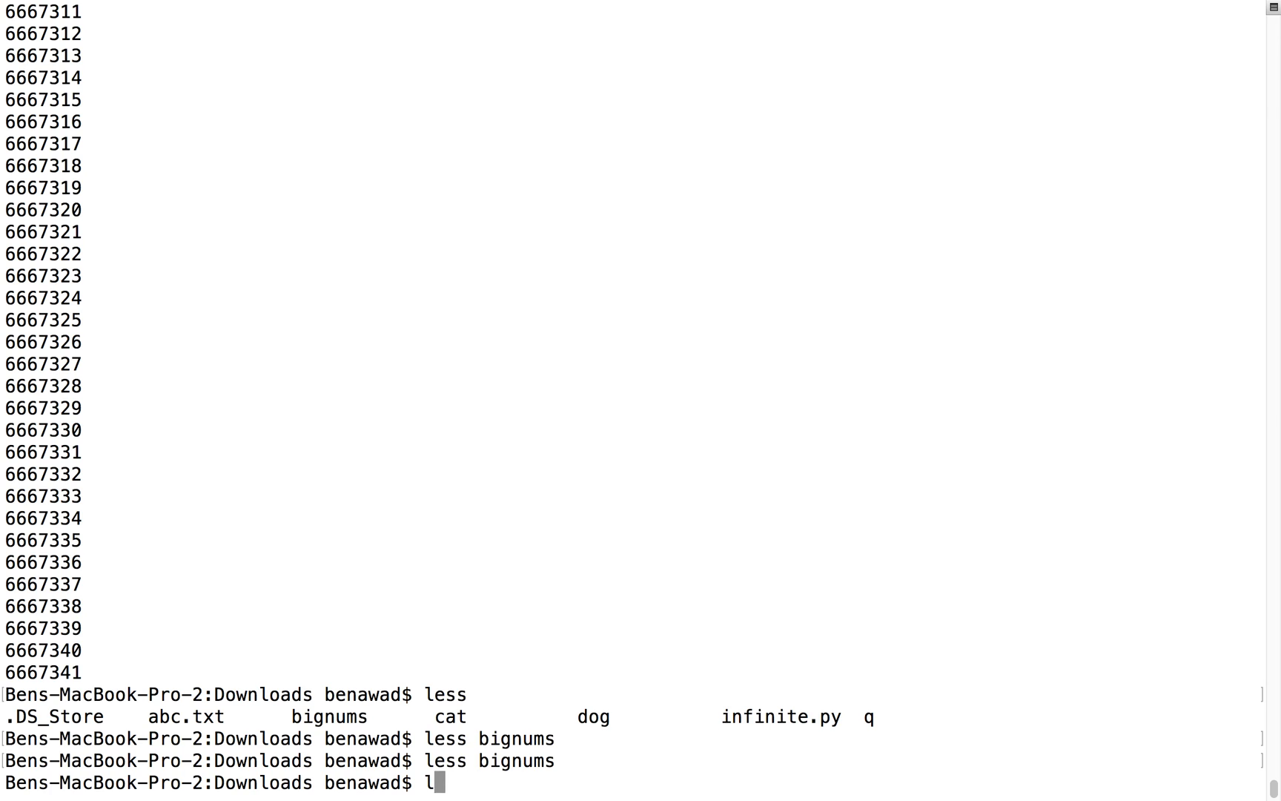
{"action": "type", "text": "cat bignums"}
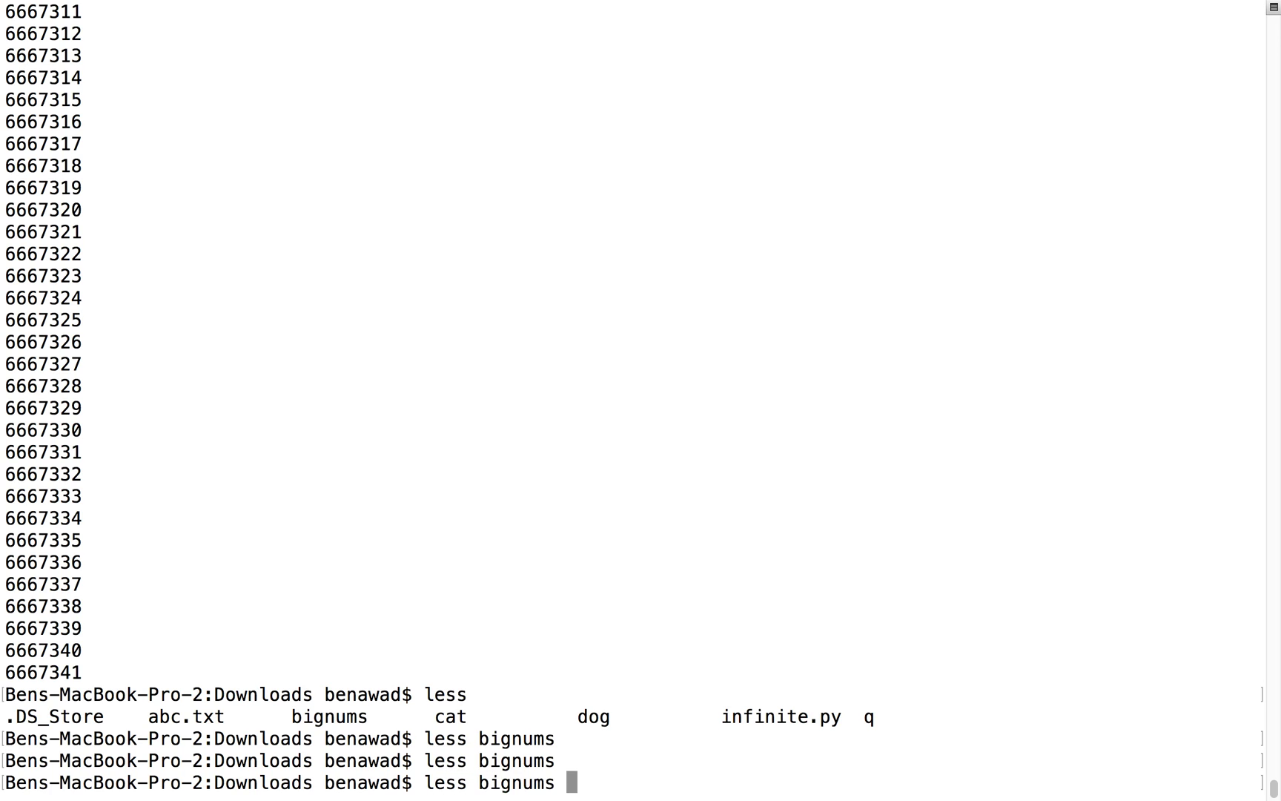
{"action": "key", "text": "Return"}
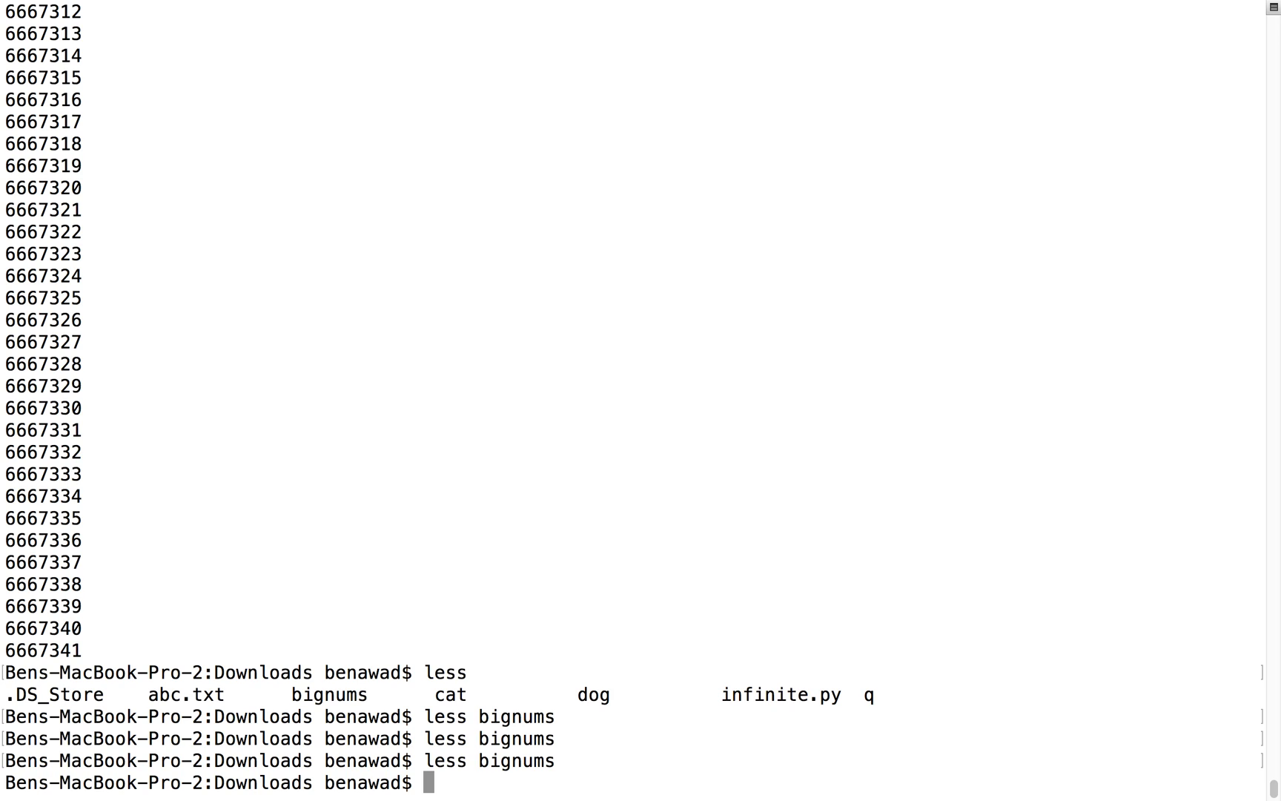
Clear the half-typed redirection text and run echo asdfa so the shell prints asdfa
{"action": "type", "text": ">"}
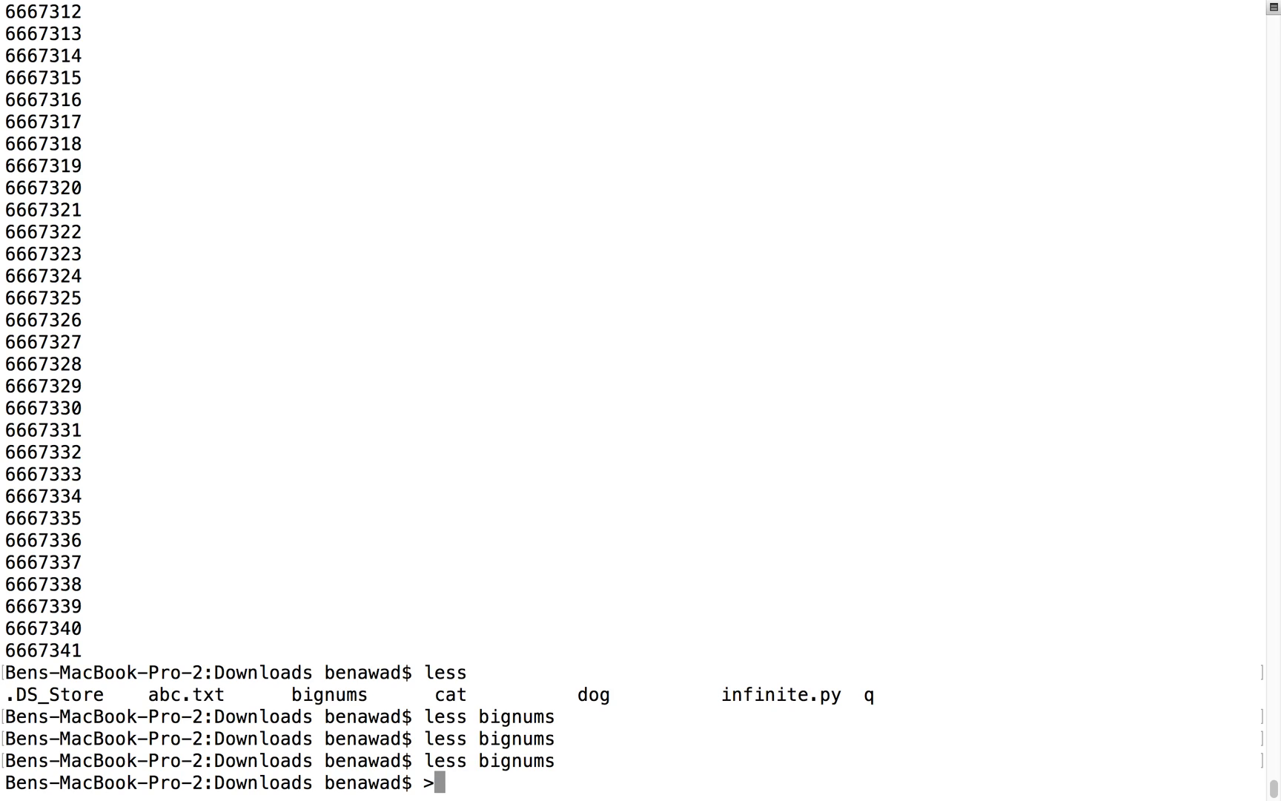
{"action": "type", "text": ">"}
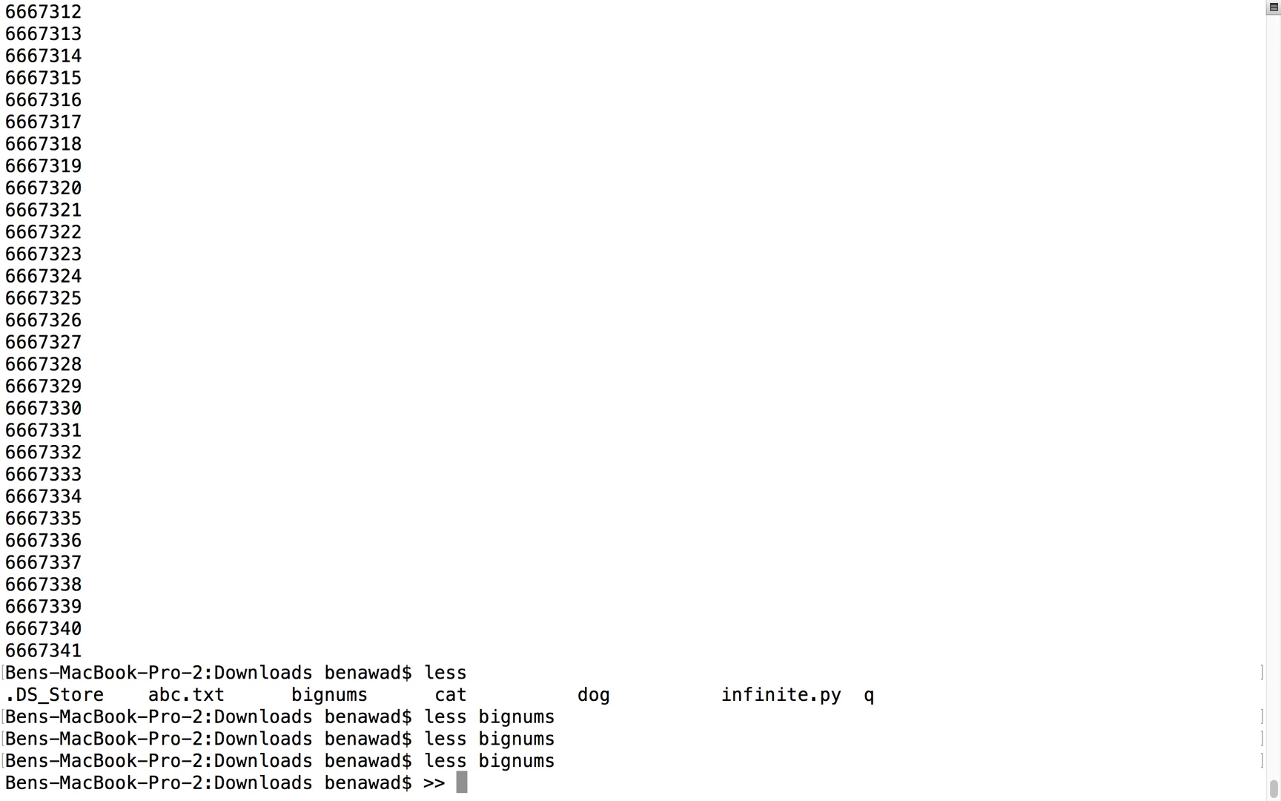
{"action": "type", "text": "less"}
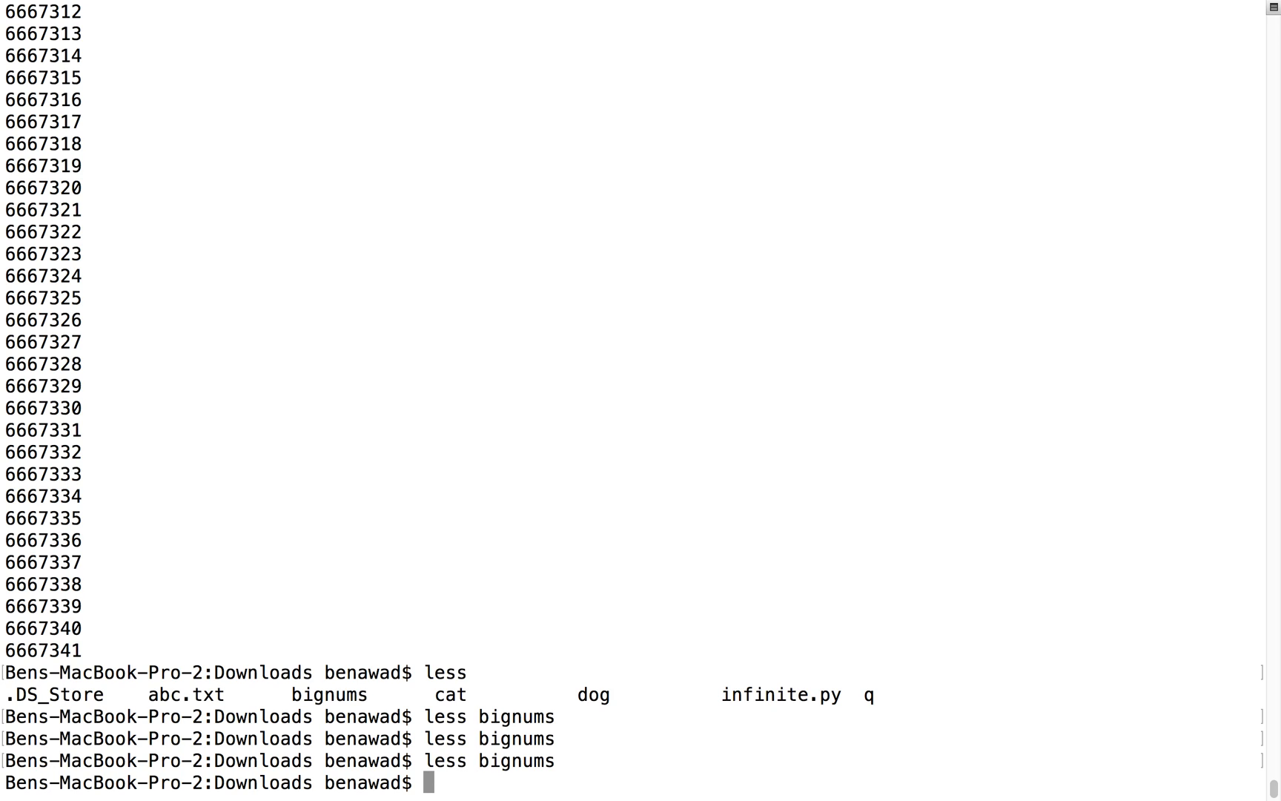
{"action": "type", "text": "echo asdfa"}
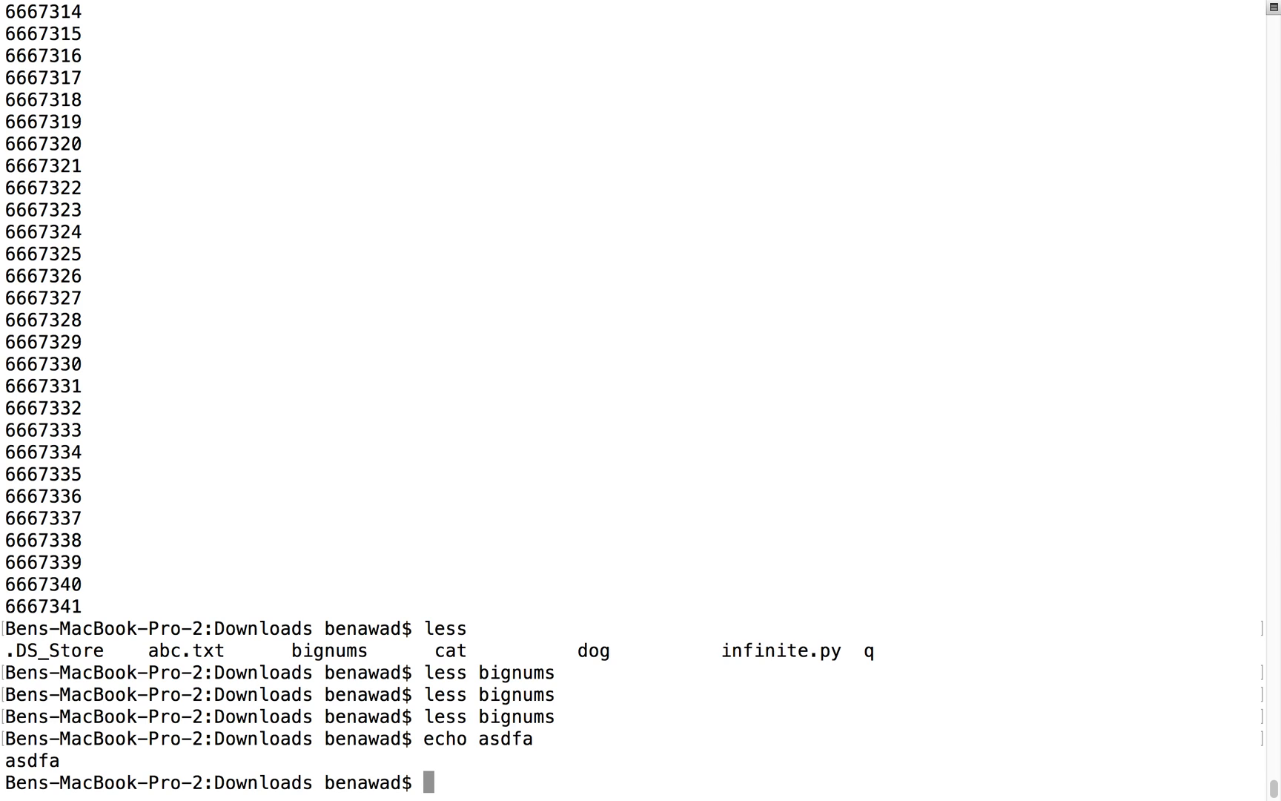
{"action": "mouse_move", "coordinate": [672, 156]}
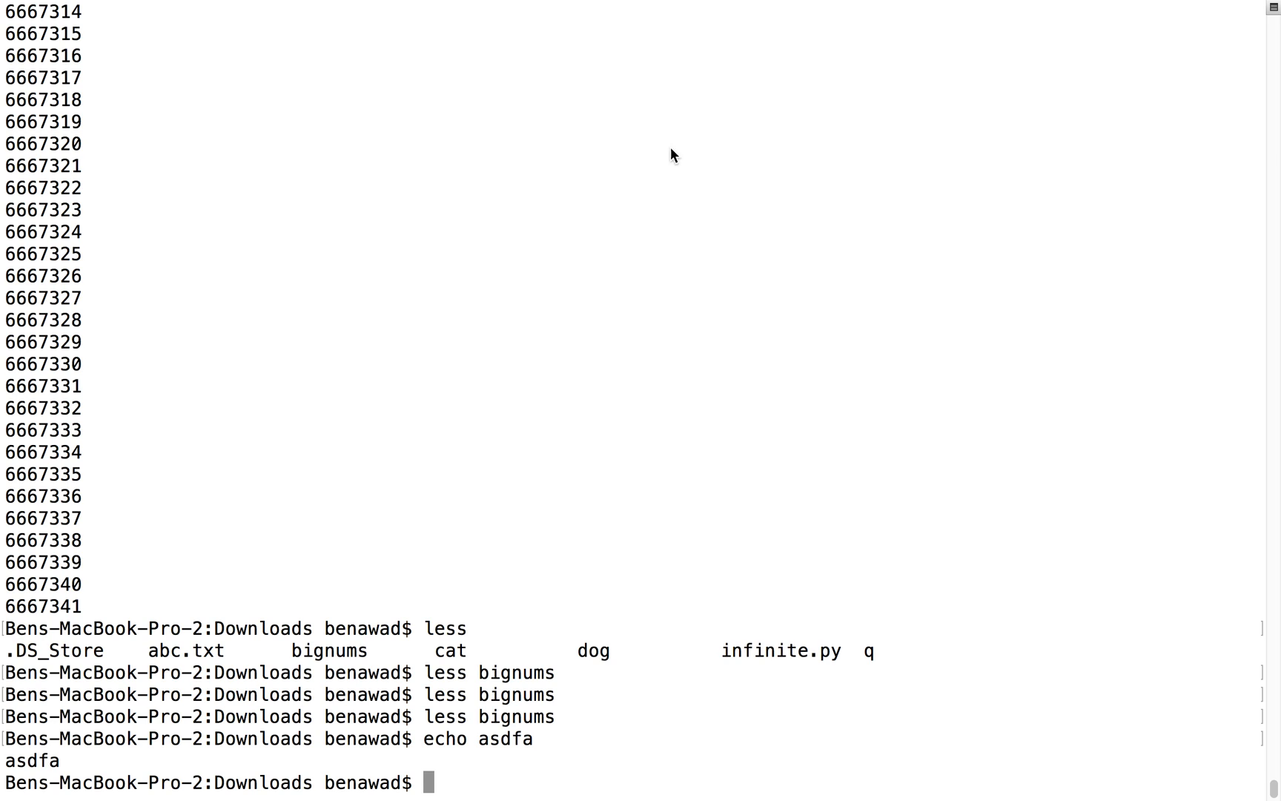
{"action": "mouse_move", "coordinate": [598, 44]}
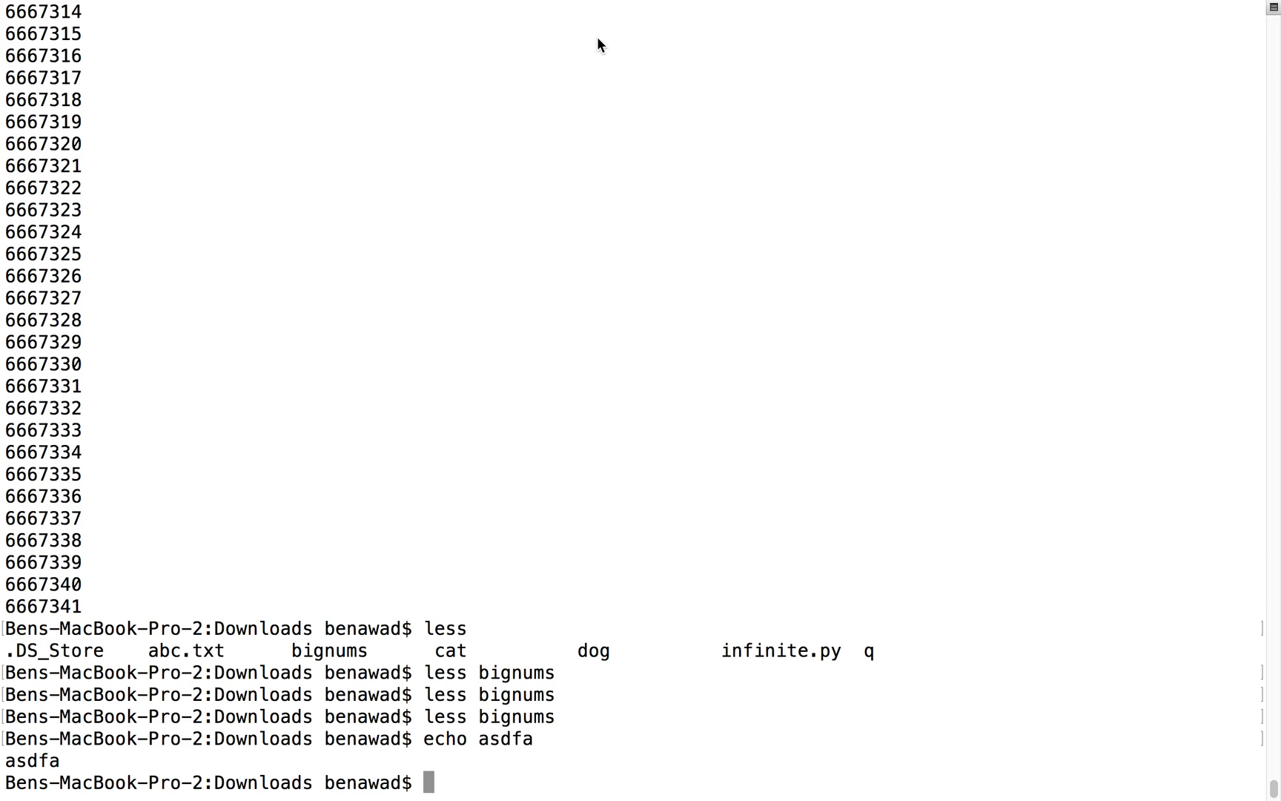